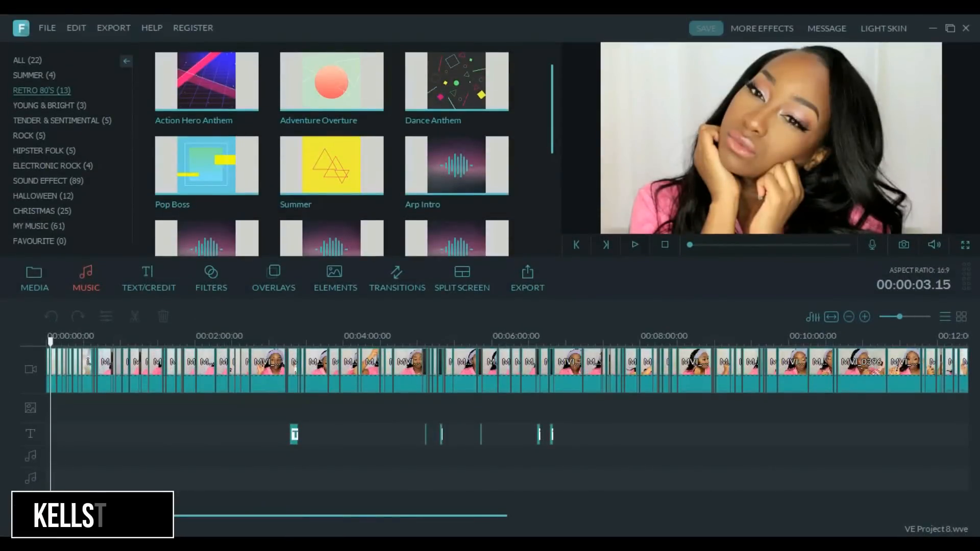
Switch the Filmora interface to the light theme and back to dark
{"action": "type", "text": "ER"}
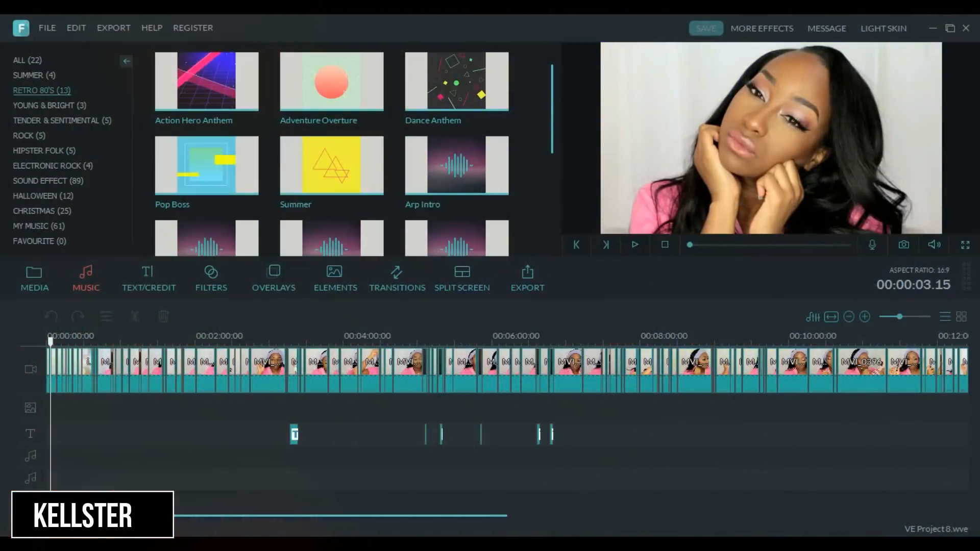
{"action": "mouse_move", "coordinate": [95, 477]}
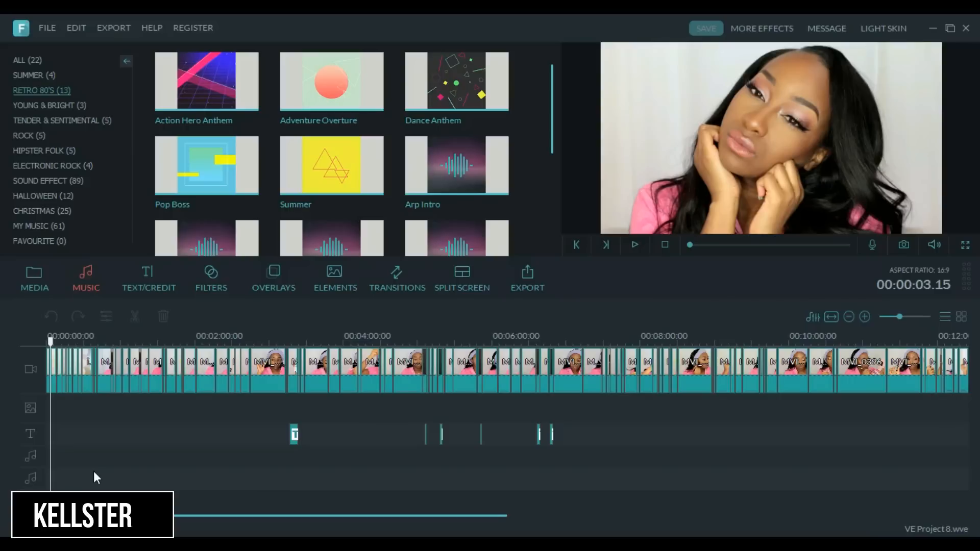
{"action": "mouse_move", "coordinate": [170, 480]}
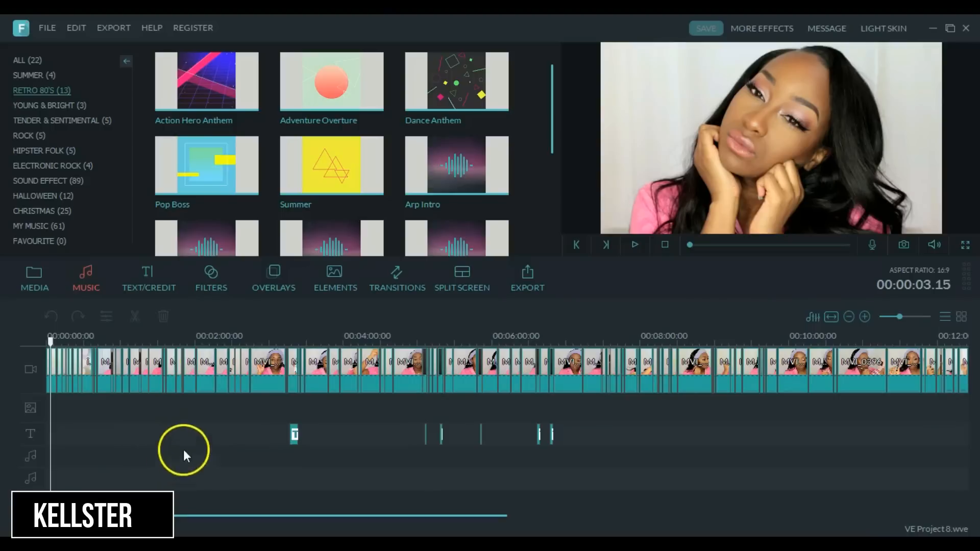
{"action": "mouse_move", "coordinate": [109, 318]}
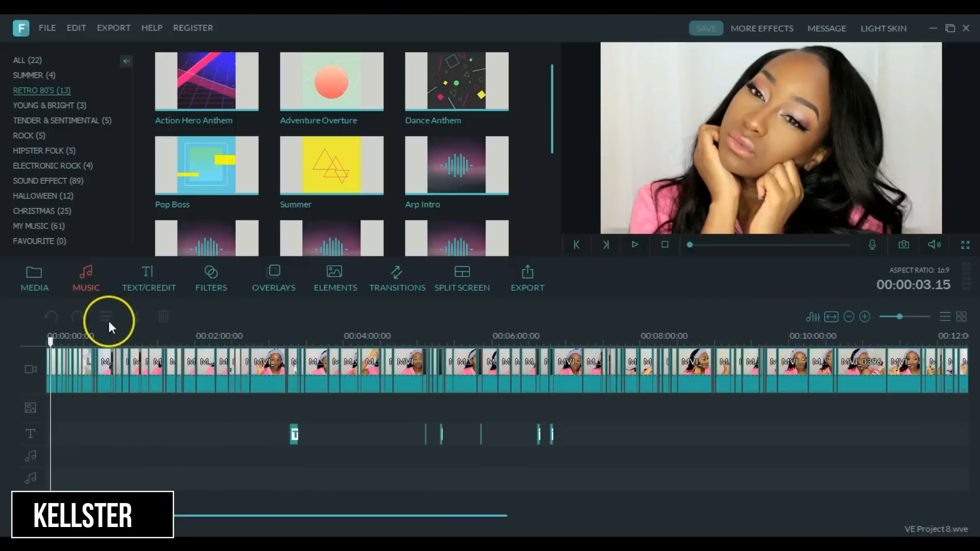
{"action": "mouse_move", "coordinate": [135, 325]}
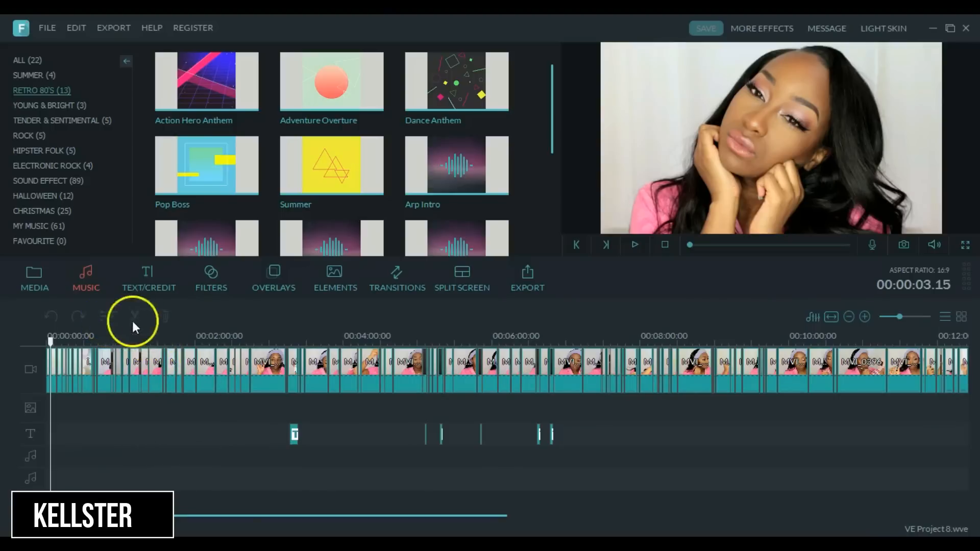
{"action": "mouse_move", "coordinate": [456, 165]}
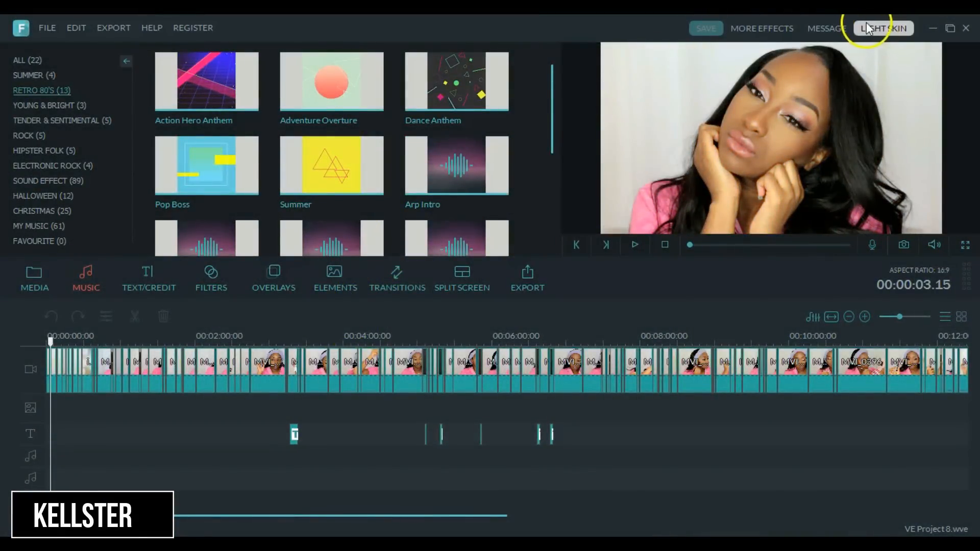
{"action": "mouse_move", "coordinate": [883, 28]}
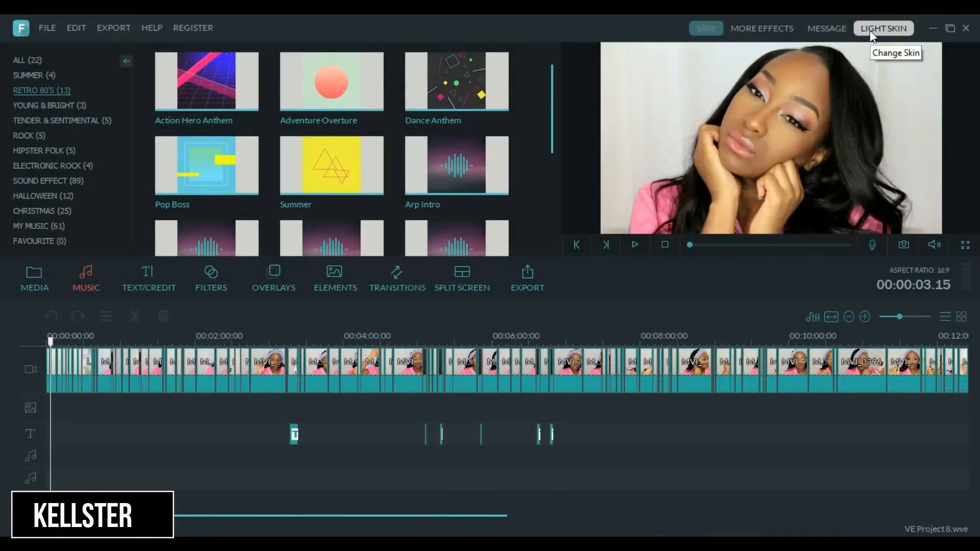
{"action": "left_click", "coordinate": [883, 28]}
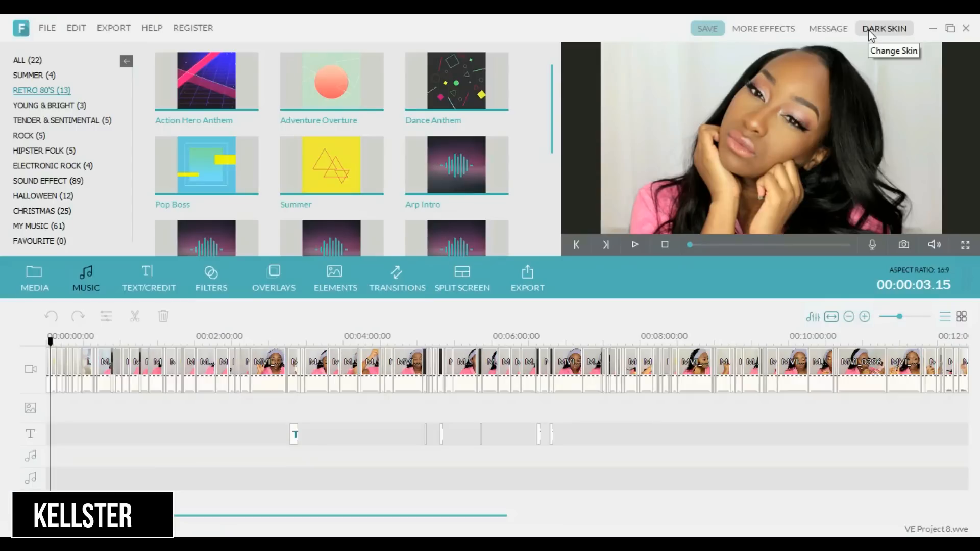
{"action": "mouse_move", "coordinate": [874, 39]}
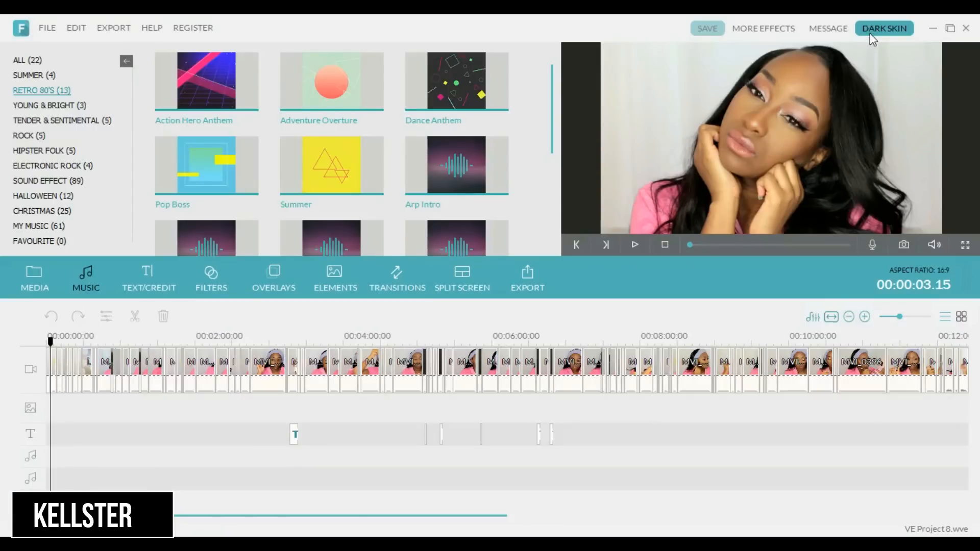
{"action": "left_click", "coordinate": [883, 28]}
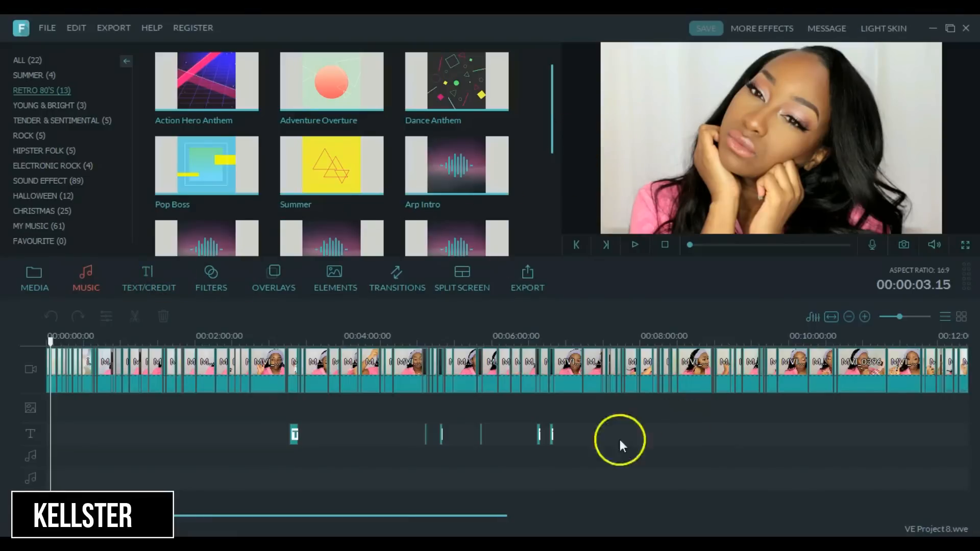
{"action": "mouse_move", "coordinate": [521, 237]}
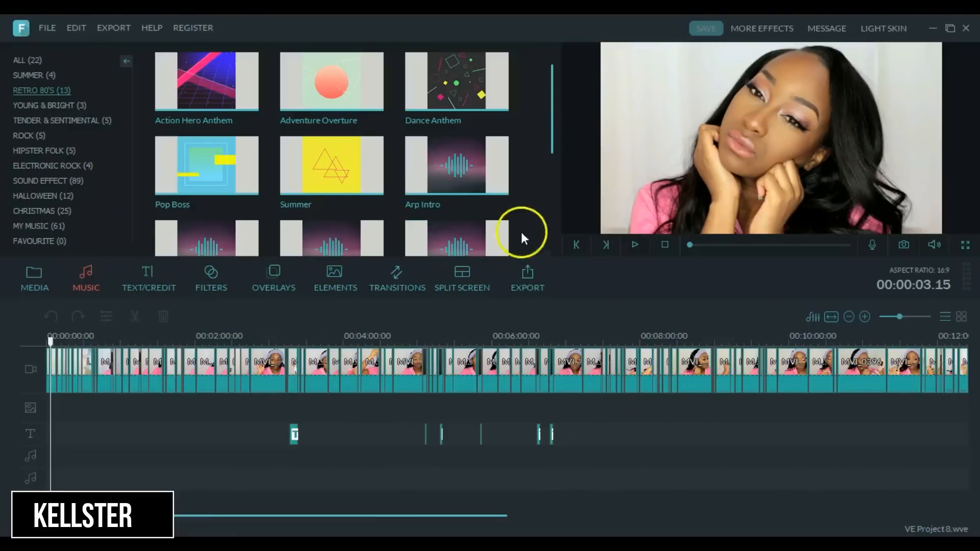
{"action": "mouse_move", "coordinate": [94, 131]}
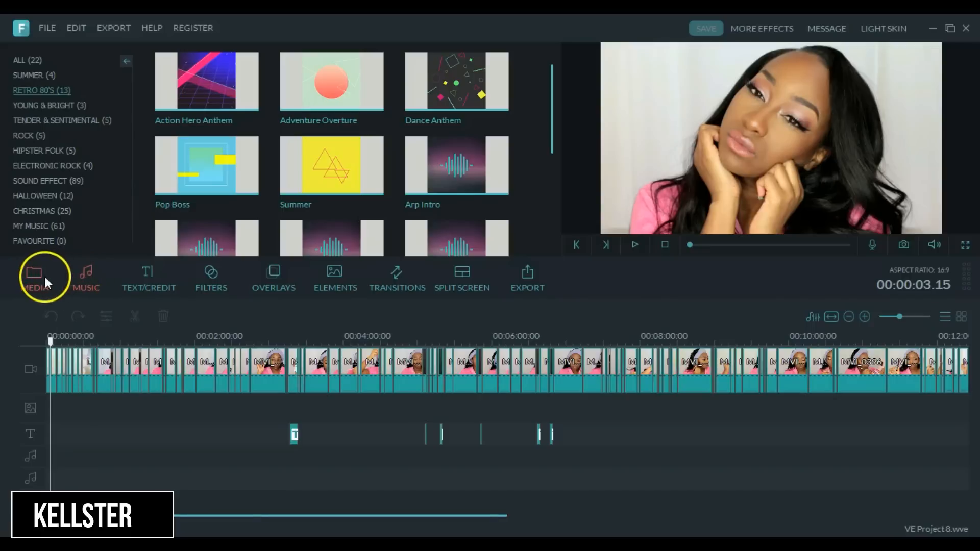
{"action": "mouse_move", "coordinate": [194, 88]}
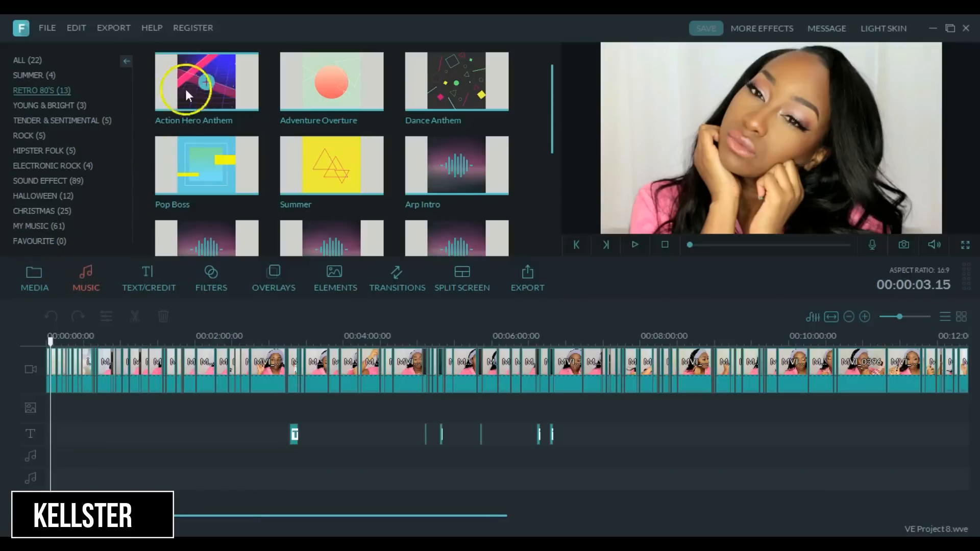
{"action": "mouse_move", "coordinate": [237, 155]}
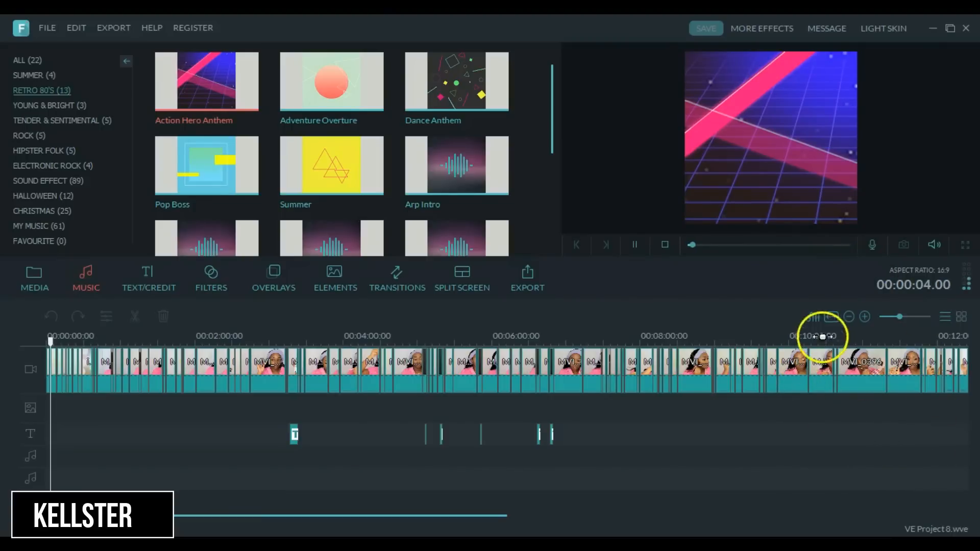
Audition the Retro 80's Action Hero Anthem and Dance Anthem tracks
{"action": "left_click", "coordinate": [935, 245]}
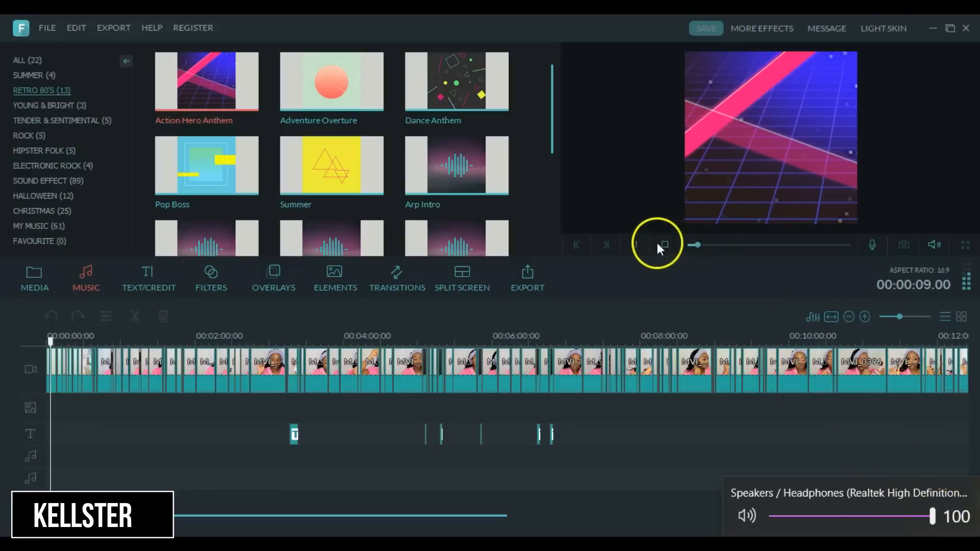
{"action": "left_click", "coordinate": [634, 245]}
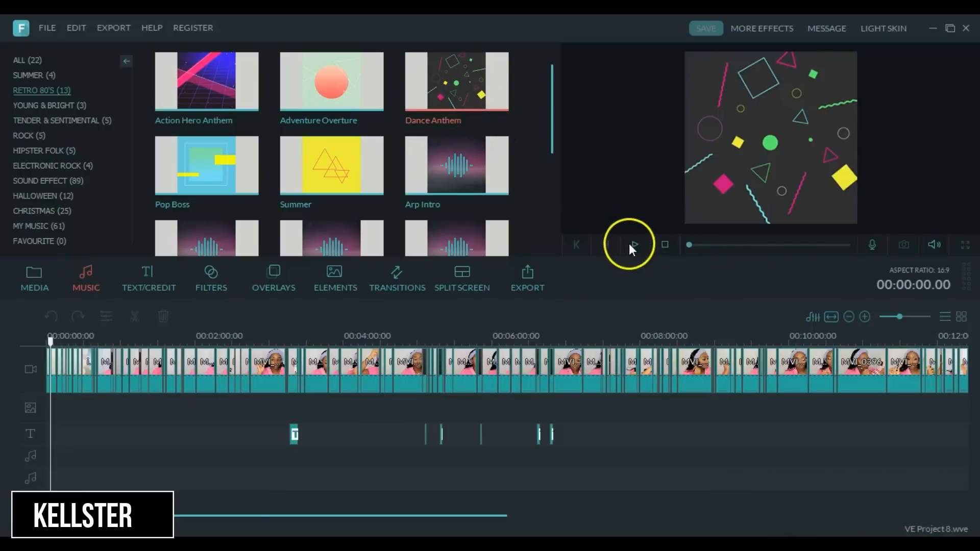
{"action": "left_click", "coordinate": [633, 244]}
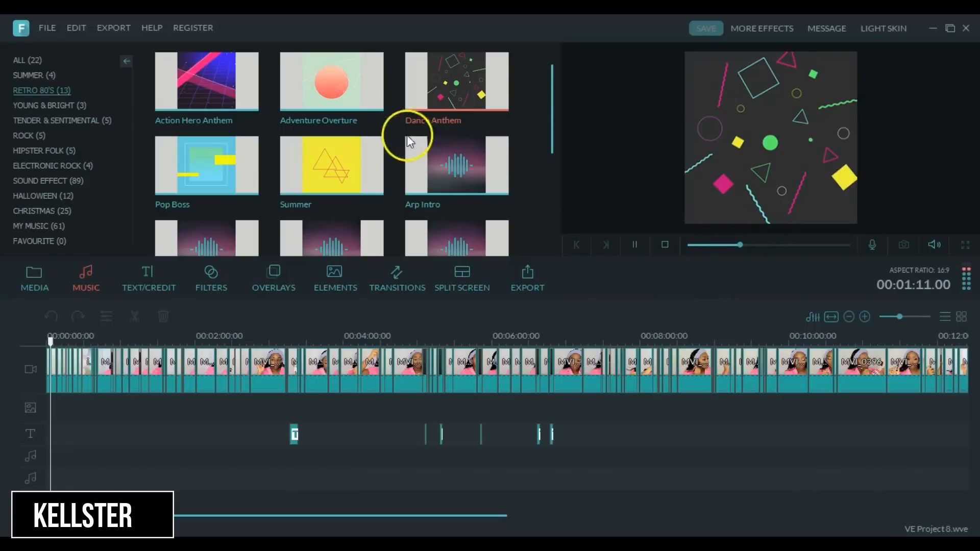
{"action": "mouse_move", "coordinate": [372, 105]}
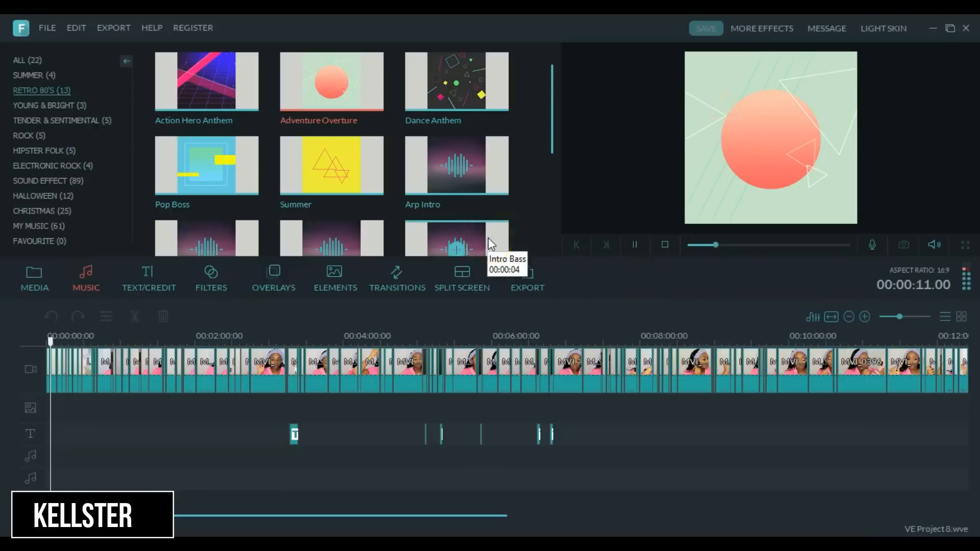
{"action": "mouse_move", "coordinate": [381, 190]}
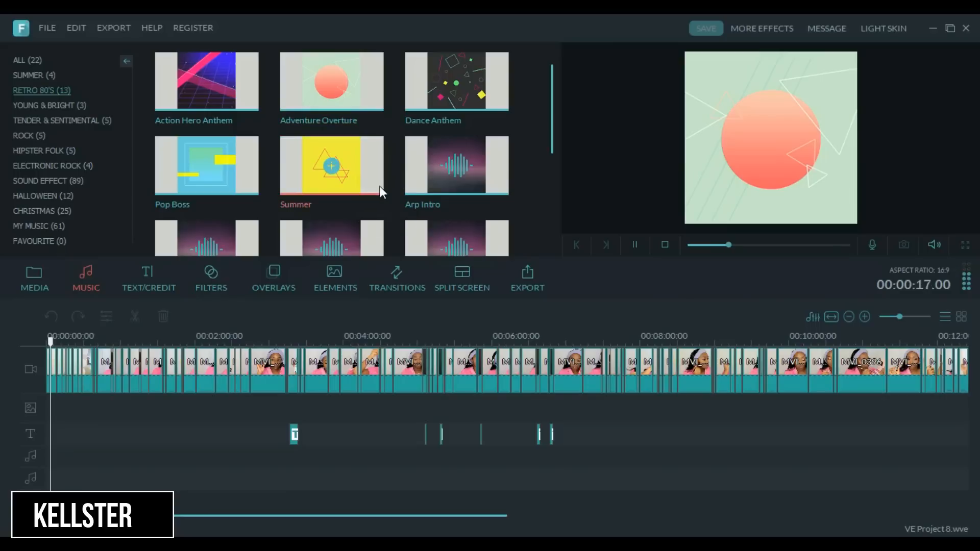
Load the Summer track, then play, pause and skip through its preview
{"action": "left_click", "coordinate": [634, 245]}
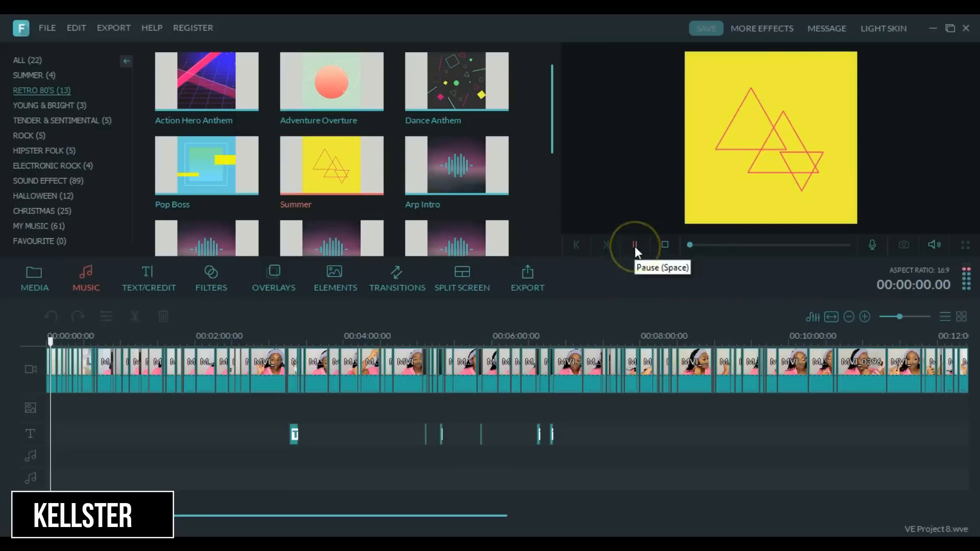
{"action": "left_click", "coordinate": [634, 245]}
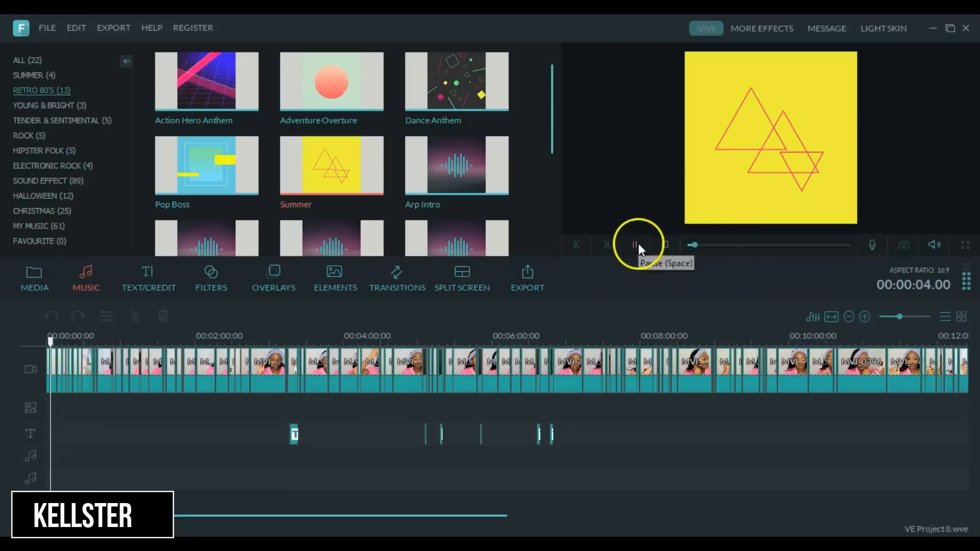
{"action": "left_click", "coordinate": [634, 244]}
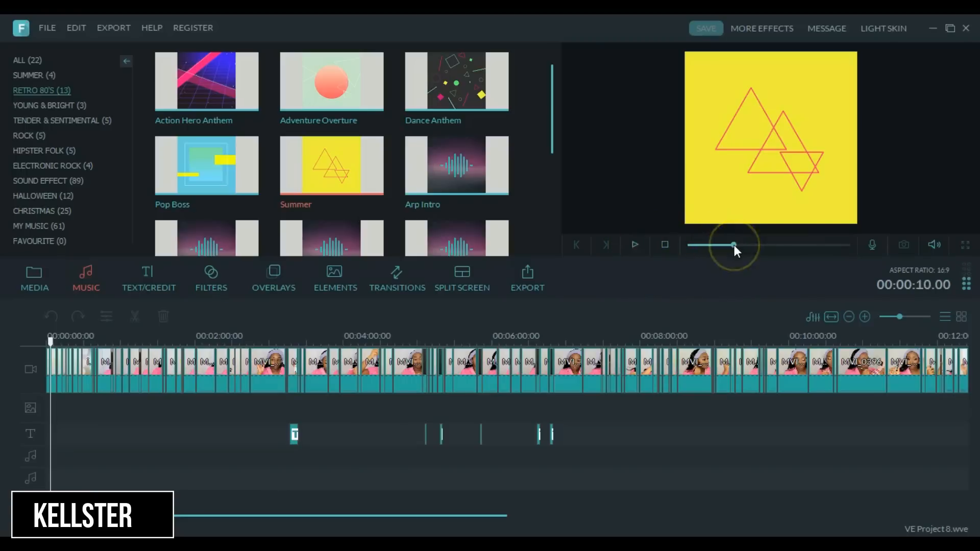
{"action": "left_click", "coordinate": [634, 244]}
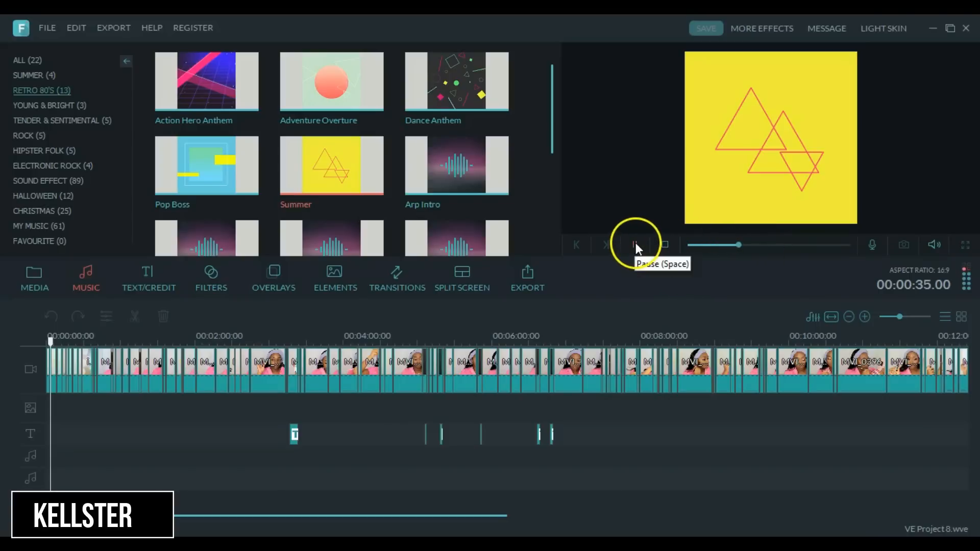
{"action": "left_click", "coordinate": [635, 245]}
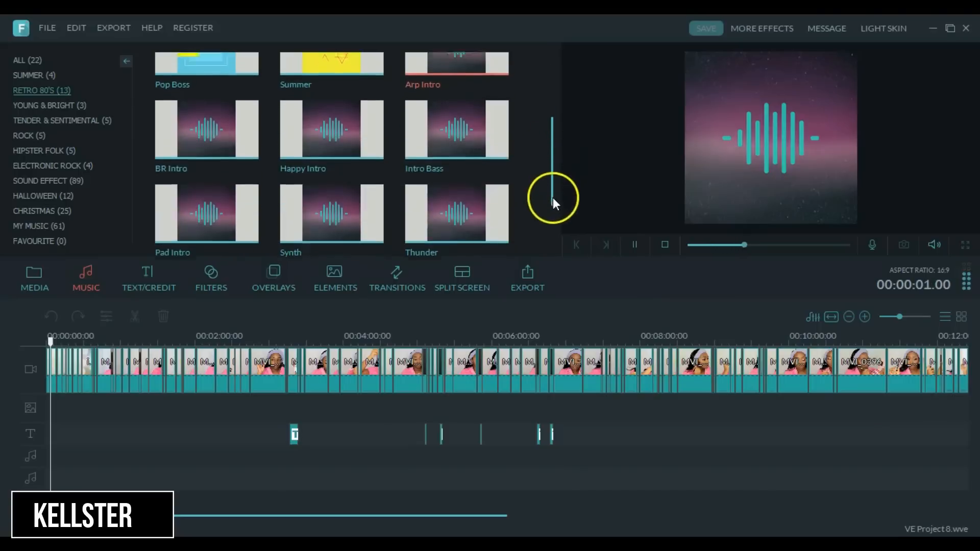
Play and stop the Happy Intro, BR Intro and Pad Intro track previews
{"action": "left_click", "coordinate": [633, 245]}
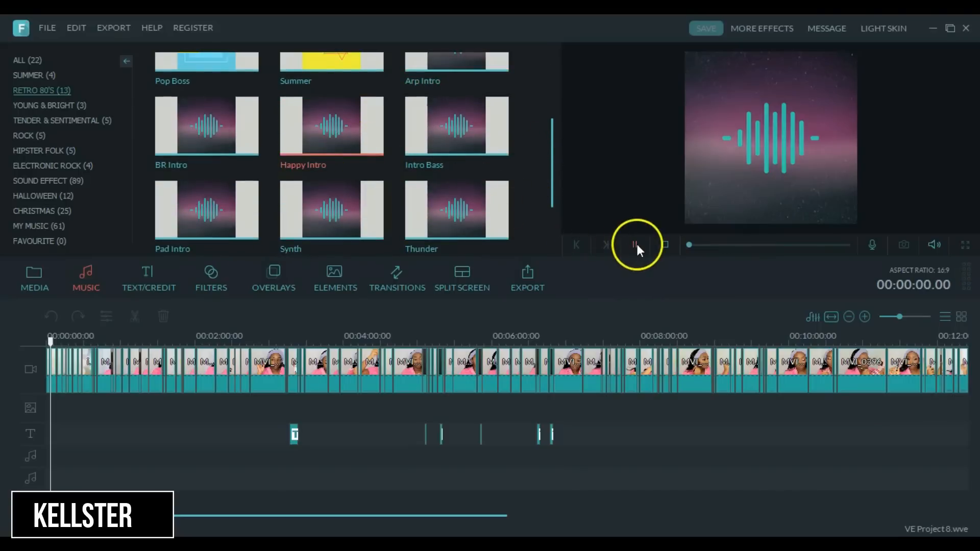
{"action": "left_click", "coordinate": [634, 244]}
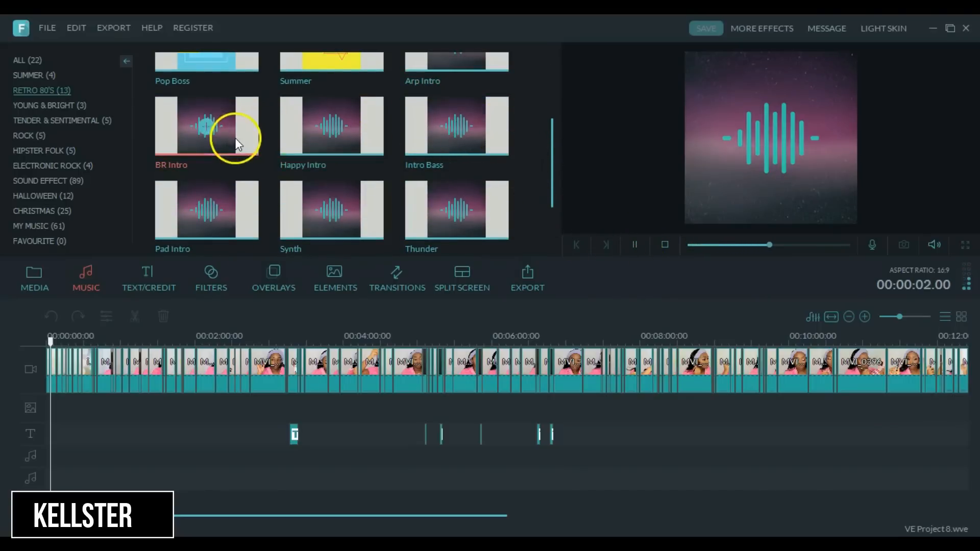
{"action": "left_click", "coordinate": [634, 245]}
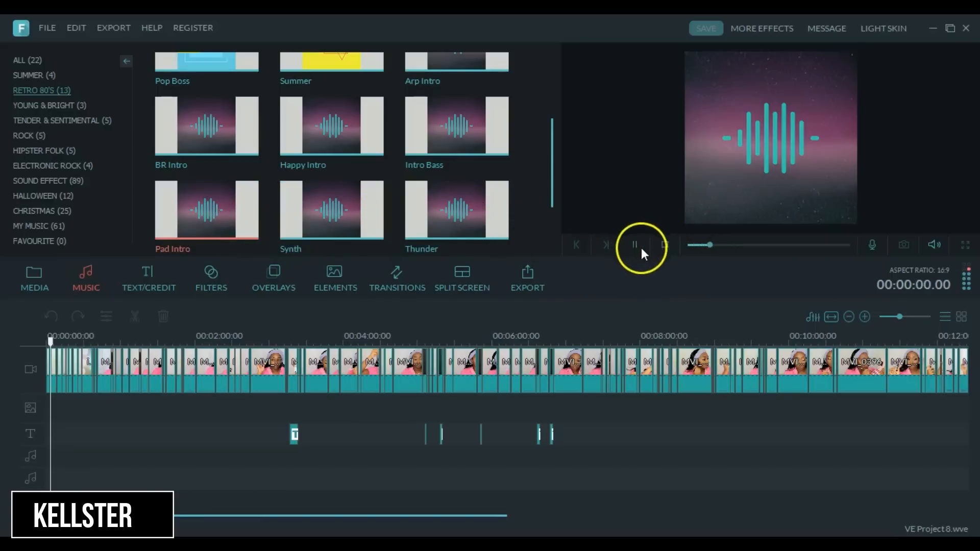
{"action": "left_click", "coordinate": [633, 244]}
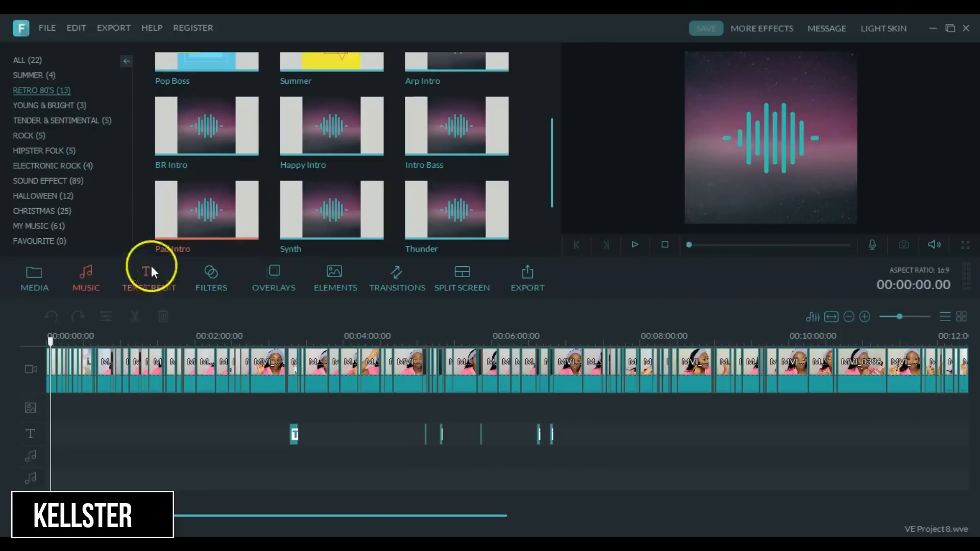
Preview the Retro 80's New Wave, Neon Sign and Tropical Vice title presets
{"action": "left_click", "coordinate": [149, 277]}
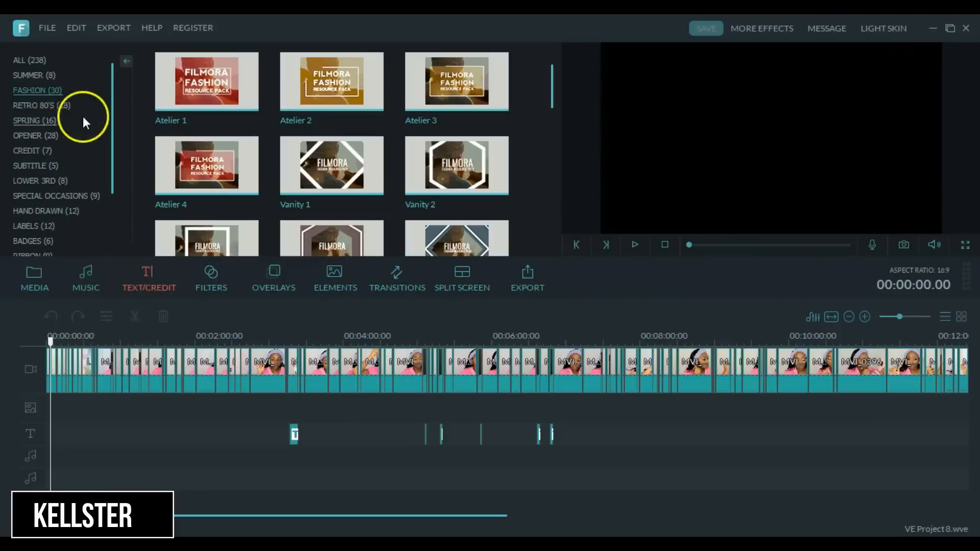
{"action": "left_click", "coordinate": [34, 105]}
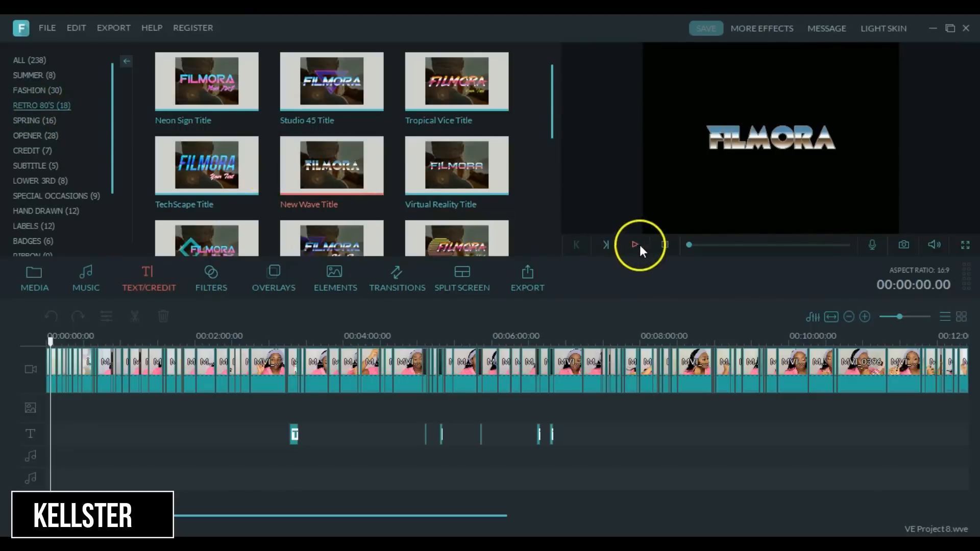
{"action": "left_click", "coordinate": [634, 244]}
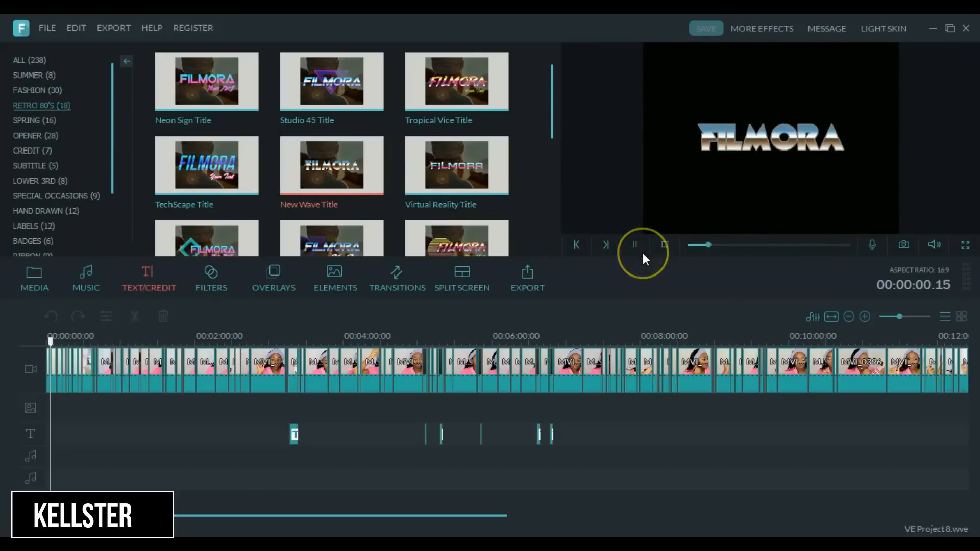
{"action": "left_click", "coordinate": [634, 245]}
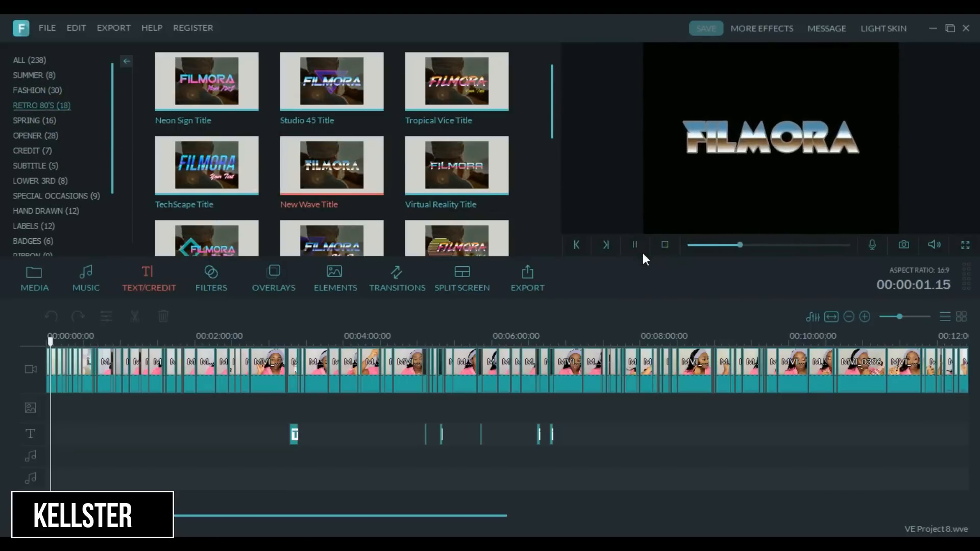
{"action": "mouse_move", "coordinate": [223, 109]}
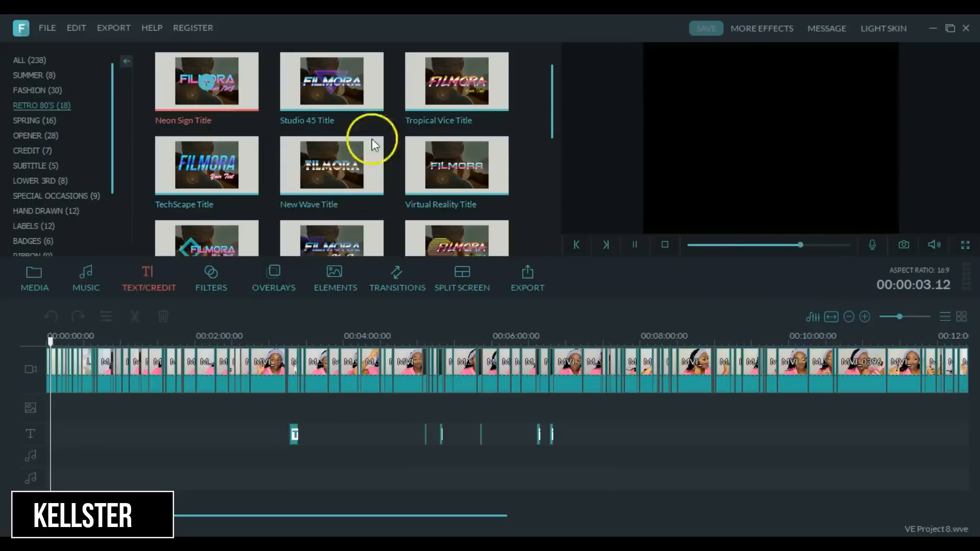
{"action": "left_click", "coordinate": [633, 245]}
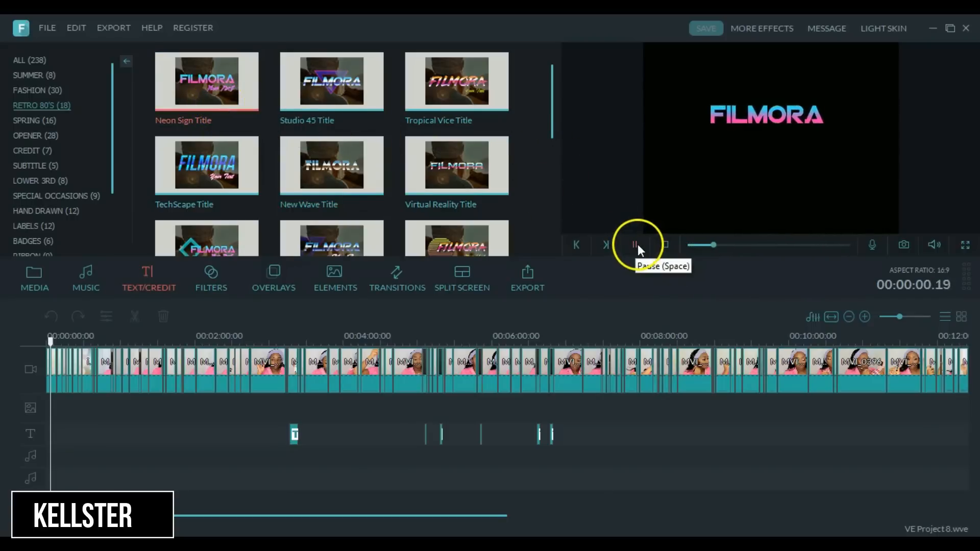
{"action": "left_click", "coordinate": [635, 245]}
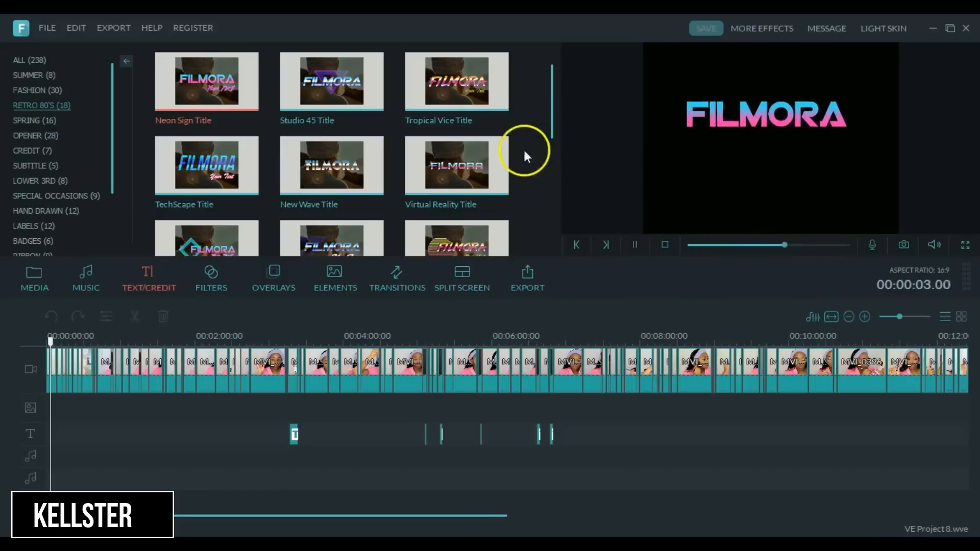
{"action": "left_click", "coordinate": [633, 245]}
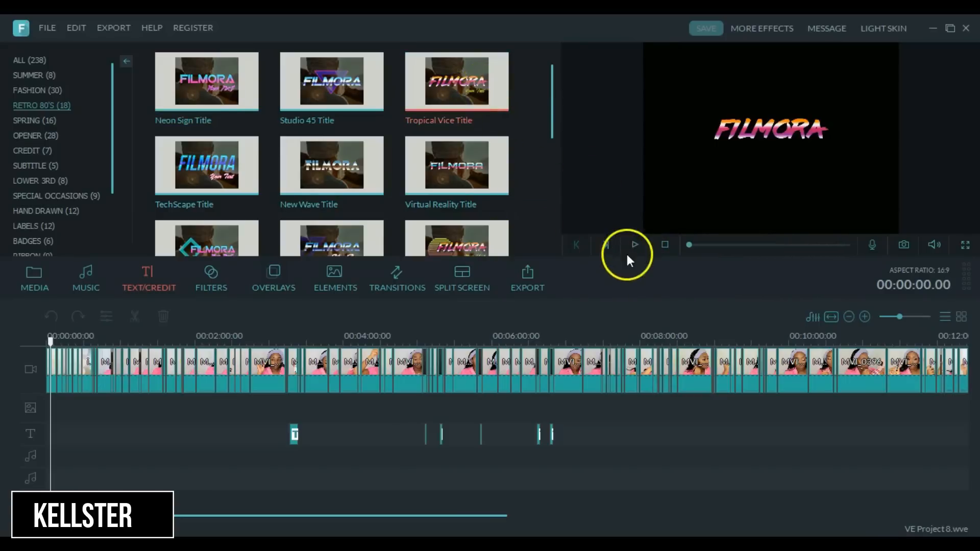
{"action": "left_click", "coordinate": [635, 244]}
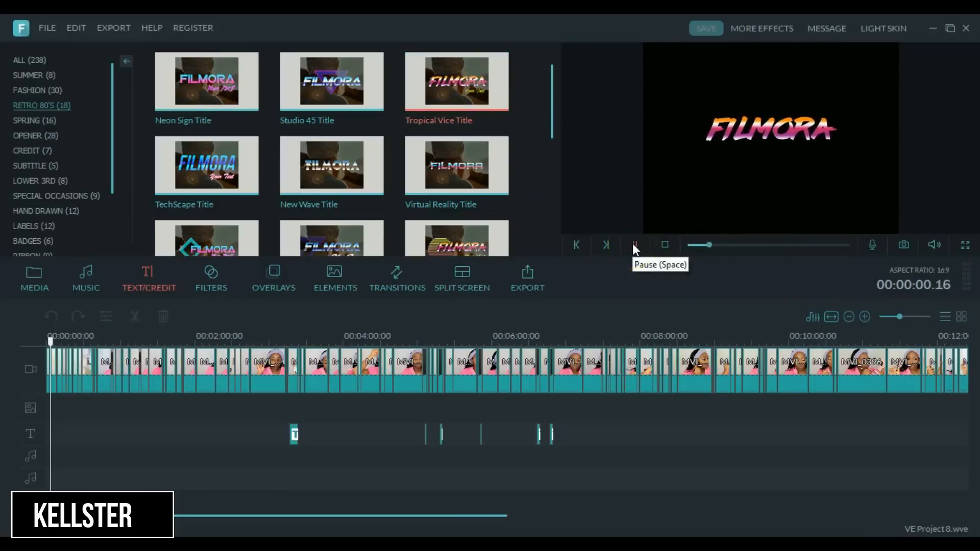
Preview the Studio 45 and New Wave lower thirds, then bring up Filters
{"action": "left_click", "coordinate": [635, 245]}
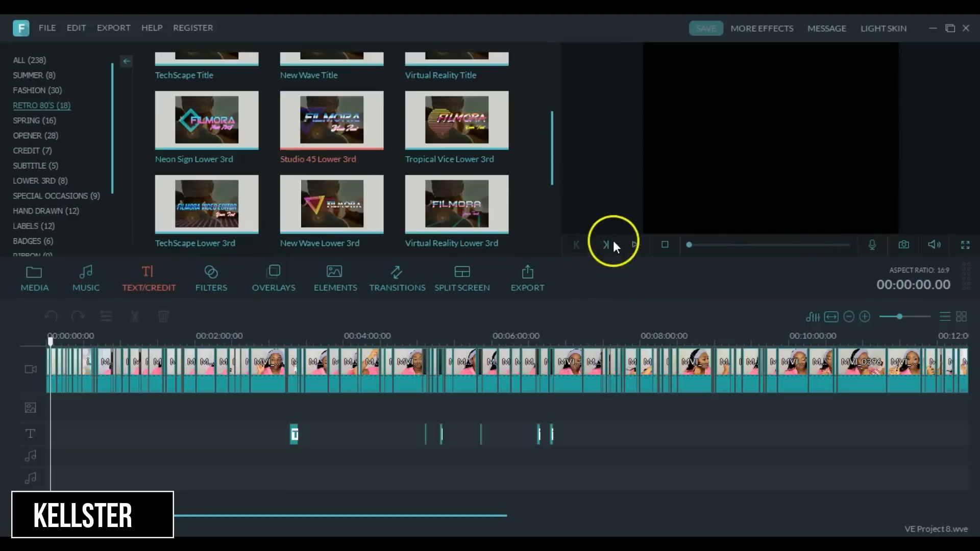
{"action": "left_click", "coordinate": [605, 244]}
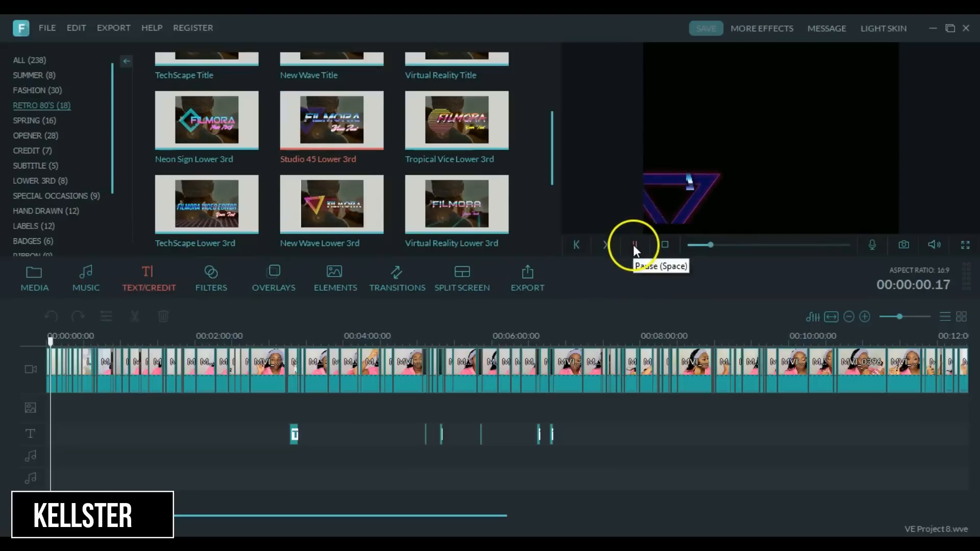
{"action": "left_click", "coordinate": [633, 245]}
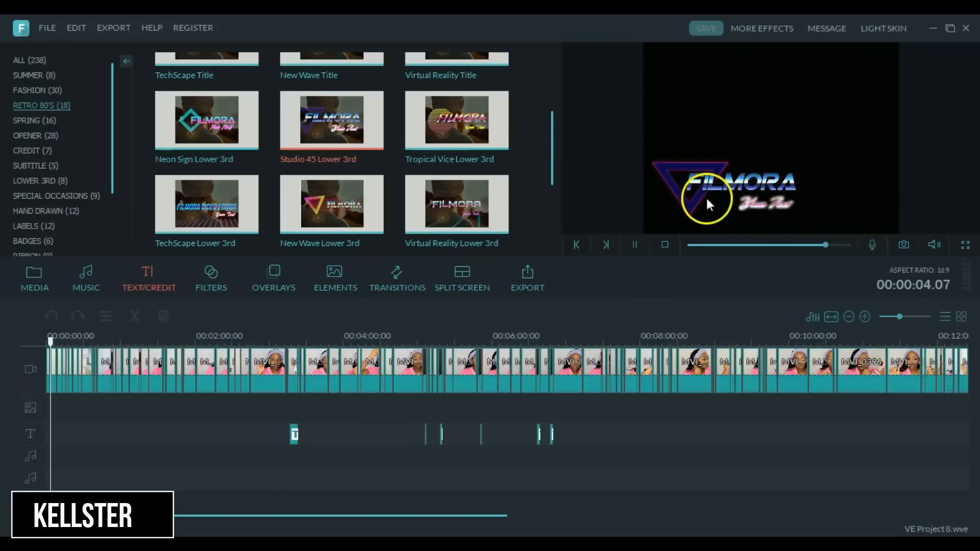
{"action": "left_click", "coordinate": [663, 245]}
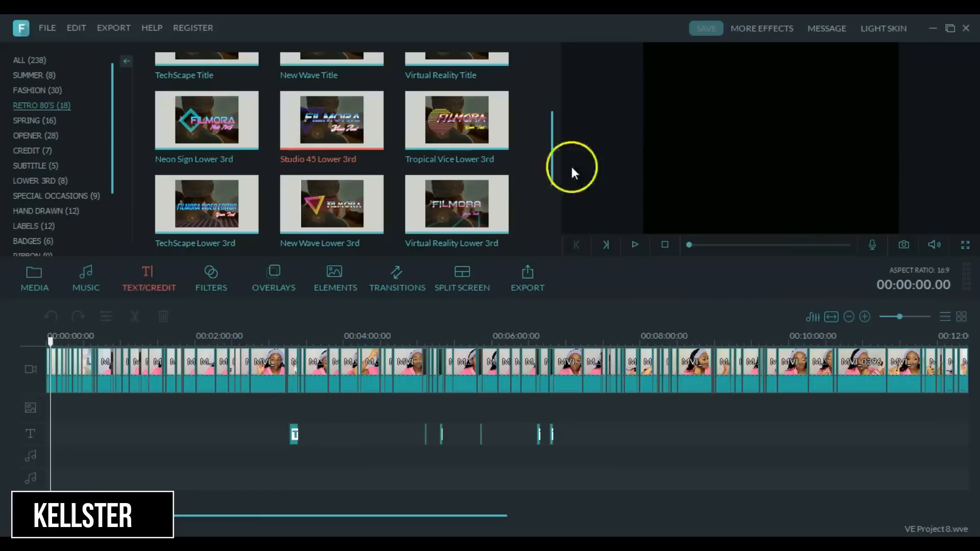
{"action": "mouse_move", "coordinate": [396, 228]}
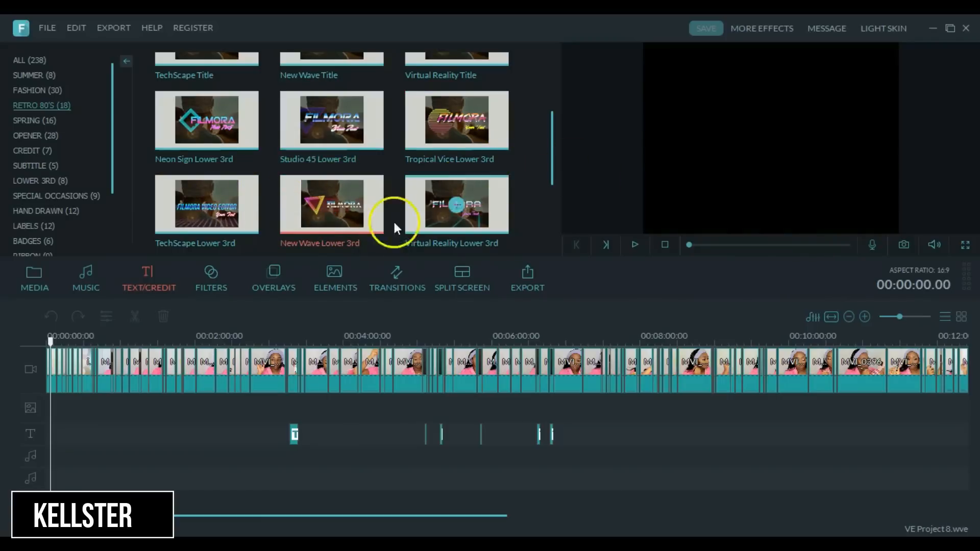
{"action": "left_click", "coordinate": [634, 244]}
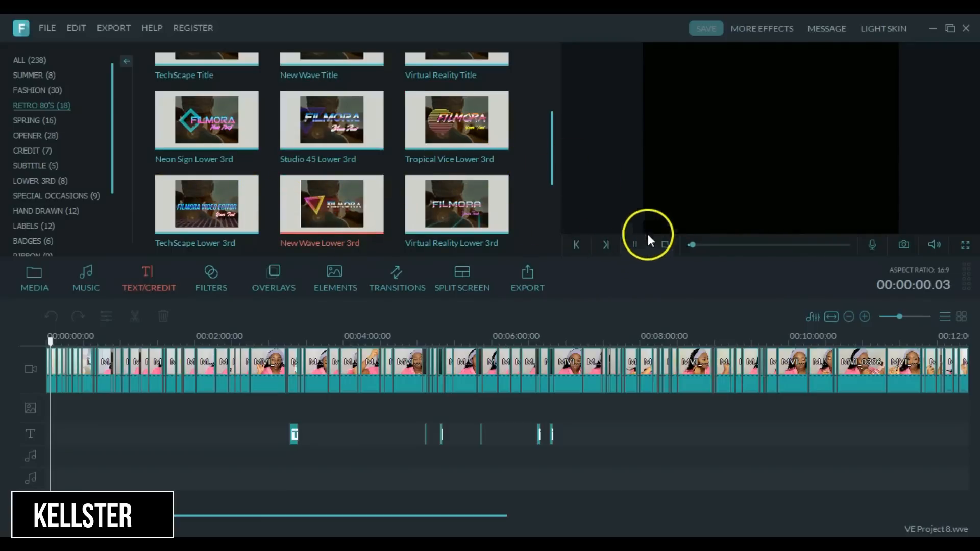
{"action": "left_click", "coordinate": [634, 245]}
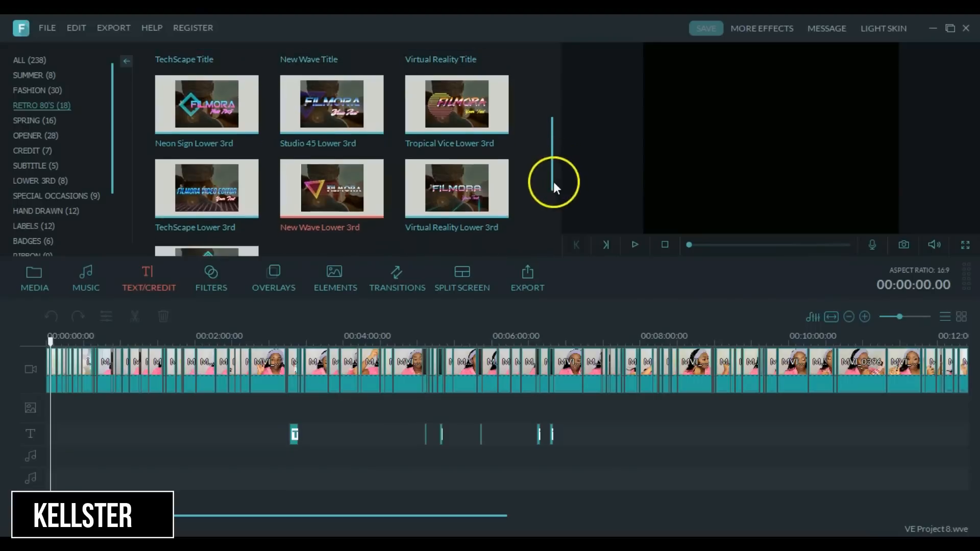
{"action": "left_click", "coordinate": [211, 277]}
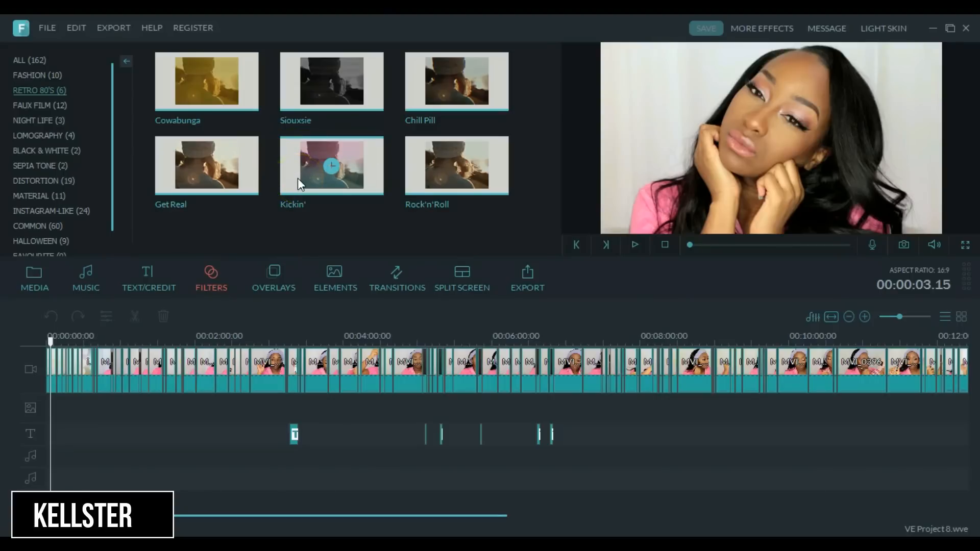
Preview the Kickin', Rock'n'Roll, Get Real and Chill Pill filters, then bring up Overlays
{"action": "left_click", "coordinate": [634, 244]}
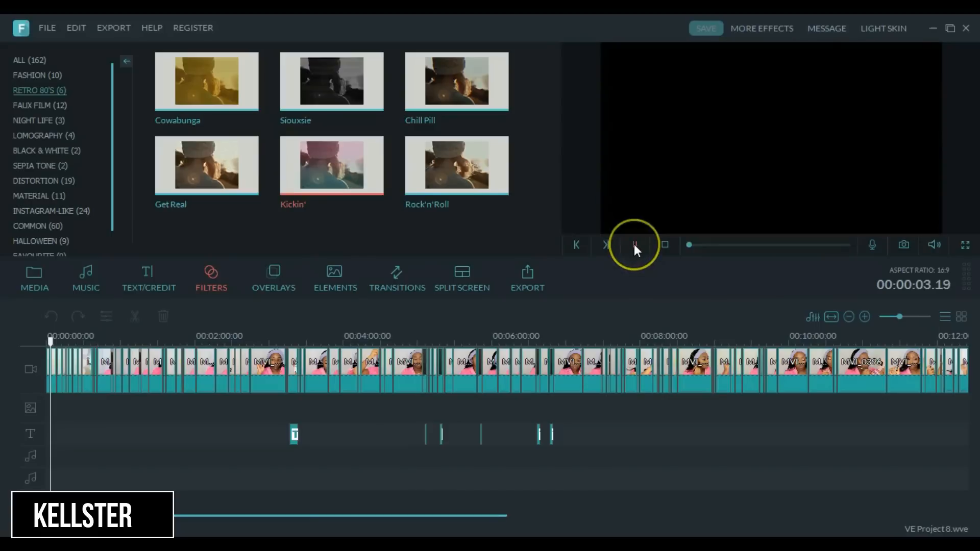
{"action": "left_click", "coordinate": [633, 244]}
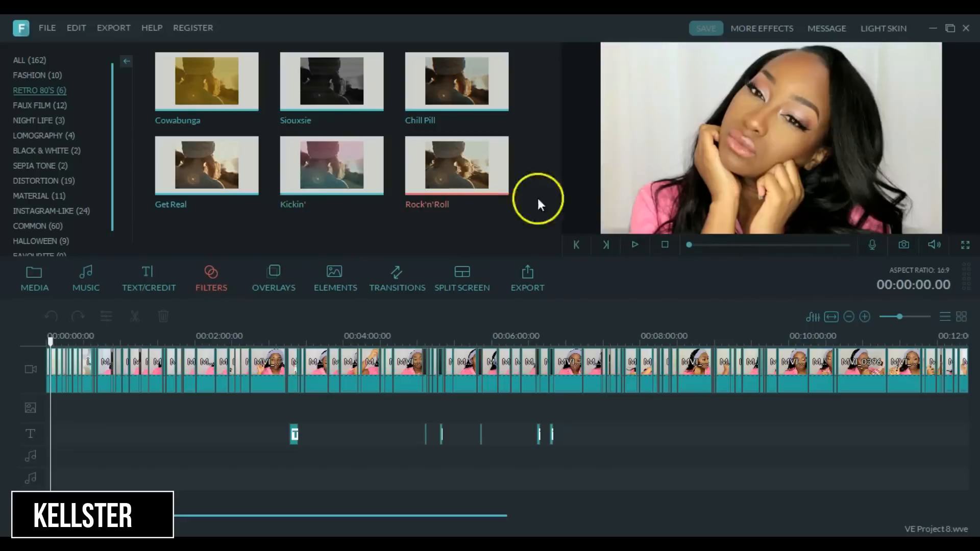
{"action": "left_click", "coordinate": [634, 245]}
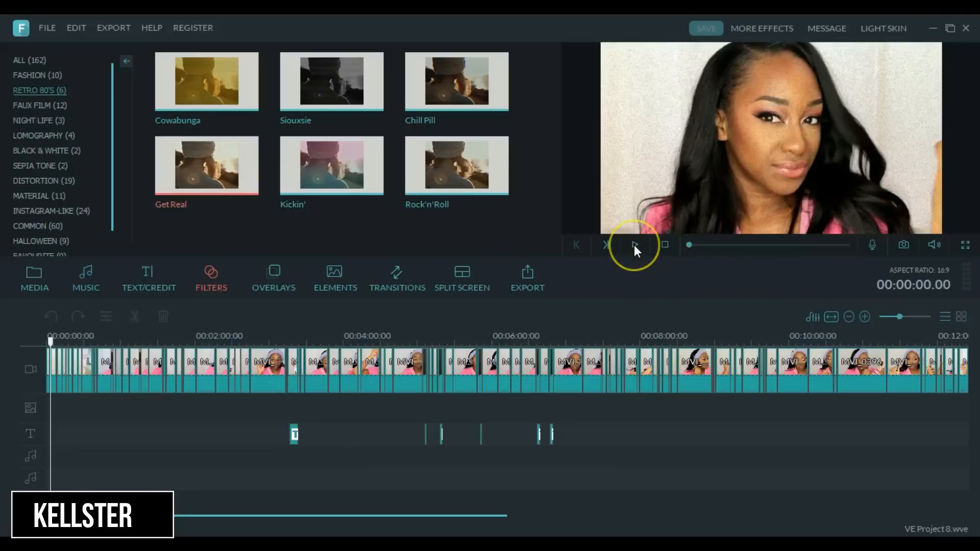
{"action": "left_click", "coordinate": [633, 245]}
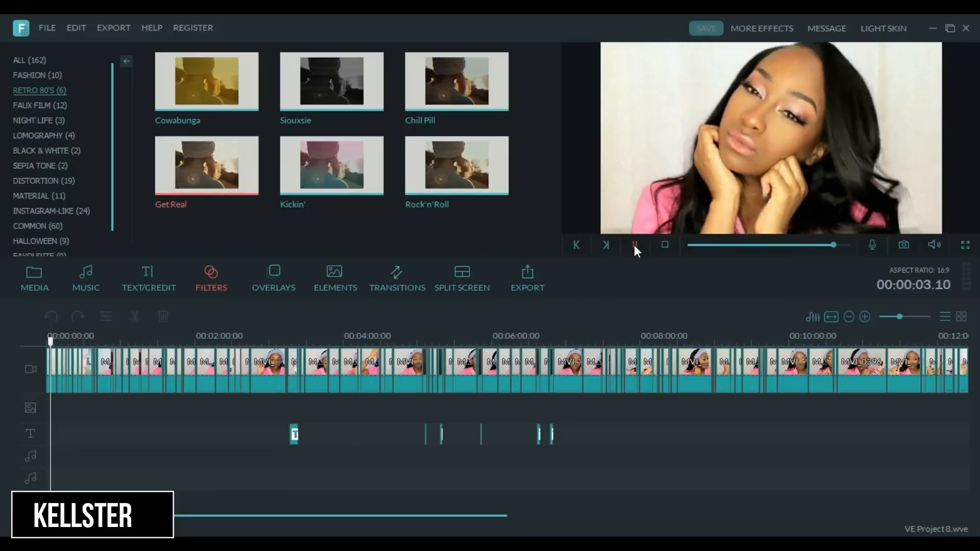
{"action": "left_click", "coordinate": [634, 244]}
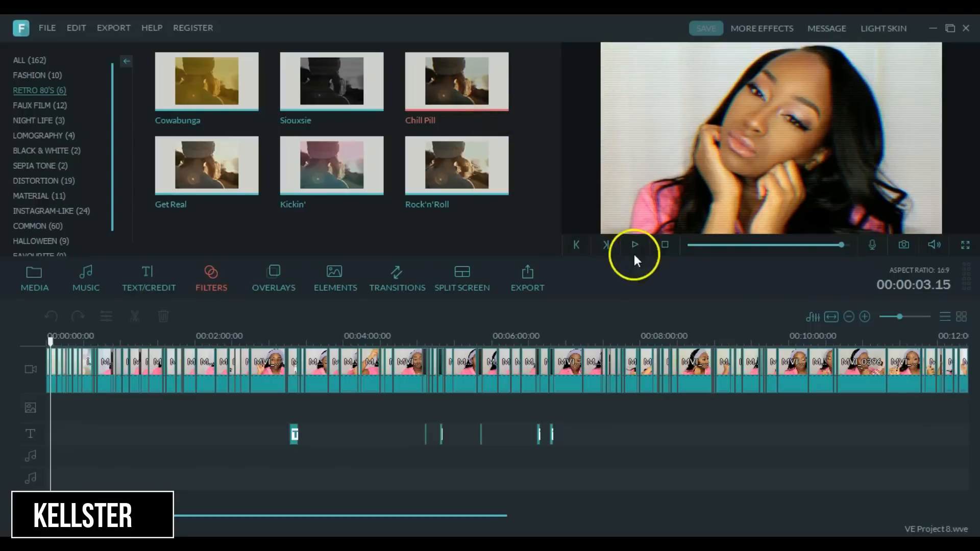
{"action": "left_click", "coordinate": [634, 244]}
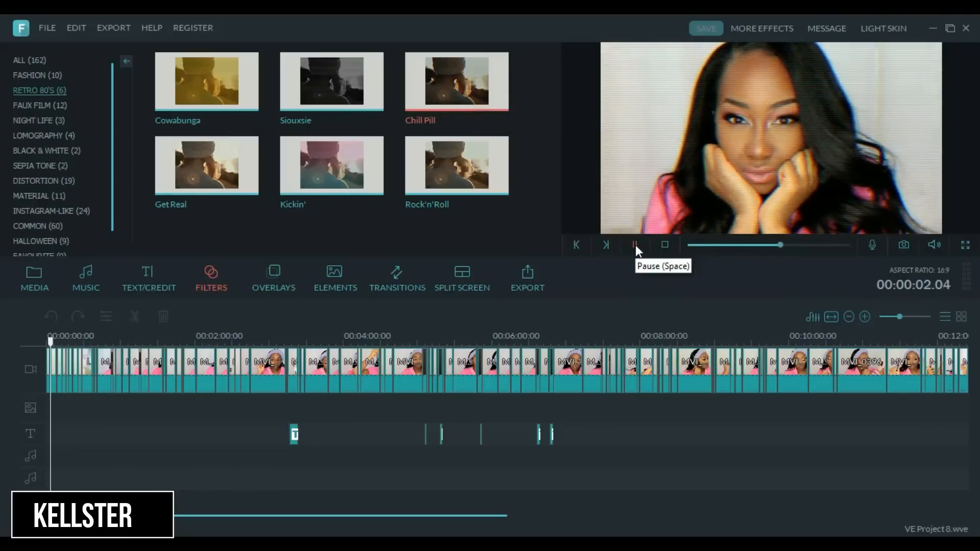
{"action": "left_click", "coordinate": [635, 244]}
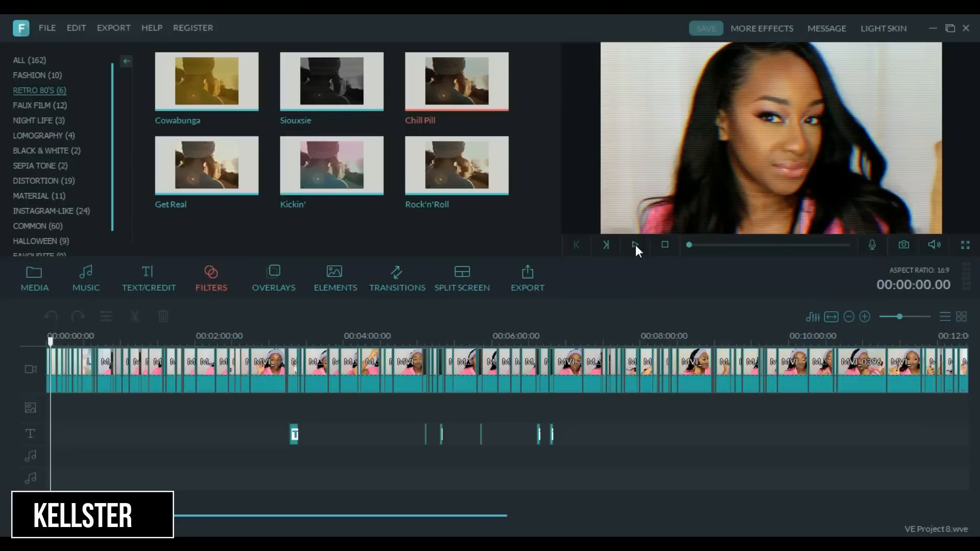
{"action": "mouse_move", "coordinate": [618, 244]}
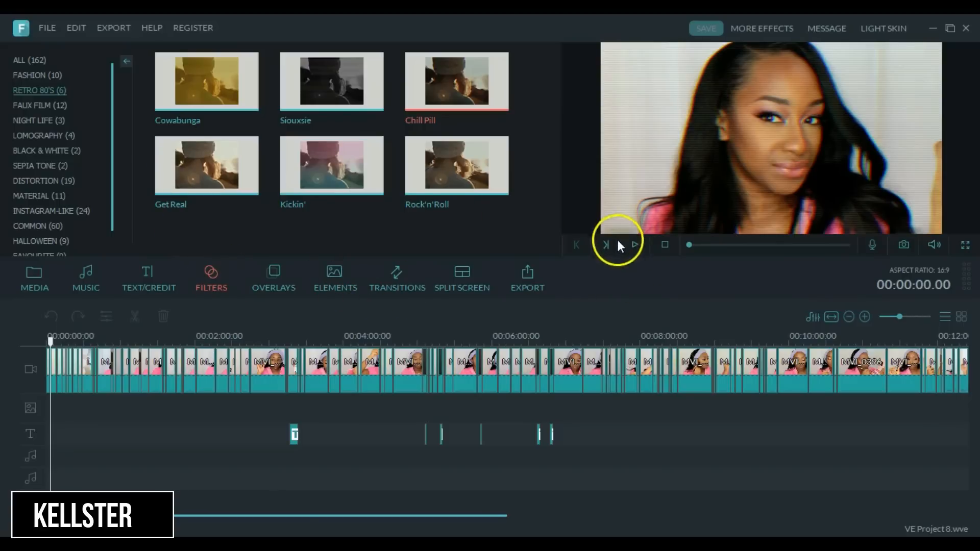
{"action": "left_click", "coordinate": [274, 278]}
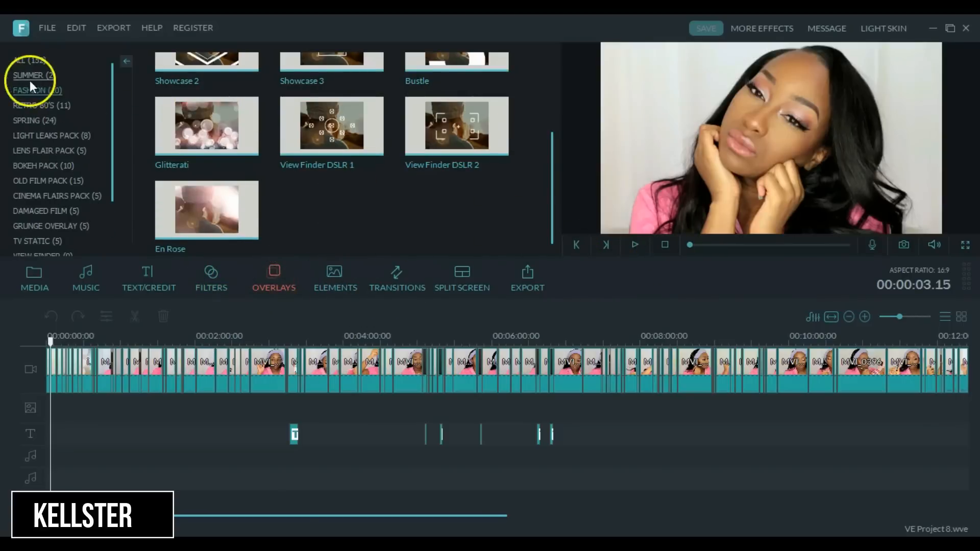
Show the Retro 80's overlays and preview the Neon Grid 2 overlay
{"action": "left_click", "coordinate": [32, 105]}
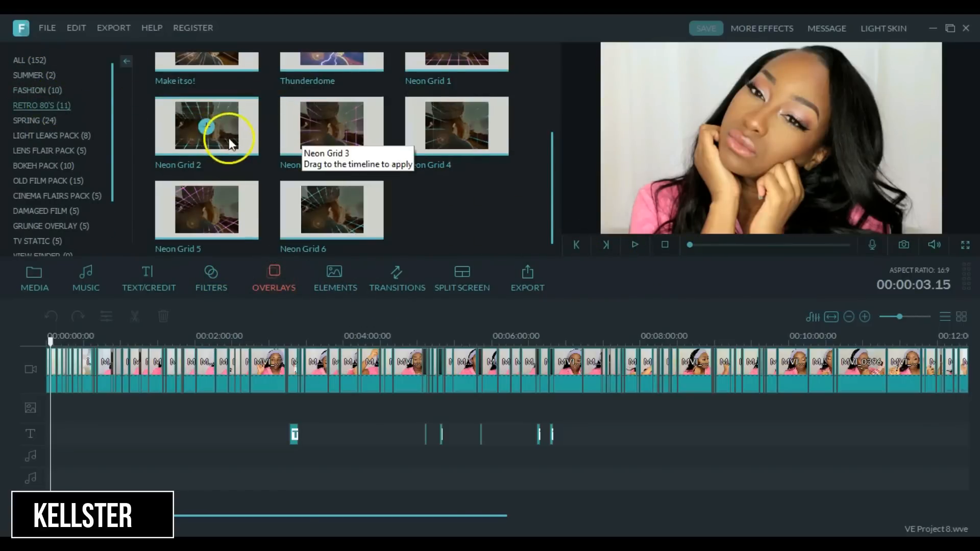
{"action": "left_click", "coordinate": [634, 245]}
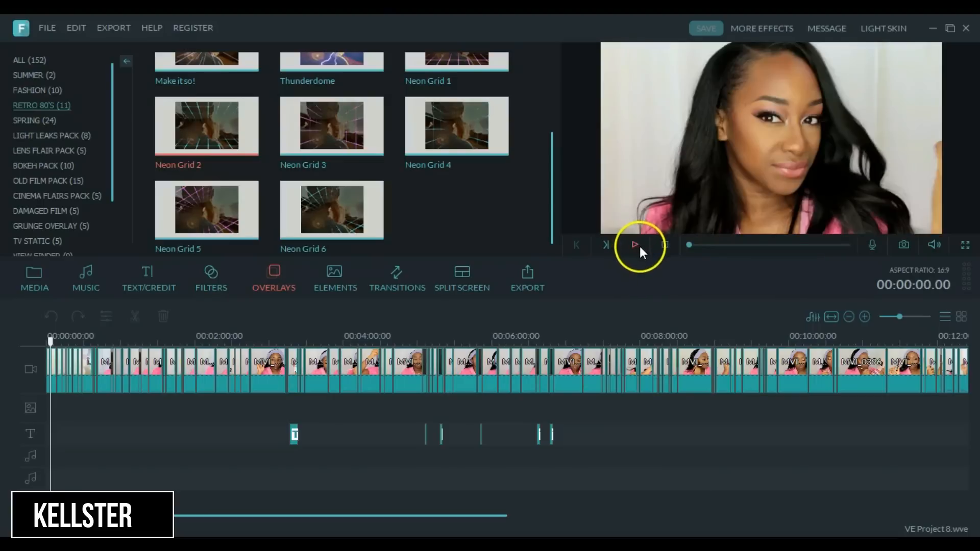
{"action": "left_click", "coordinate": [635, 245]}
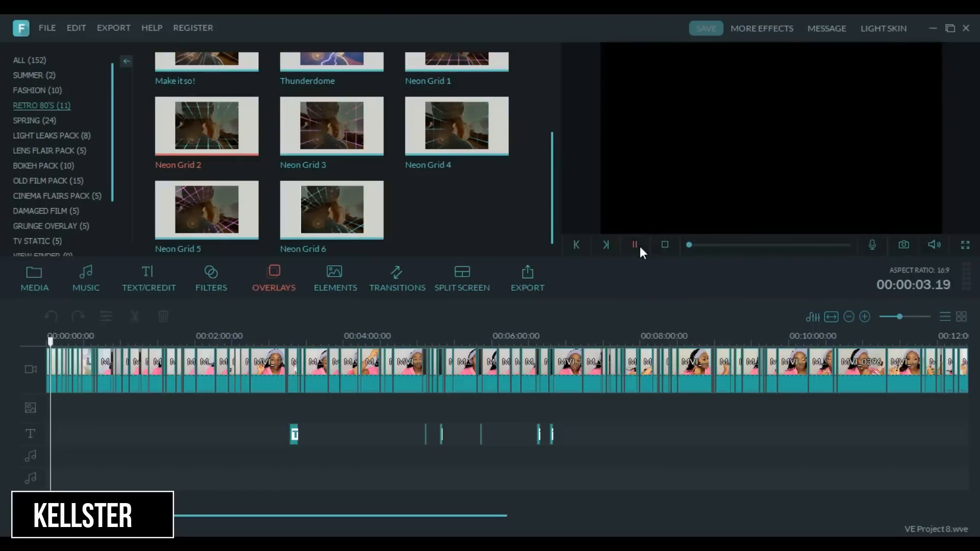
{"action": "left_click", "coordinate": [664, 245]}
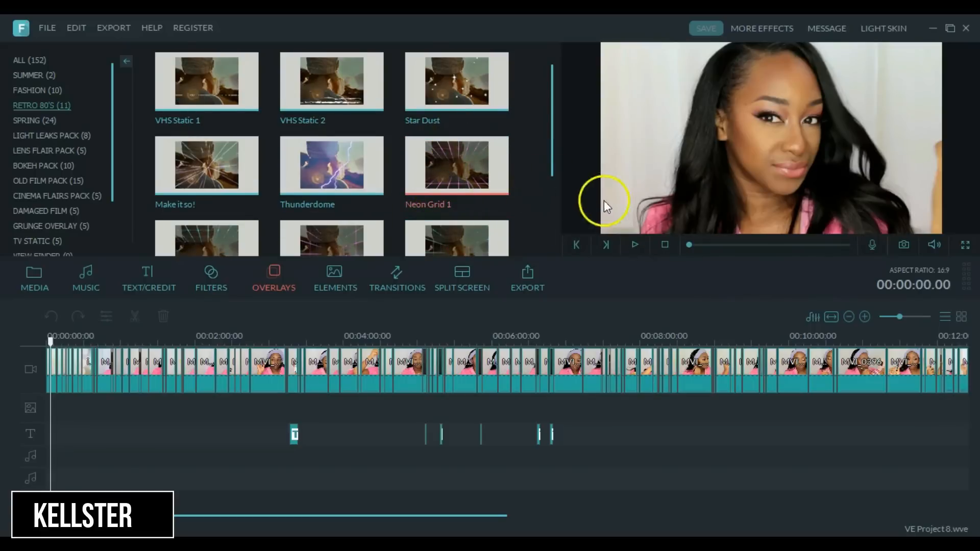
{"action": "mouse_move", "coordinate": [630, 246]}
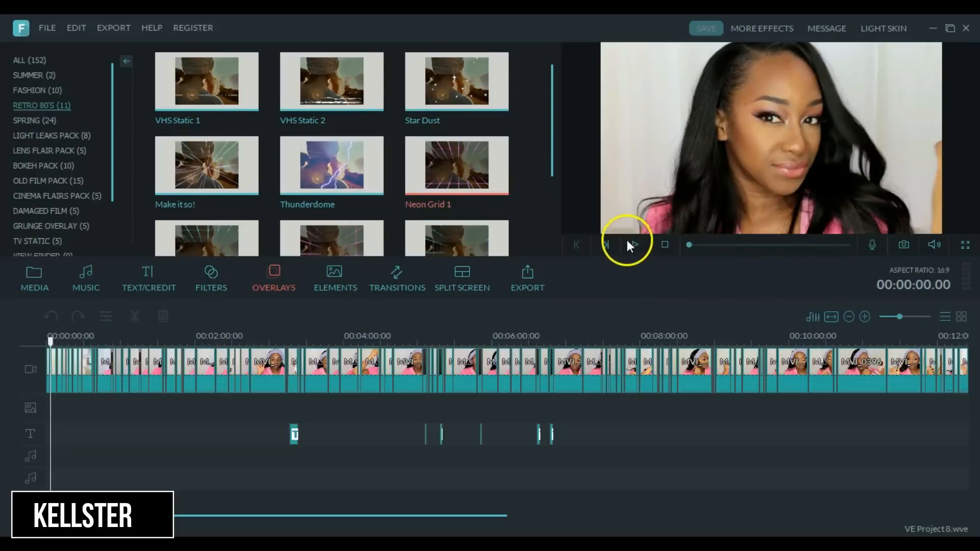
{"action": "left_click", "coordinate": [633, 245]}
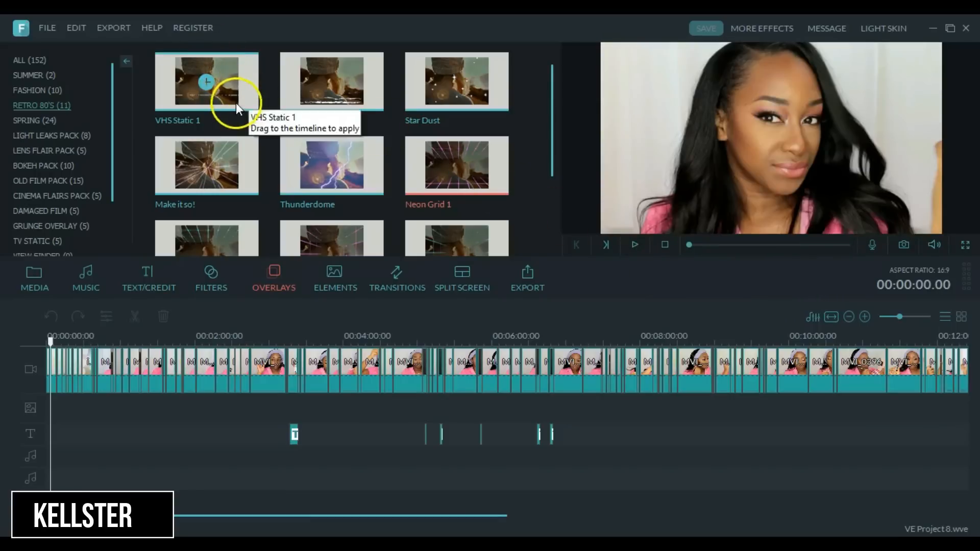
{"action": "mouse_move", "coordinate": [636, 249]}
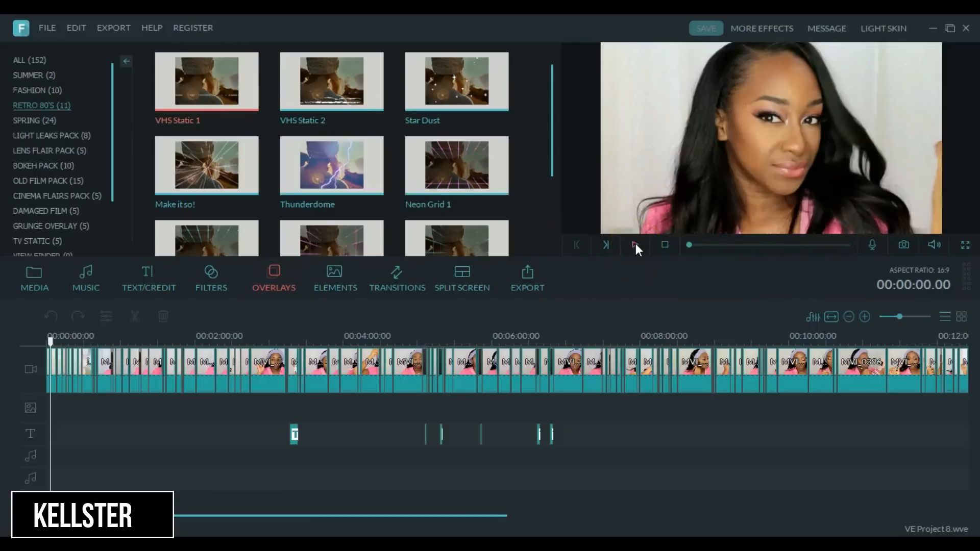
Preview the VHS Static 1 and Star Dust overlays, then bring up Elements
{"action": "left_click", "coordinate": [634, 245]}
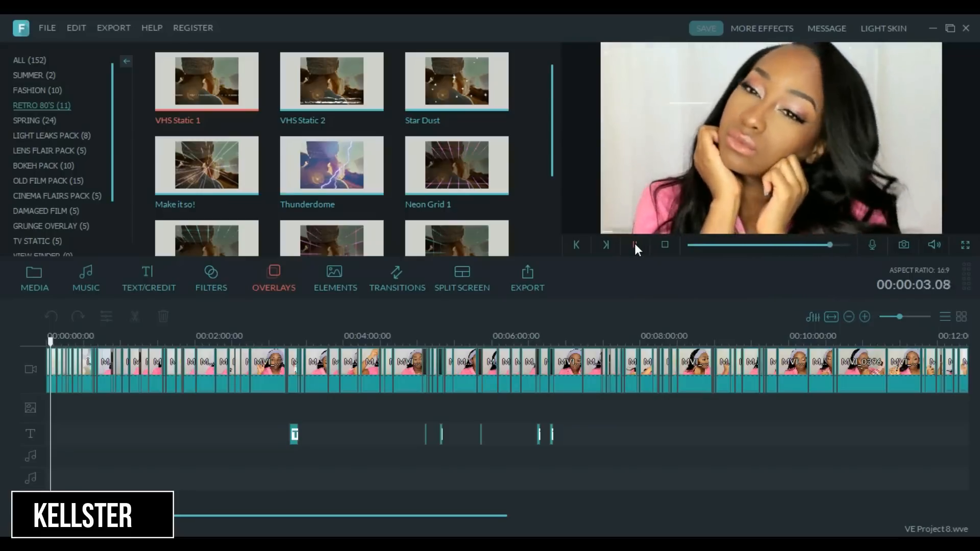
{"action": "left_click", "coordinate": [634, 245]}
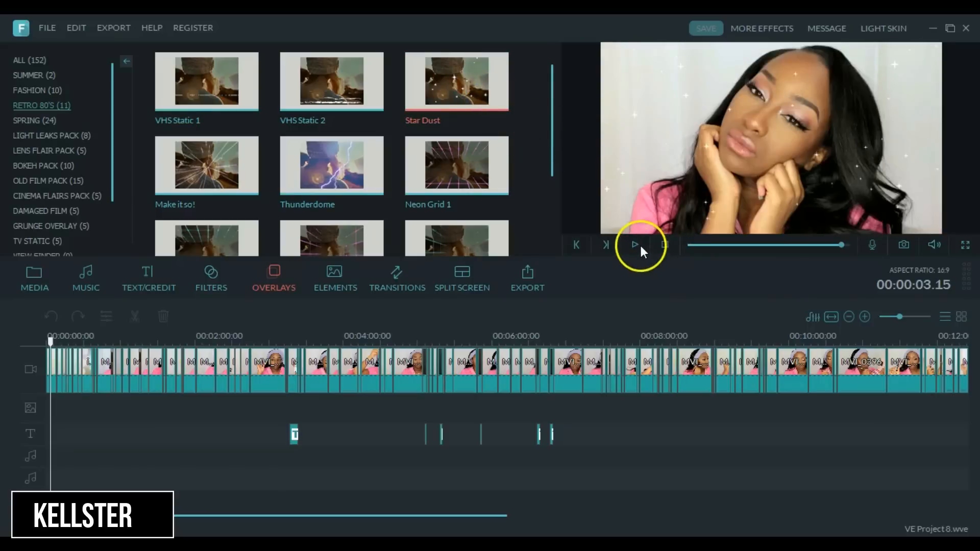
{"action": "left_click", "coordinate": [634, 245]}
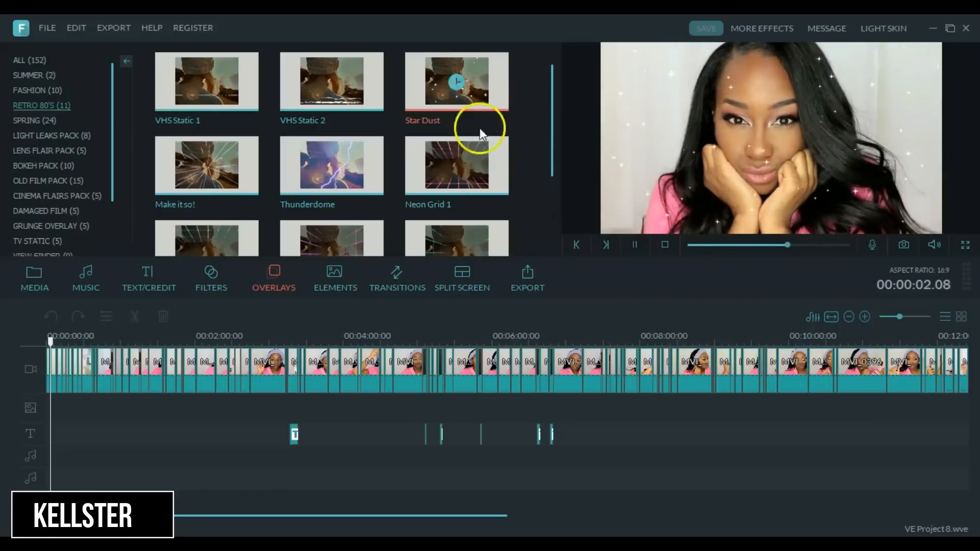
{"action": "left_click", "coordinate": [633, 245]}
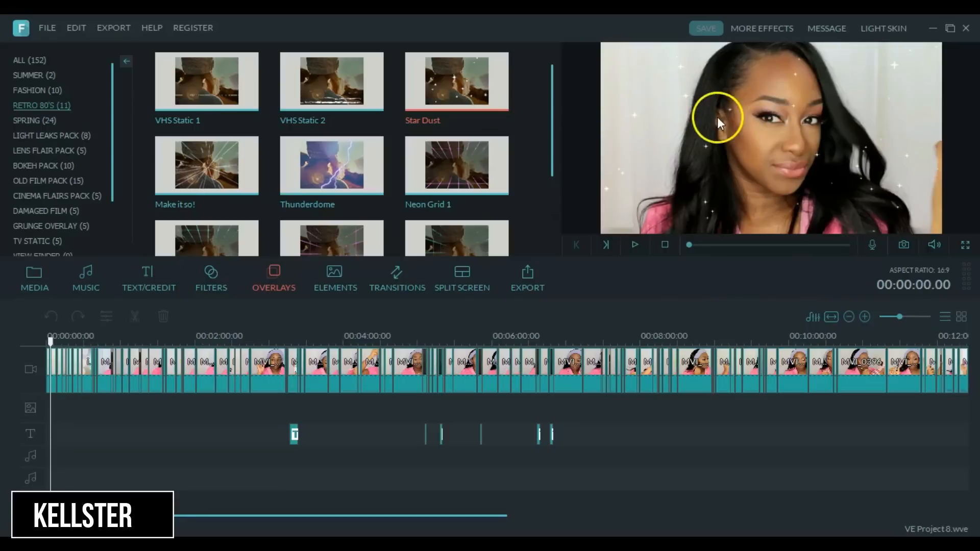
{"action": "mouse_move", "coordinate": [368, 219]}
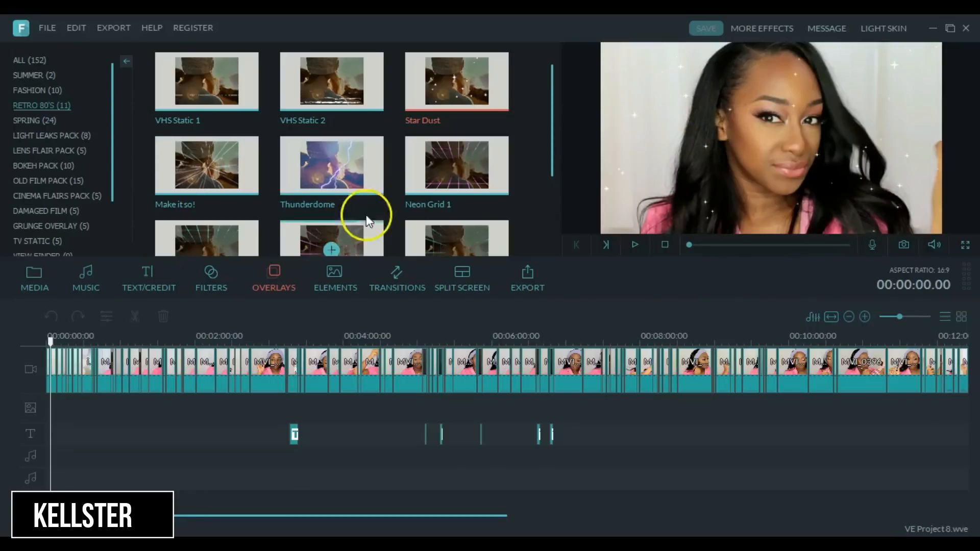
{"action": "left_click", "coordinate": [335, 278]}
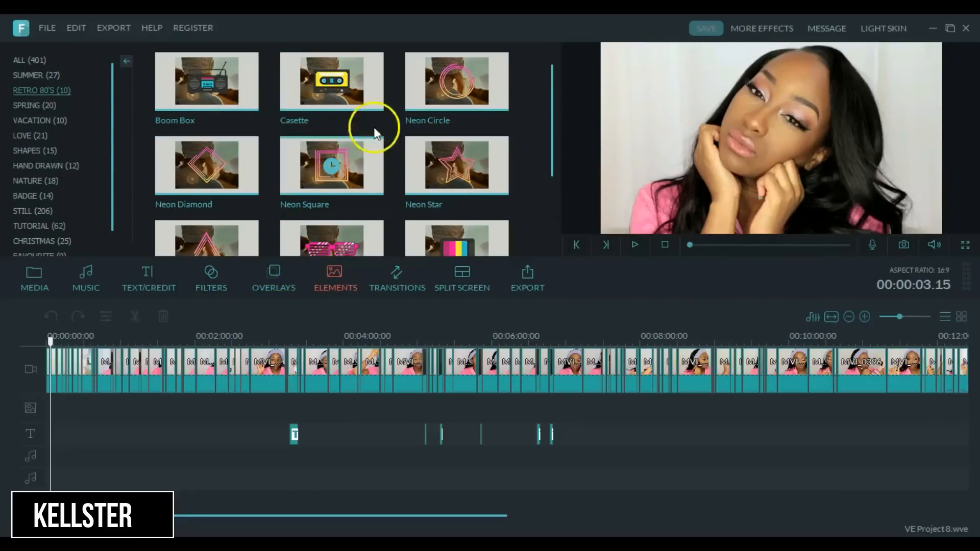
Scroll to the Neon Triangle element, play its animation, then pause
{"action": "scroll", "scroll_direction": "down", "scroll_amount": 3}
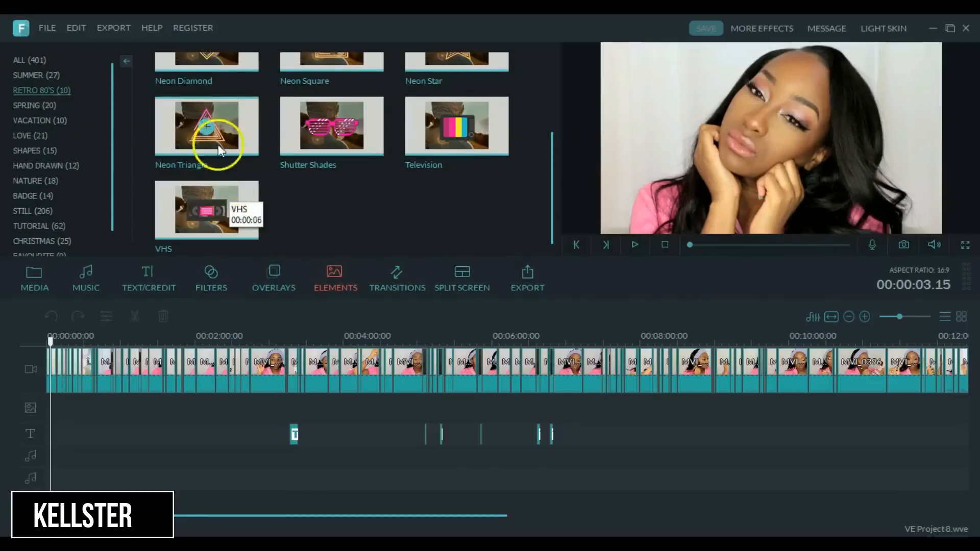
{"action": "left_click", "coordinate": [634, 245]}
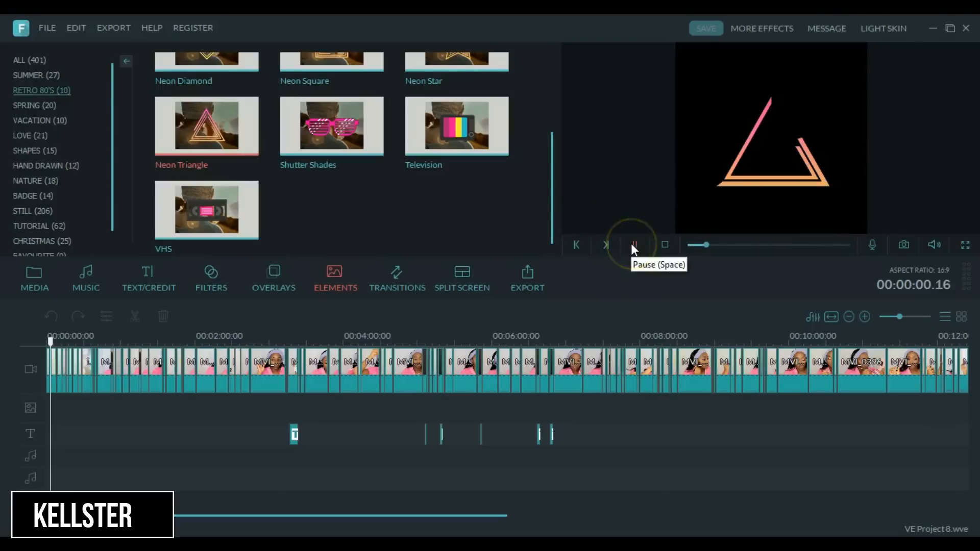
{"action": "left_click", "coordinate": [632, 244]}
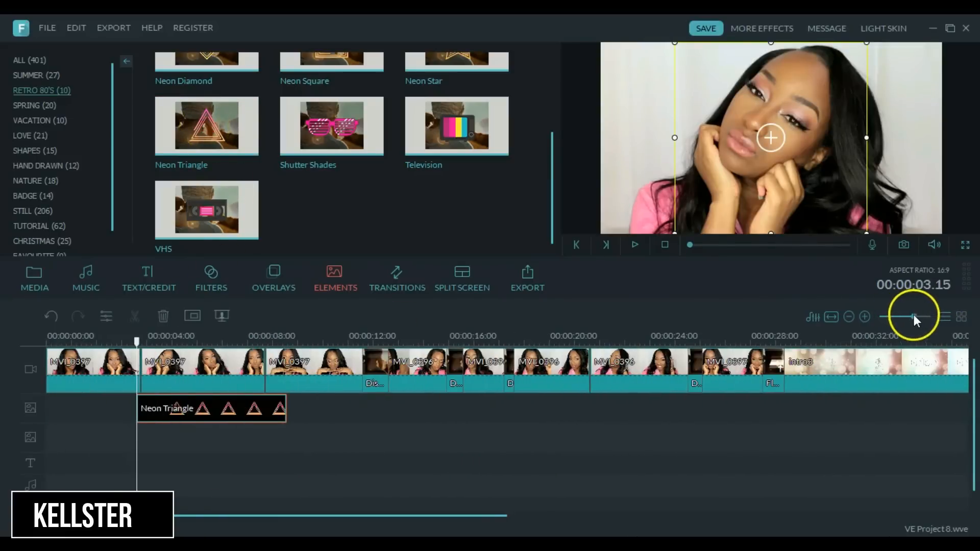
{"action": "mouse_move", "coordinate": [866, 231]}
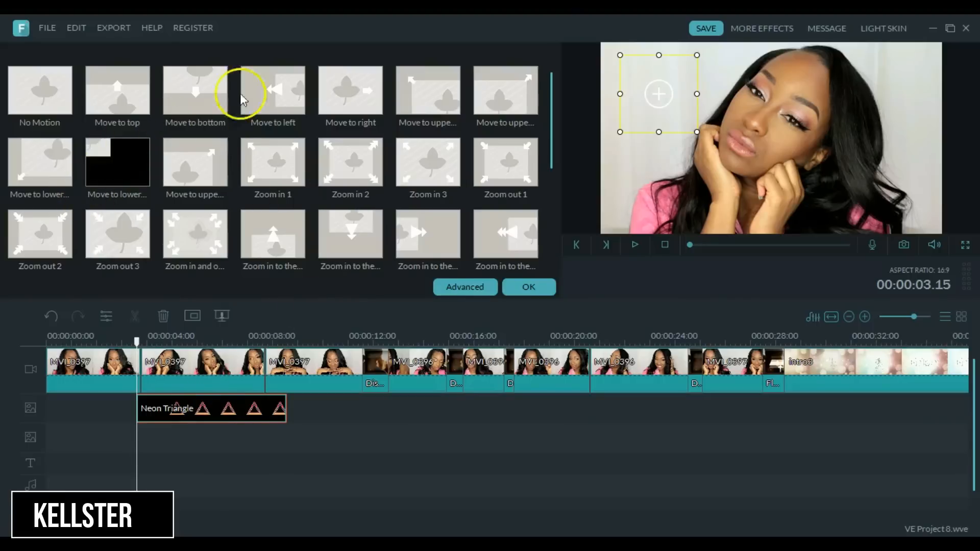
Open the Neon Triangle's motion presets and play the video to check its motion
{"action": "scroll", "scroll_direction": "down", "scroll_amount": 3}
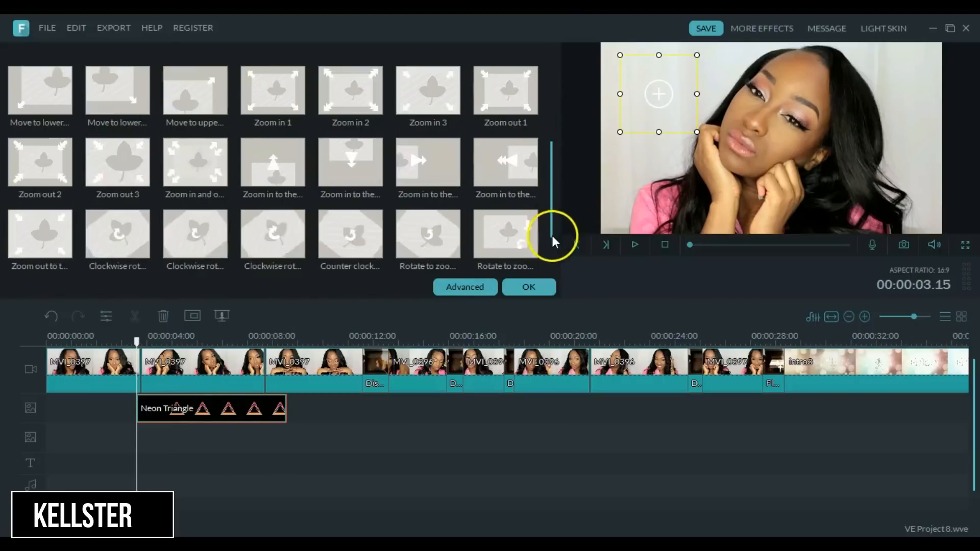
{"action": "scroll", "scroll_direction": "down", "scroll_amount": 3}
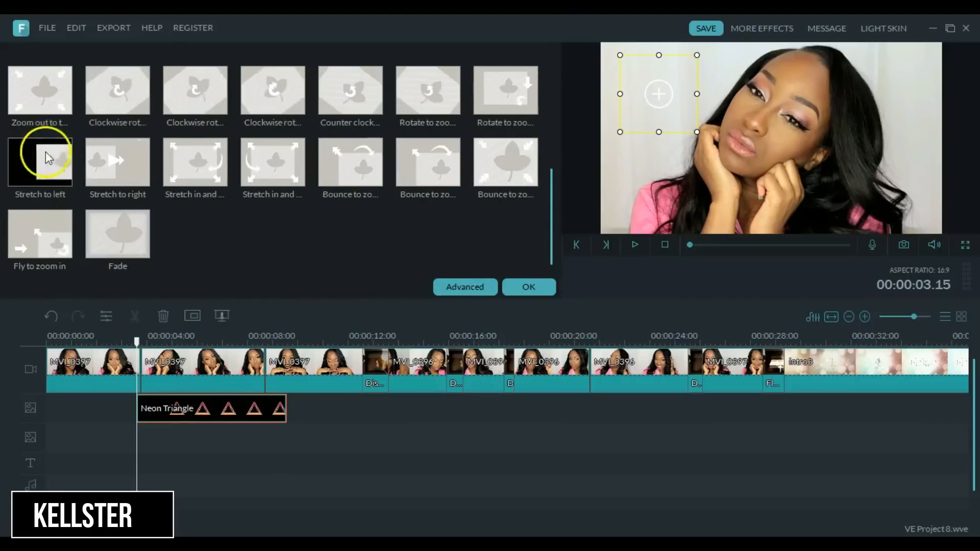
{"action": "mouse_move", "coordinate": [542, 180]}
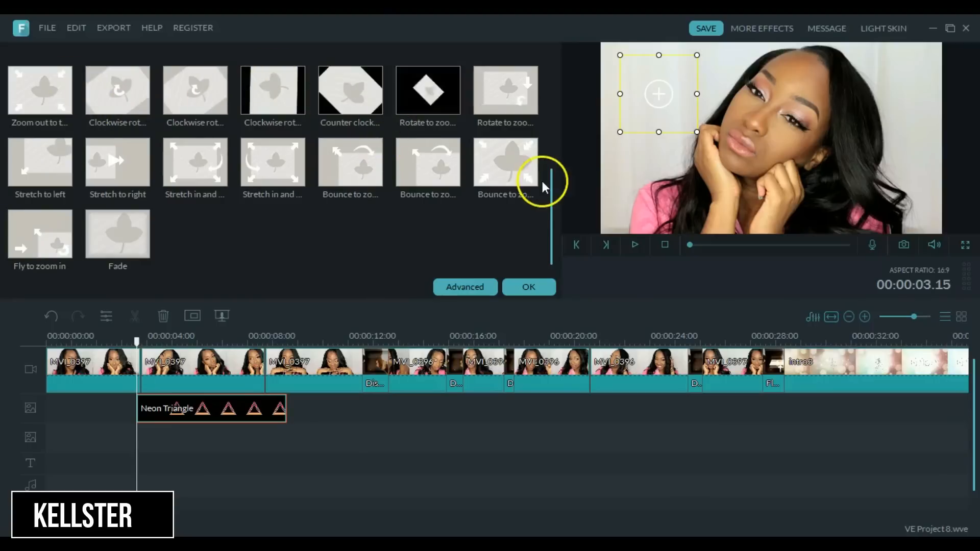
{"action": "left_click", "coordinate": [465, 287]}
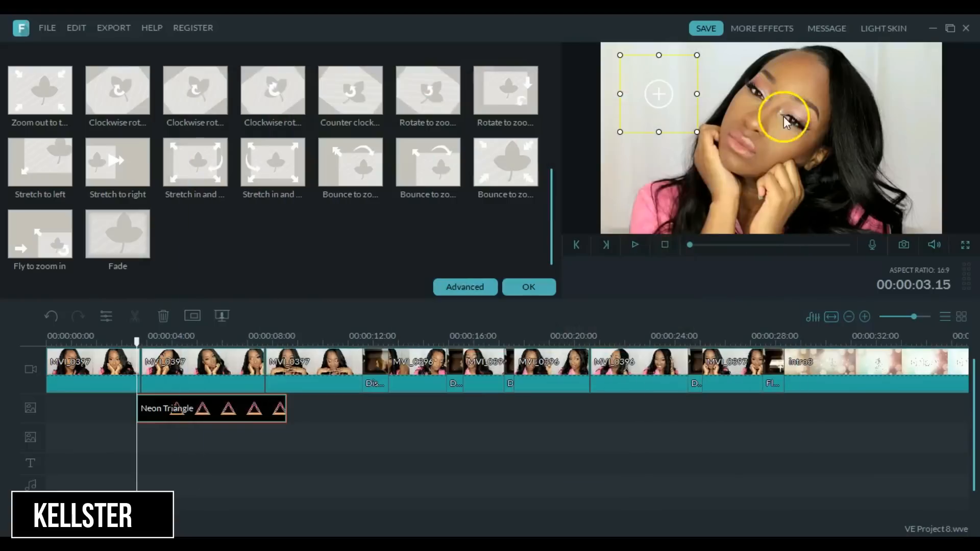
{"action": "mouse_move", "coordinate": [634, 245]}
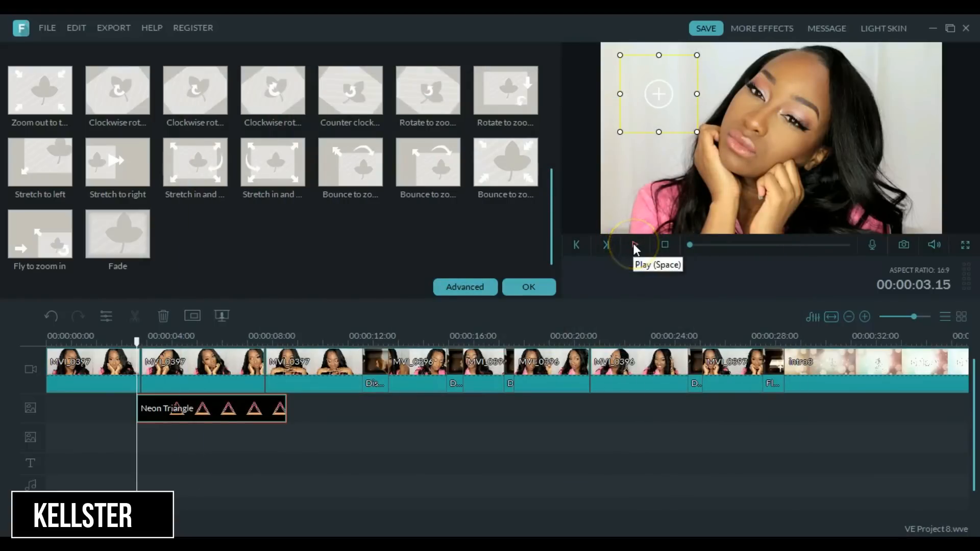
{"action": "left_click", "coordinate": [635, 245]}
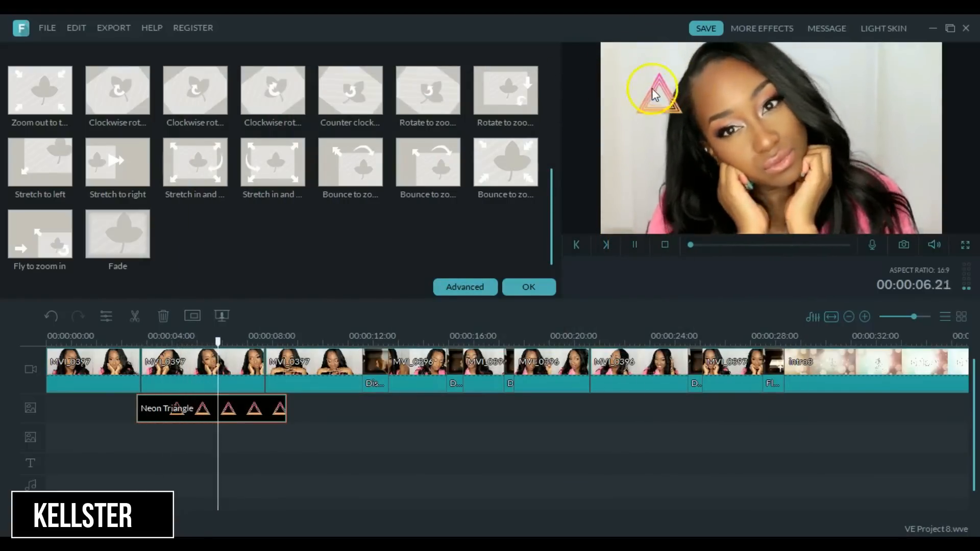
Remove the Neon Triangle clip, review playback, then bring up Transitions
{"action": "left_click", "coordinate": [263, 336]}
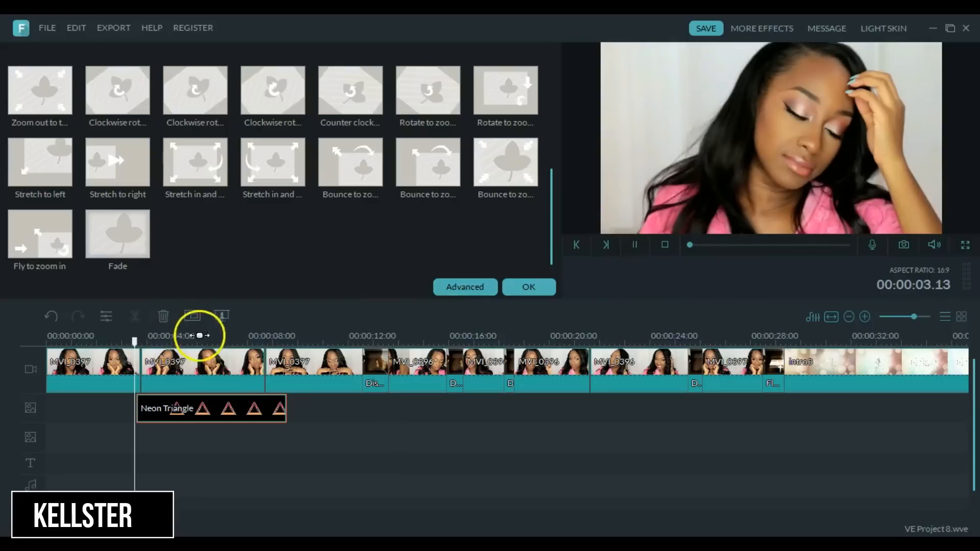
{"action": "left_click", "coordinate": [635, 244]}
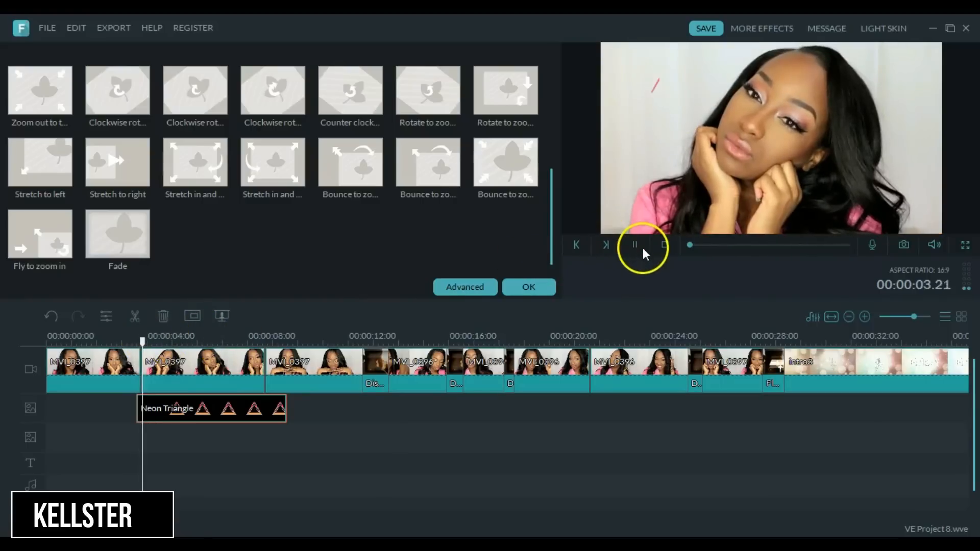
{"action": "left_click", "coordinate": [633, 244]}
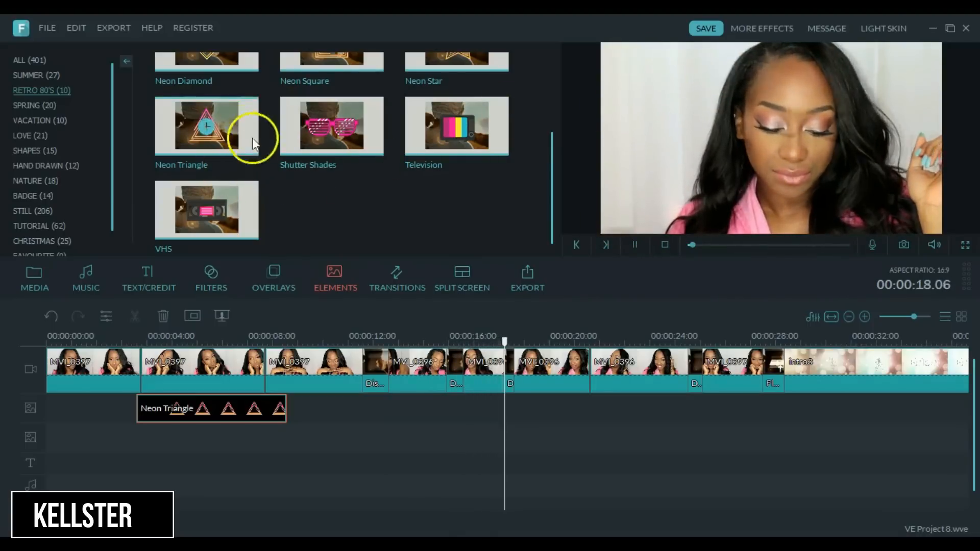
{"action": "left_click", "coordinate": [665, 245]}
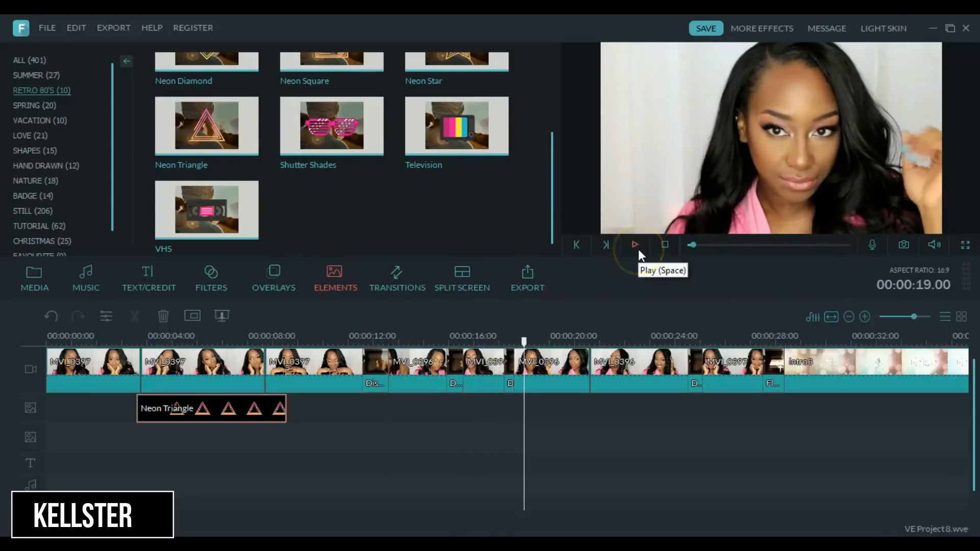
{"action": "mouse_move", "coordinate": [258, 409]}
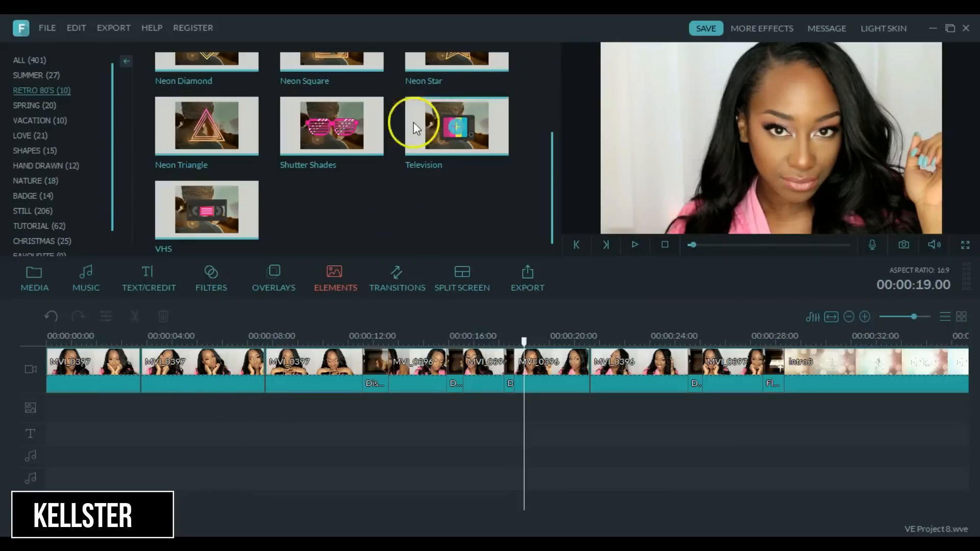
{"action": "left_click", "coordinate": [398, 278]}
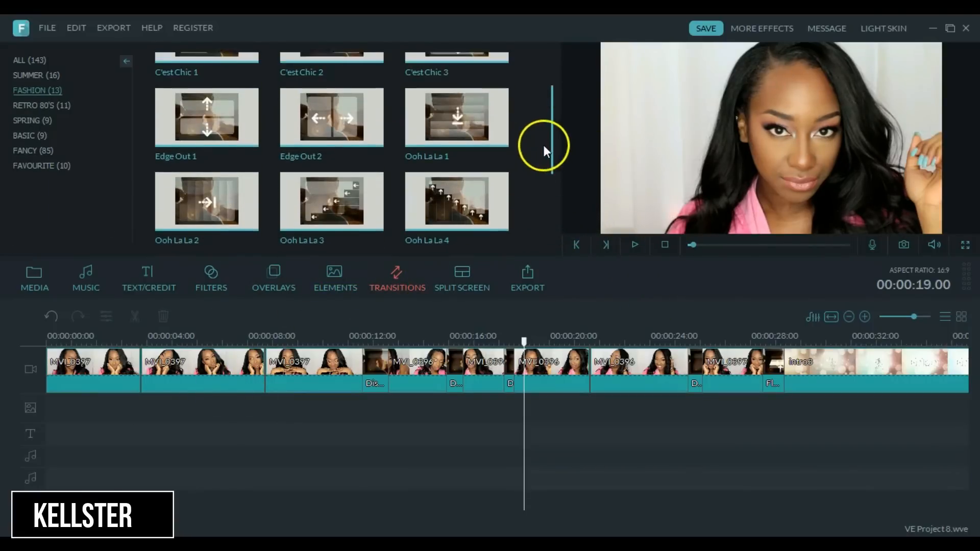
Preview the Before You Go-Go 3 transition, then bring up the Text/Credit titles
{"action": "scroll", "scroll_direction": "up", "scroll_amount": 3}
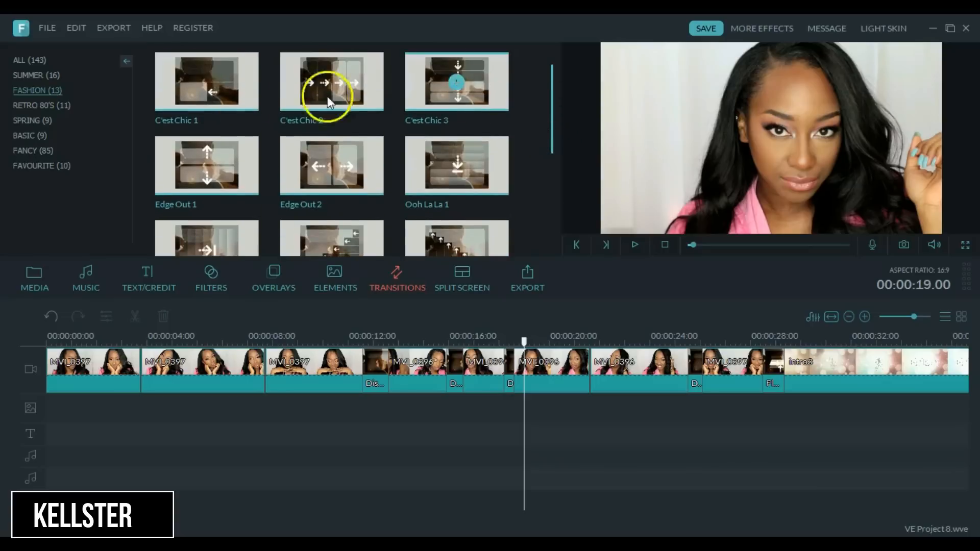
{"action": "left_click", "coordinate": [42, 106]}
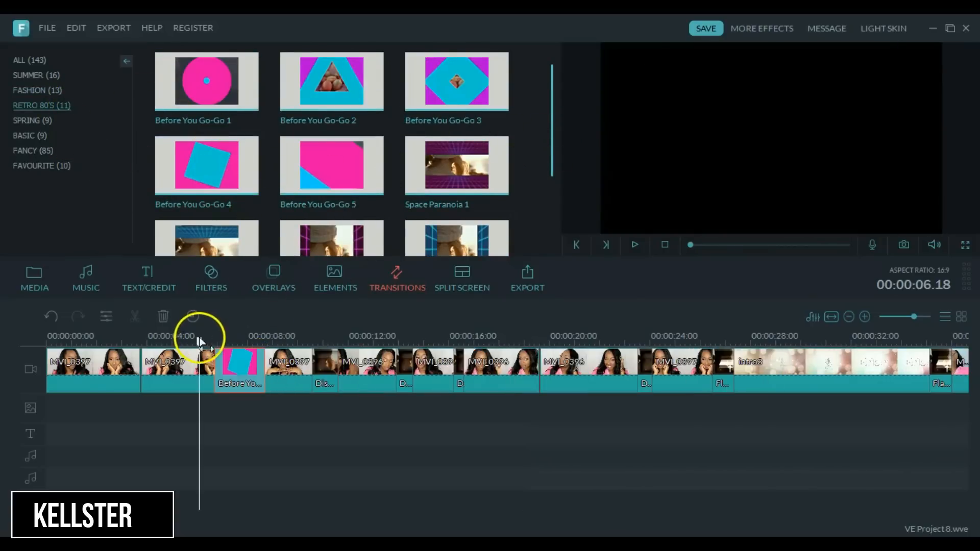
{"action": "left_click", "coordinate": [633, 245]}
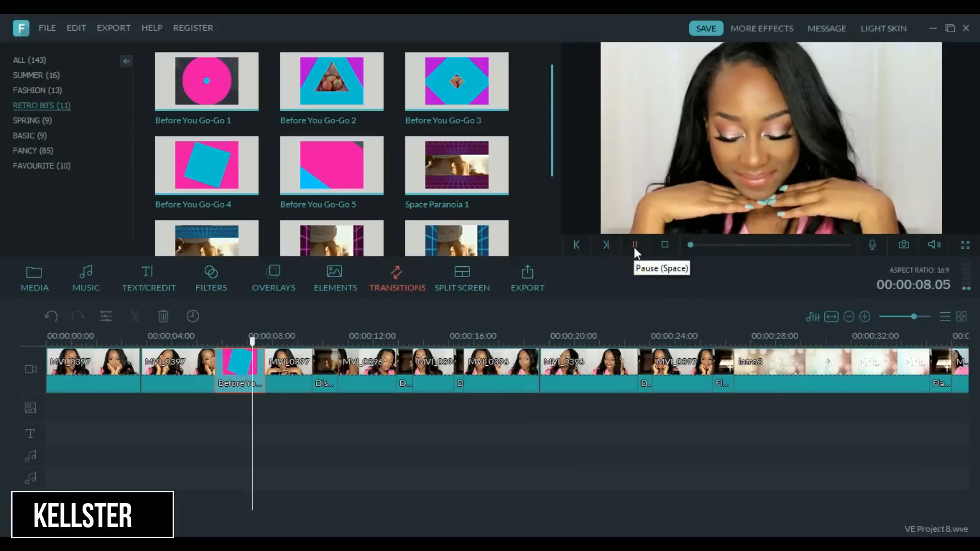
{"action": "left_click", "coordinate": [634, 244]}
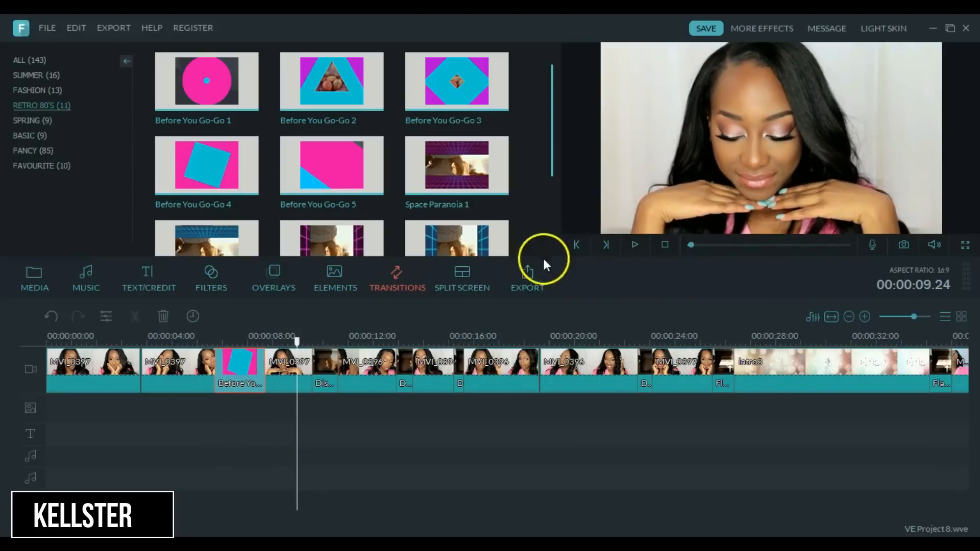
{"action": "mouse_move", "coordinate": [169, 147]}
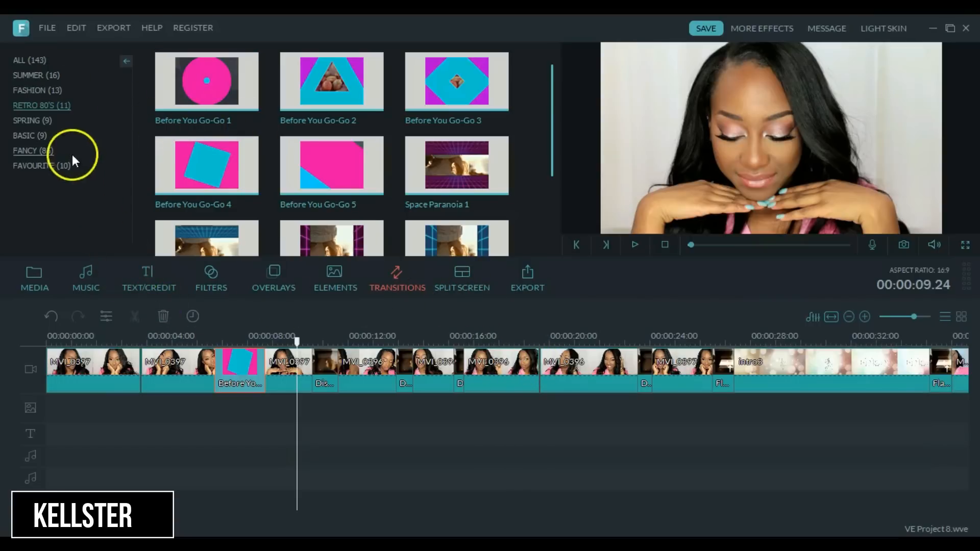
{"action": "left_click", "coordinate": [634, 244]}
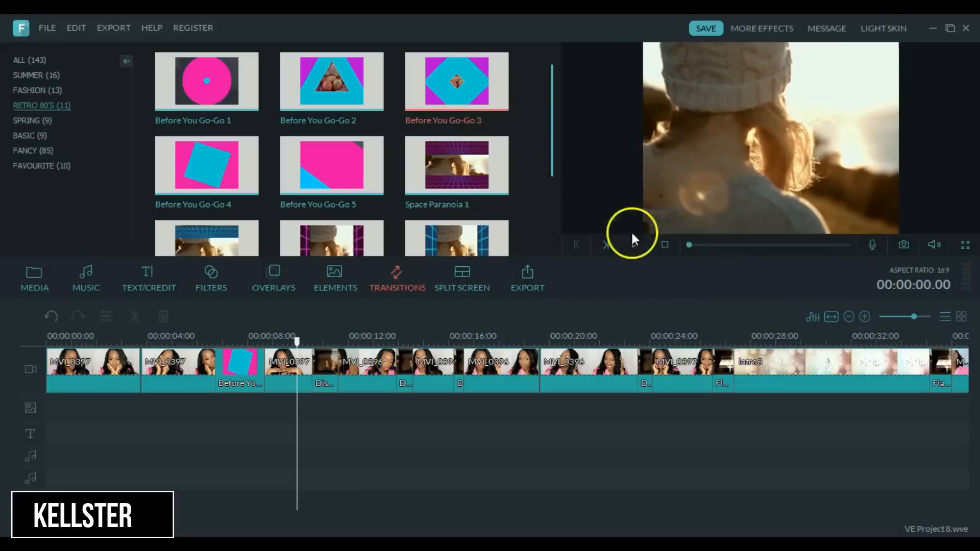
{"action": "left_click", "coordinate": [633, 245]}
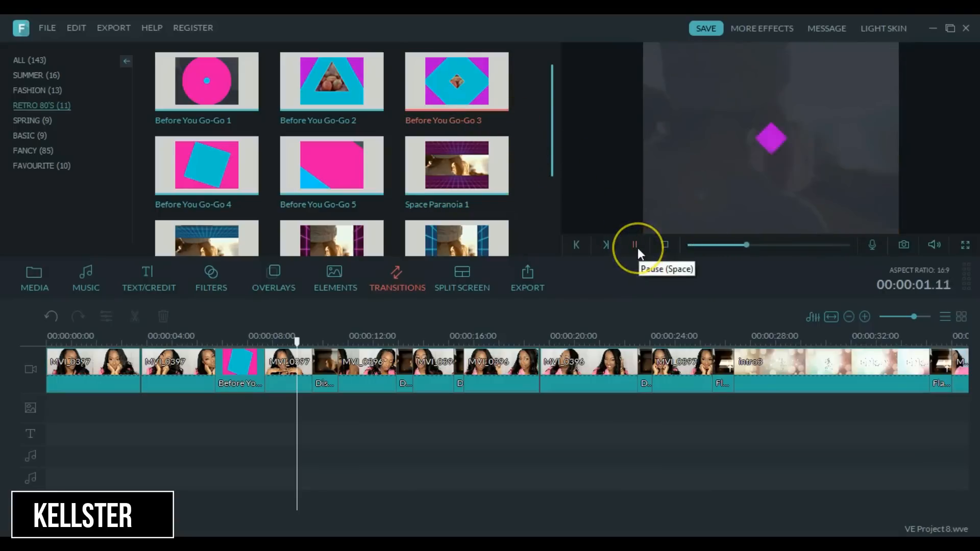
{"action": "left_click", "coordinate": [634, 245]}
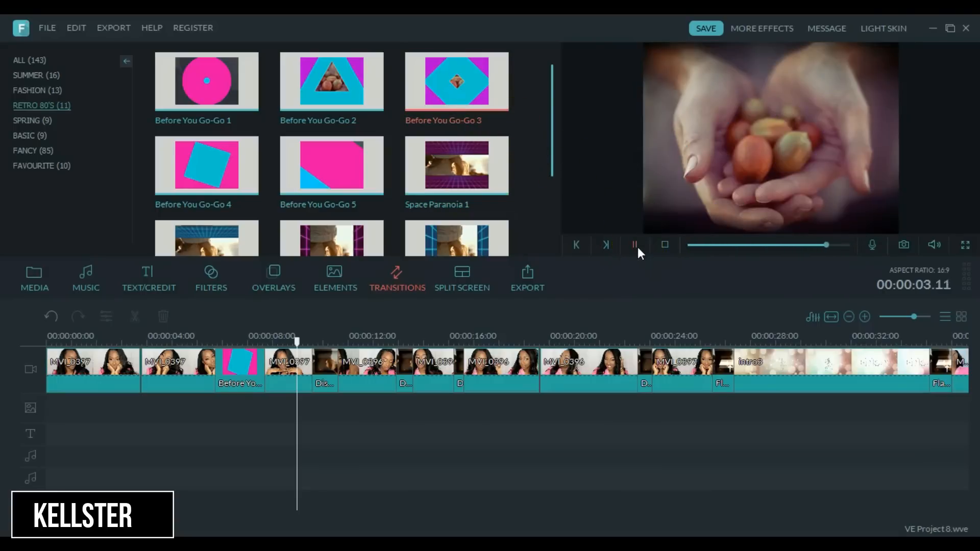
{"action": "left_click", "coordinate": [633, 244]}
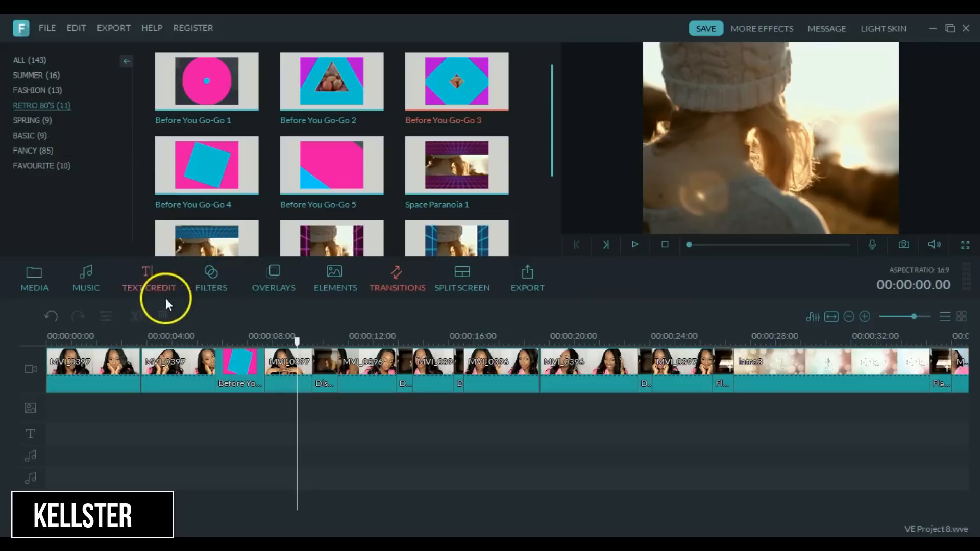
{"action": "left_click", "coordinate": [144, 279]}
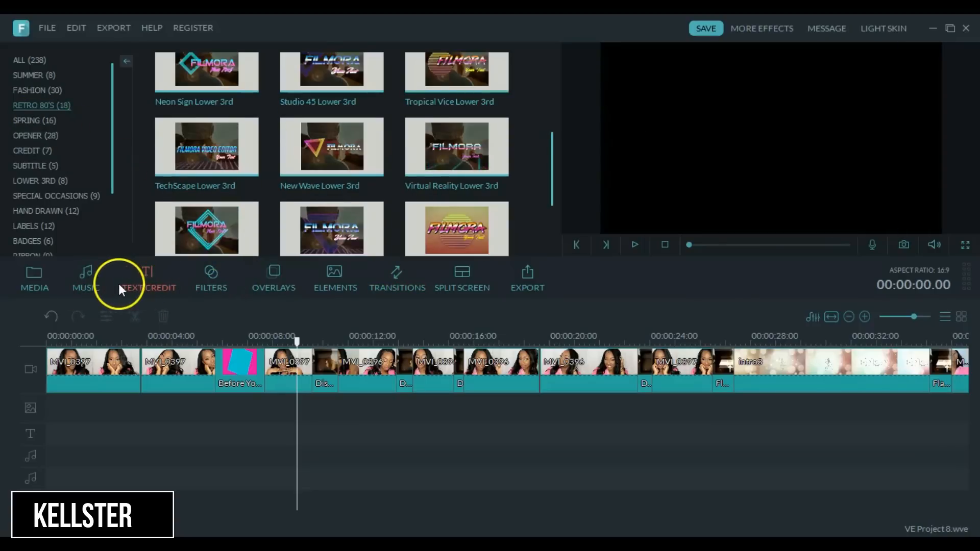
Show the Fashion title presets and scroll through the Vanity and Boutique styles
{"action": "left_click", "coordinate": [28, 89]}
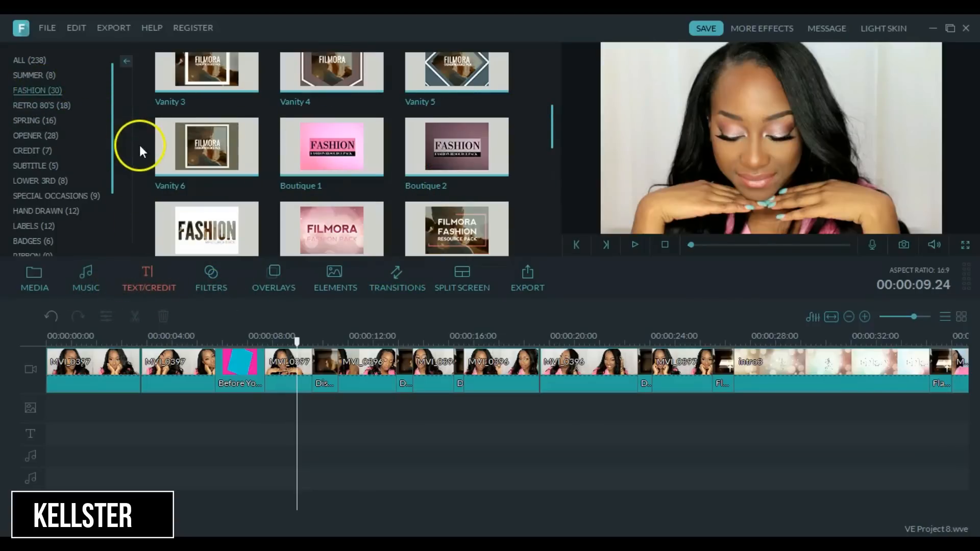
{"action": "scroll", "scroll_direction": "down", "scroll_amount": 3}
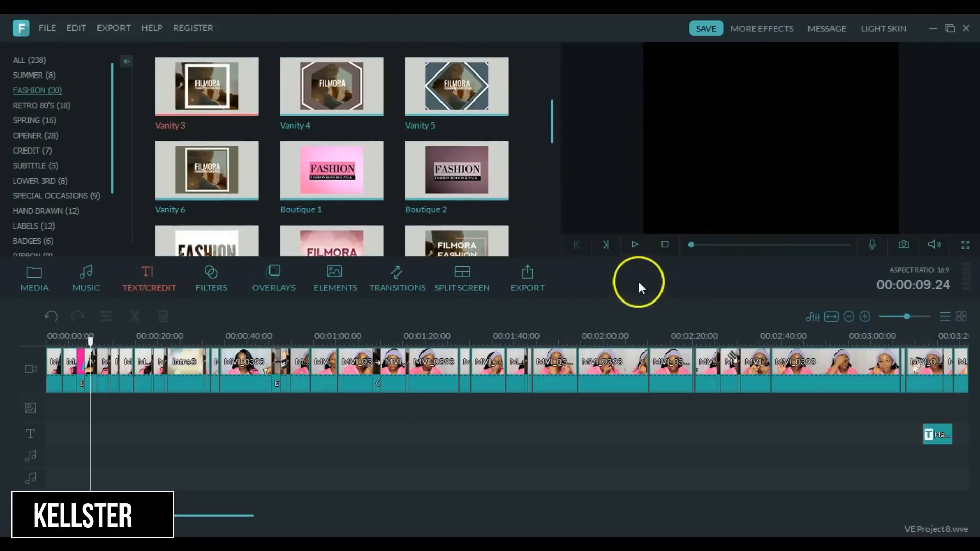
{"action": "left_click", "coordinate": [634, 245]}
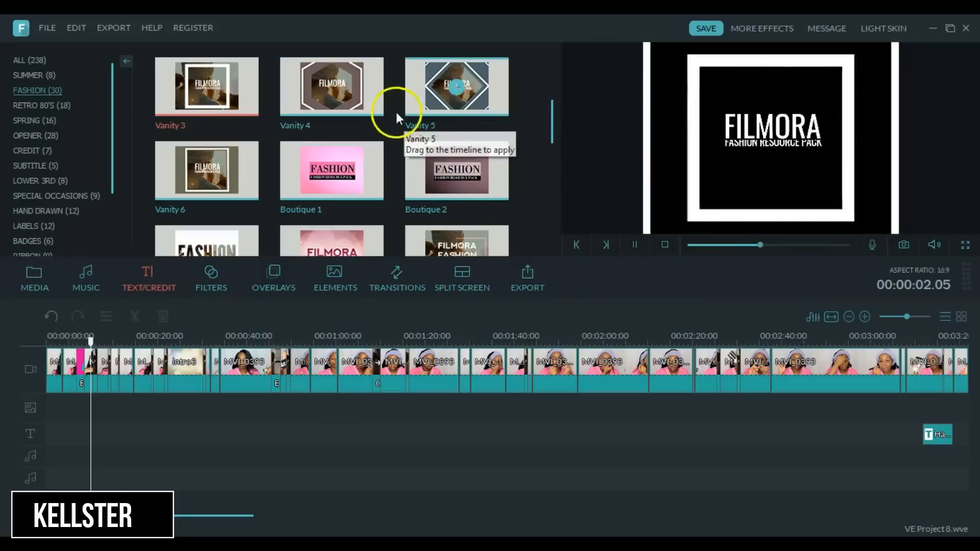
{"action": "left_click", "coordinate": [633, 245]}
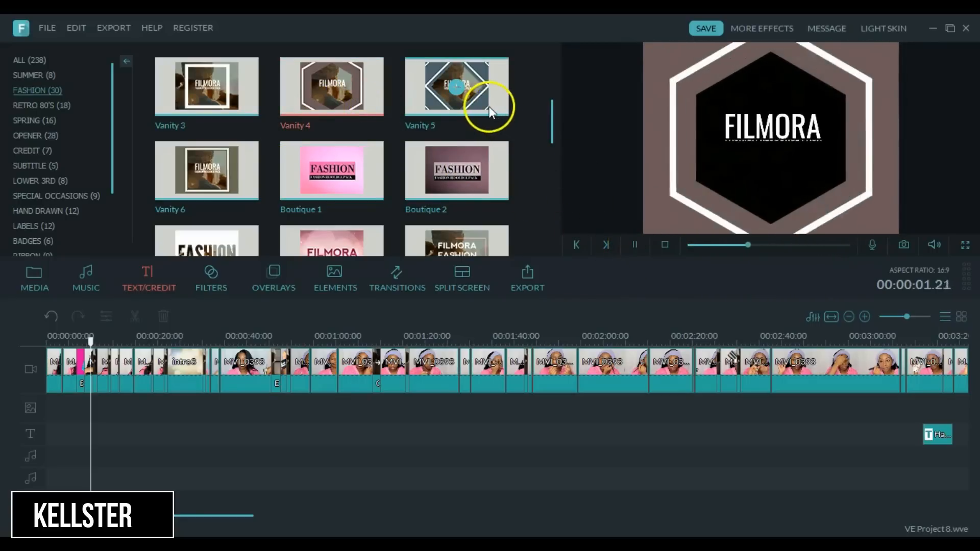
{"action": "left_click", "coordinate": [634, 245]}
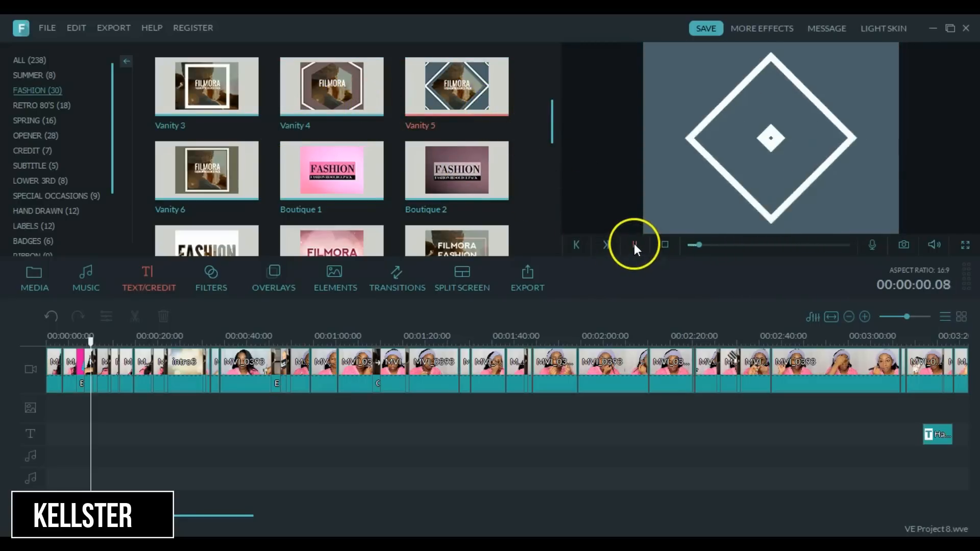
{"action": "left_click", "coordinate": [633, 244]}
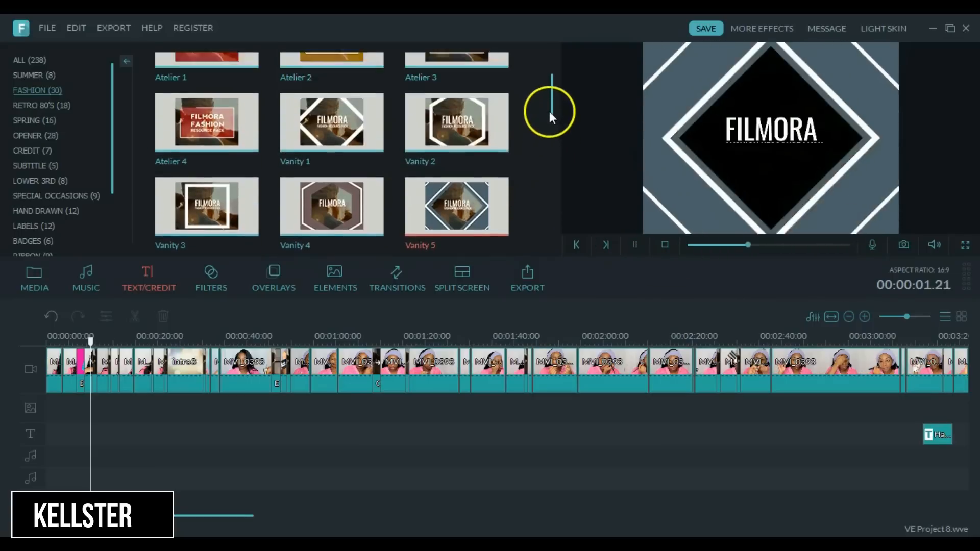
{"action": "left_click", "coordinate": [664, 244]}
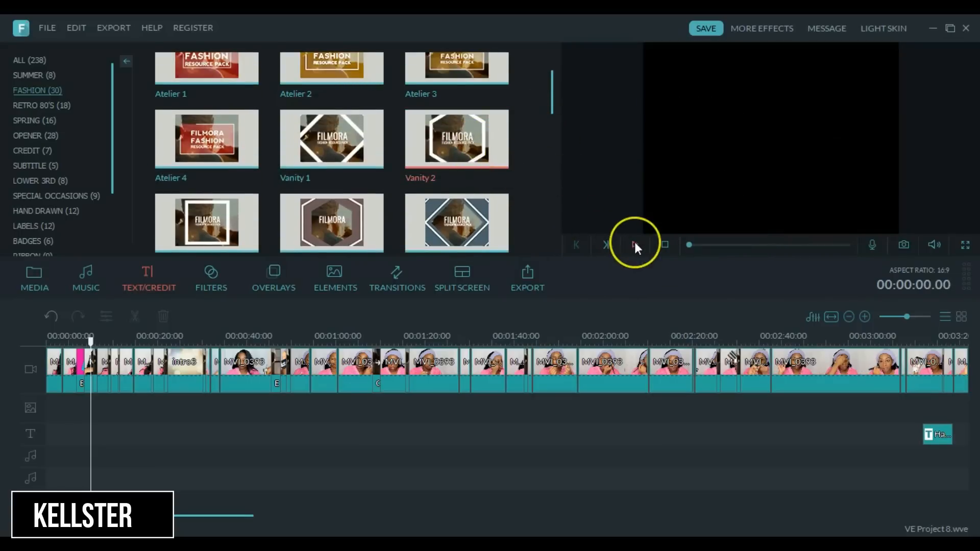
{"action": "left_click", "coordinate": [635, 244]}
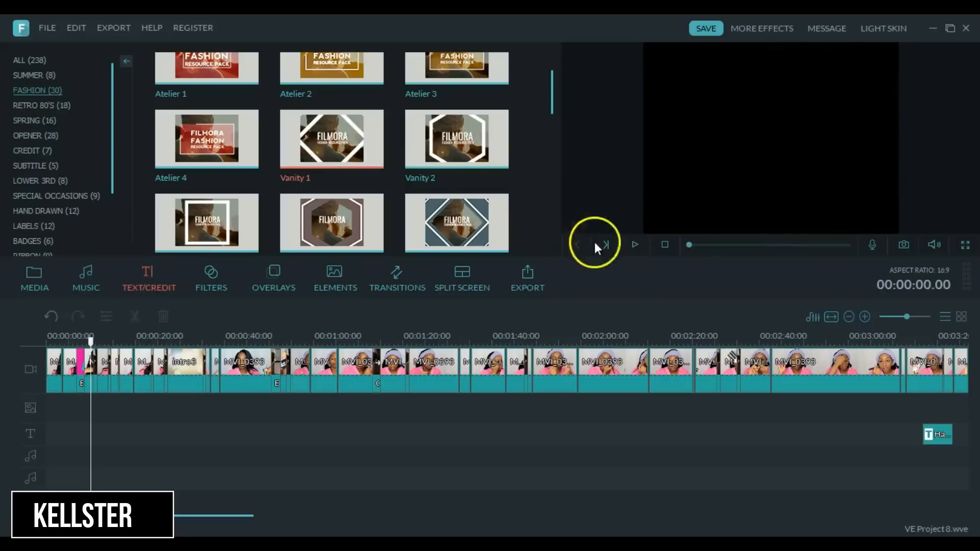
{"action": "left_click", "coordinate": [634, 245]}
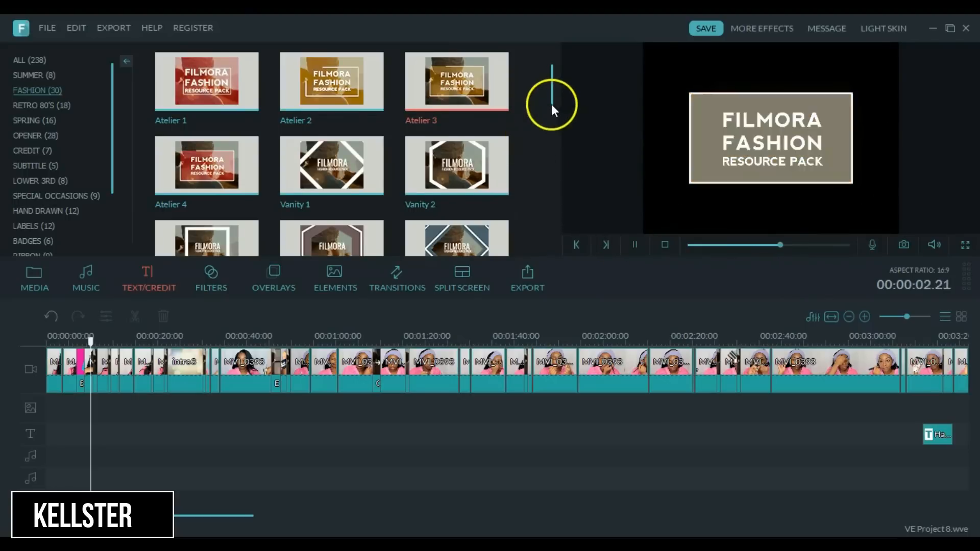
{"action": "scroll", "scroll_direction": "down", "scroll_amount": 3}
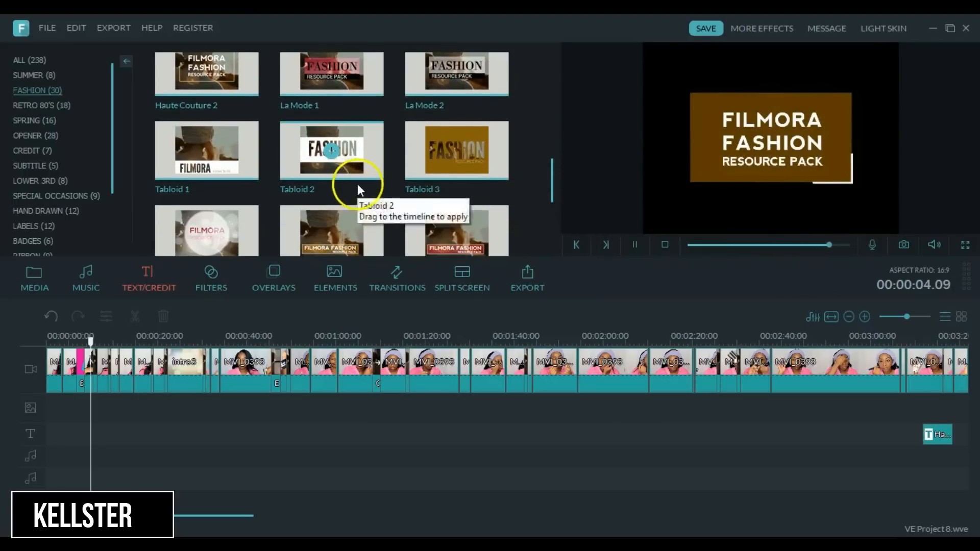
{"action": "left_click", "coordinate": [633, 245]}
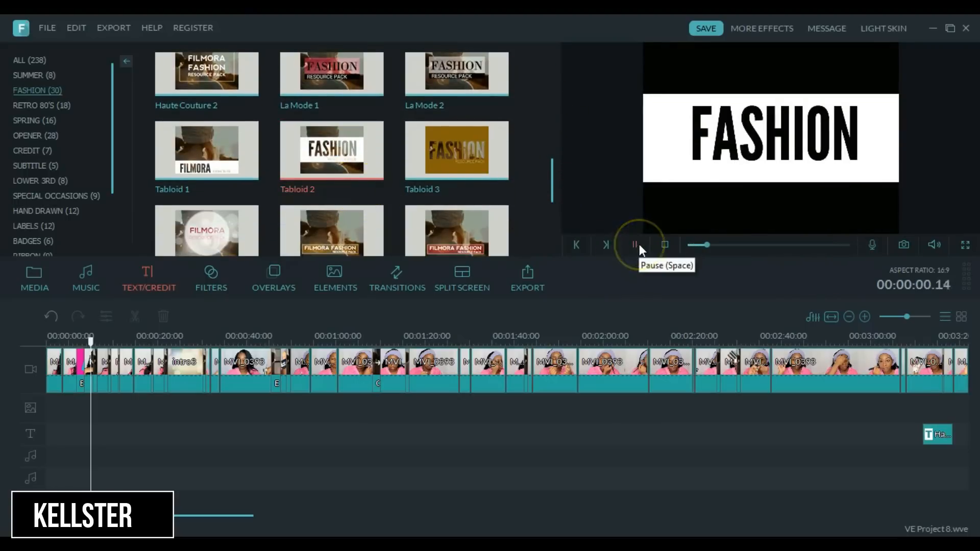
{"action": "left_click", "coordinate": [633, 245]}
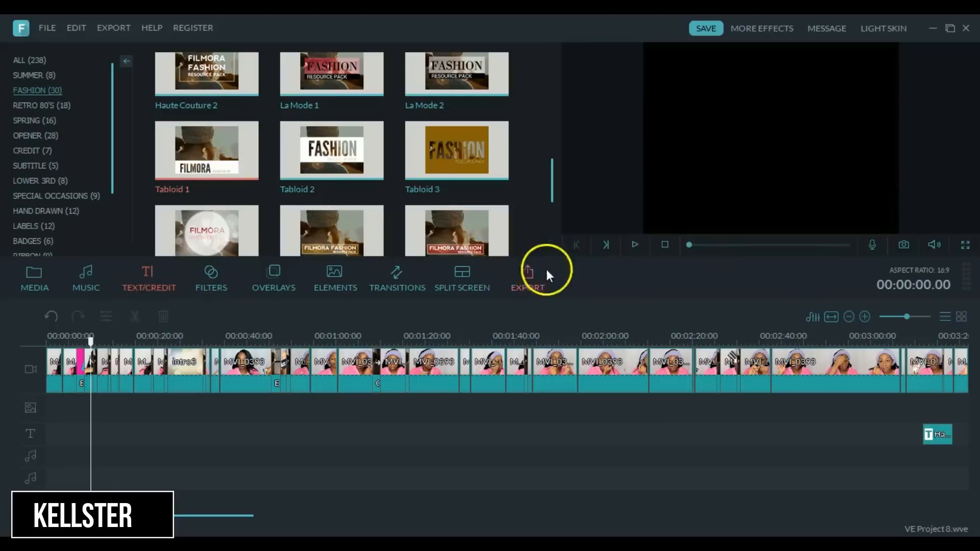
{"action": "left_click", "coordinate": [633, 245]}
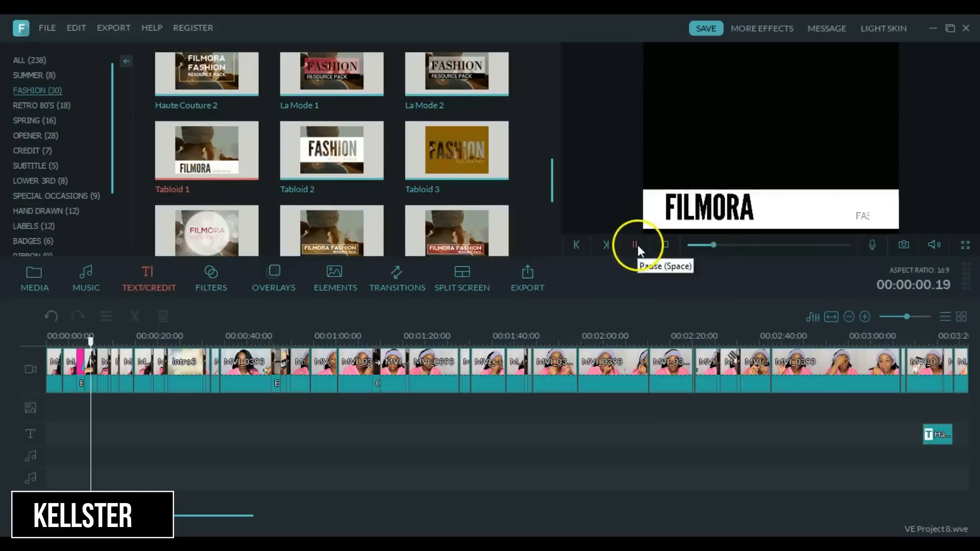
{"action": "scroll", "scroll_direction": "down", "scroll_amount": 3}
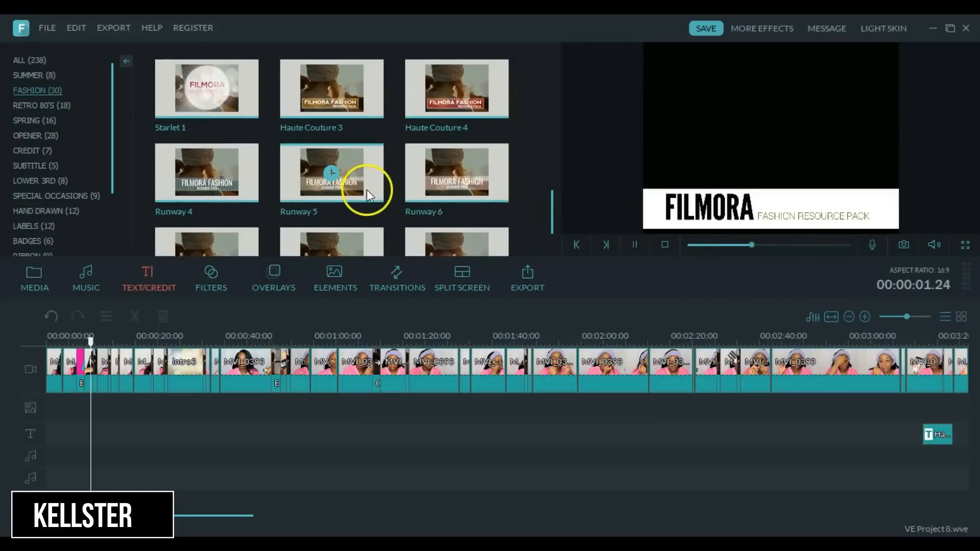
{"action": "left_click", "coordinate": [634, 244]}
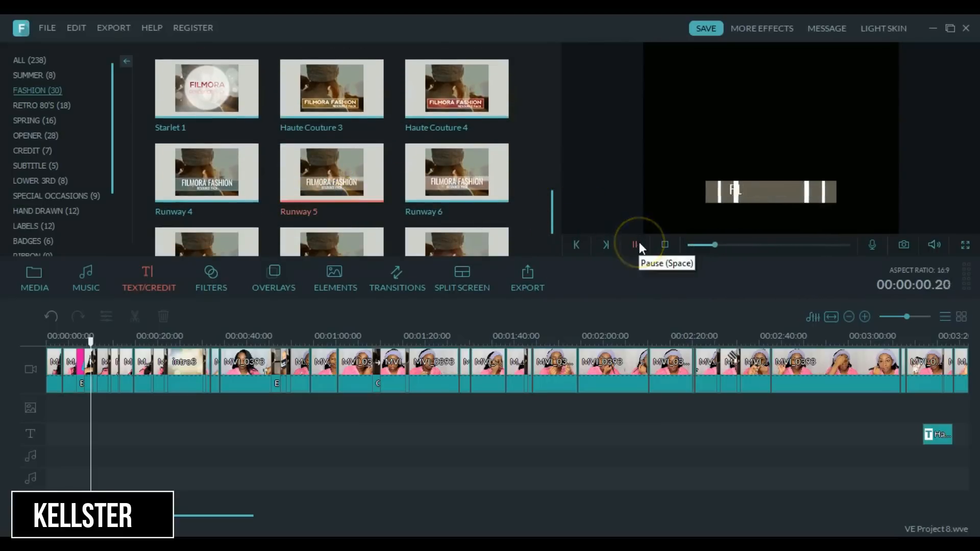
{"action": "left_click", "coordinate": [633, 245]}
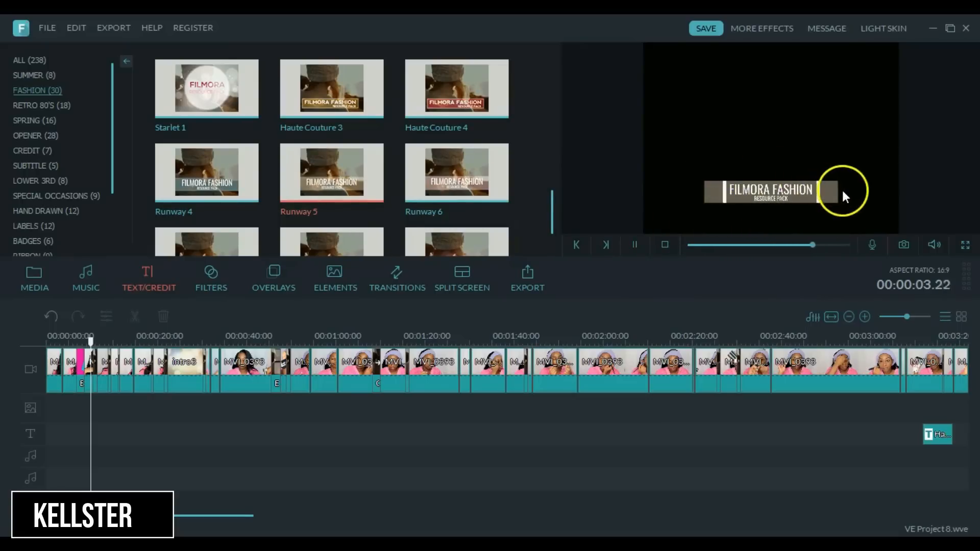
{"action": "left_click", "coordinate": [664, 244]}
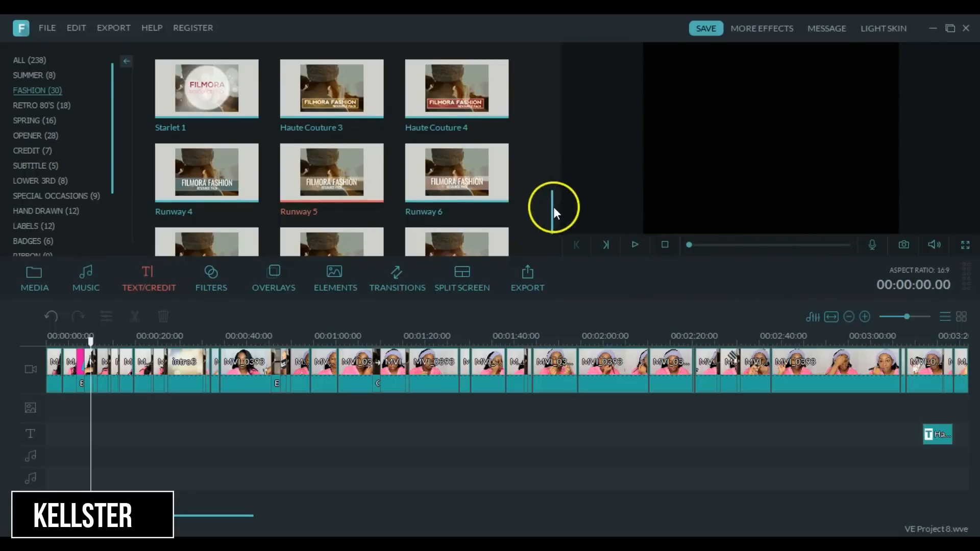
{"action": "scroll", "scroll_direction": "down", "scroll_amount": 3}
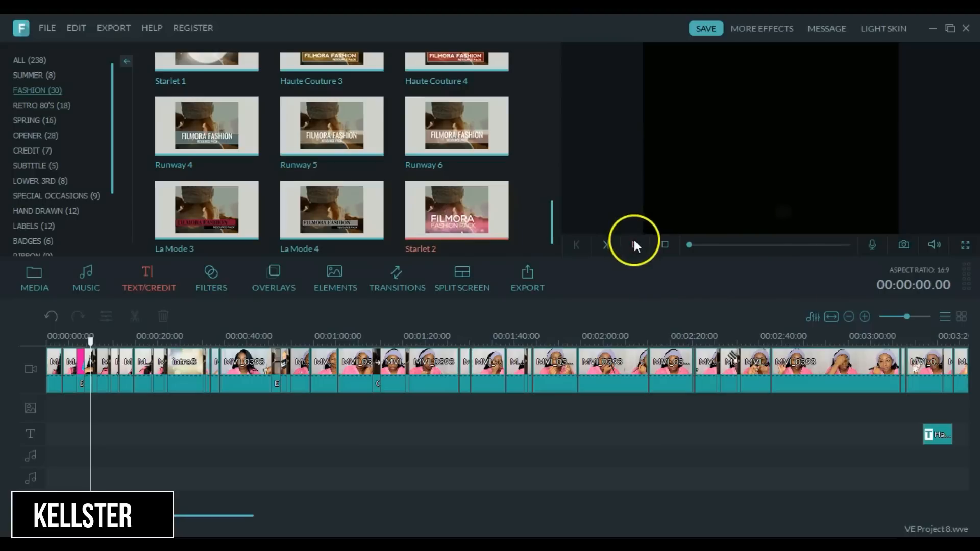
{"action": "left_click", "coordinate": [634, 245]}
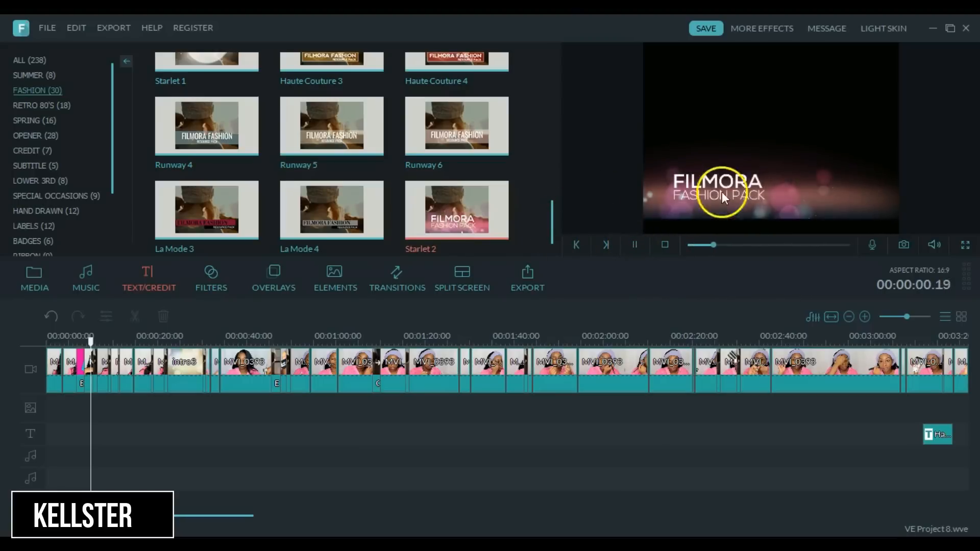
{"action": "left_click", "coordinate": [576, 244]}
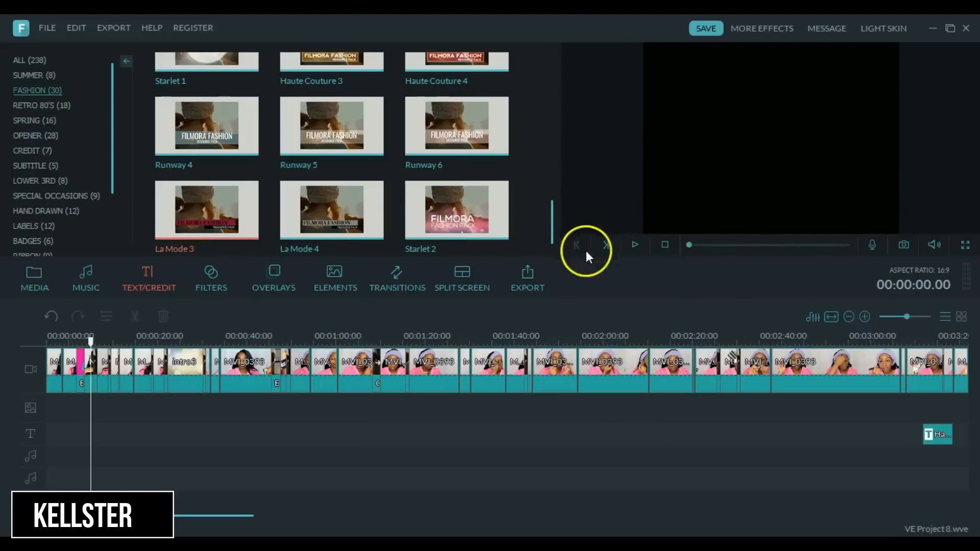
{"action": "left_click", "coordinate": [634, 244]}
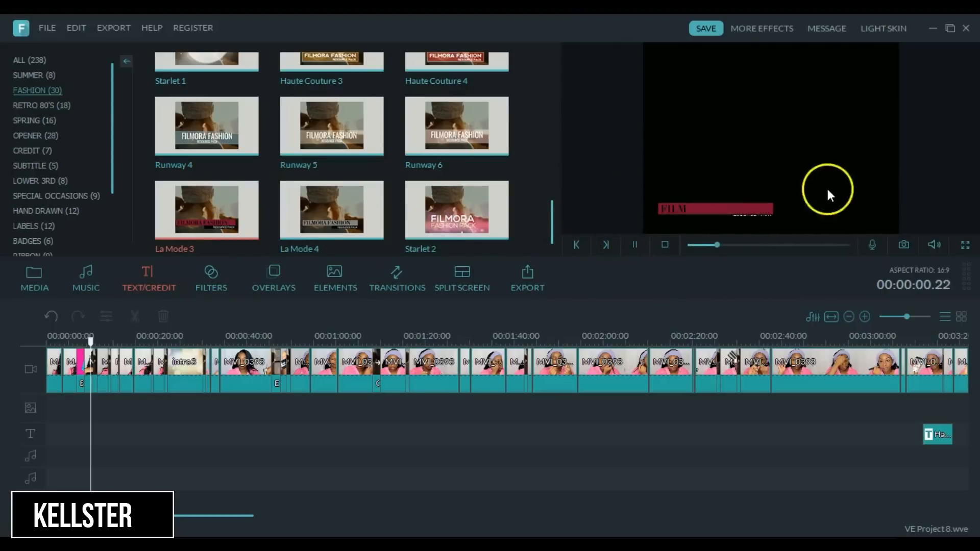
{"action": "left_click", "coordinate": [632, 244]}
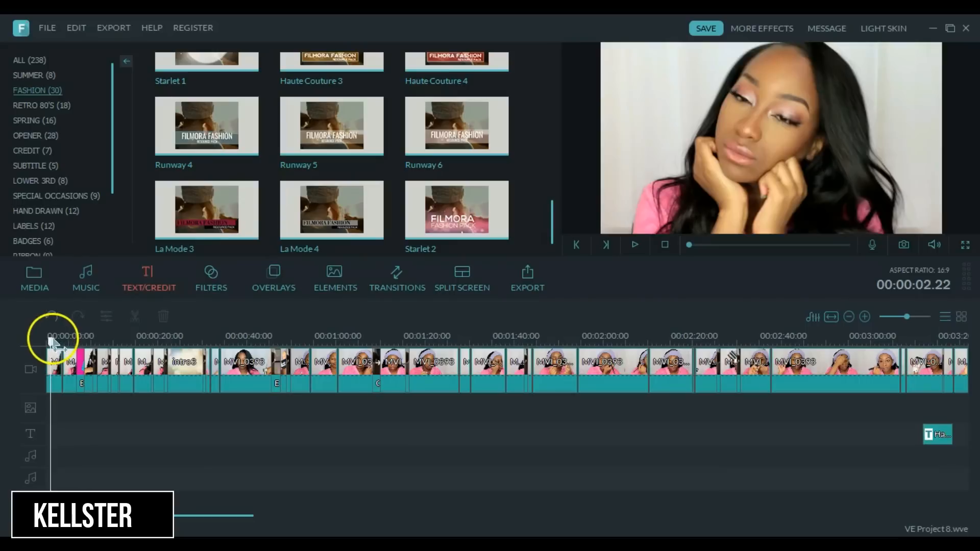
Play the preview and select the newly added Vanity 3 title clip
{"action": "left_click", "coordinate": [634, 245]}
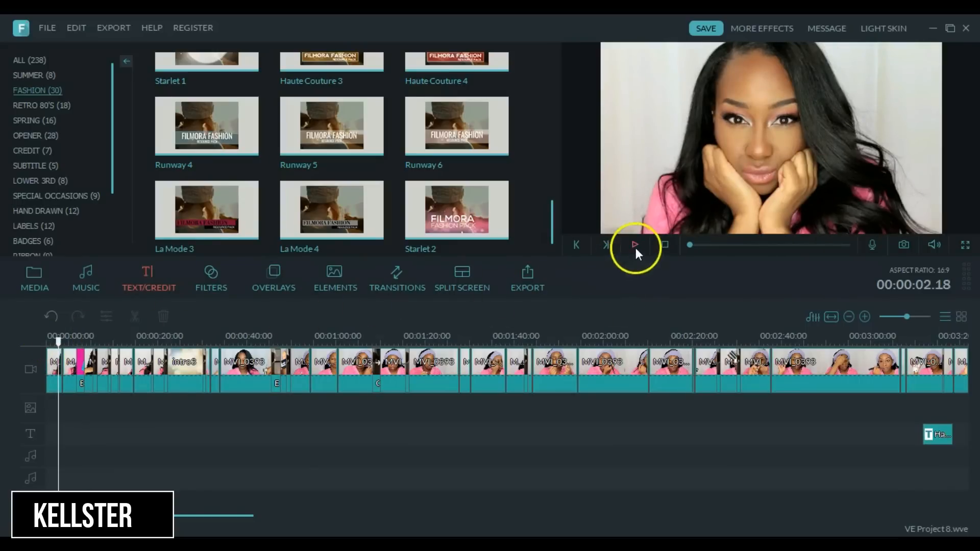
{"action": "mouse_move", "coordinate": [551, 225]}
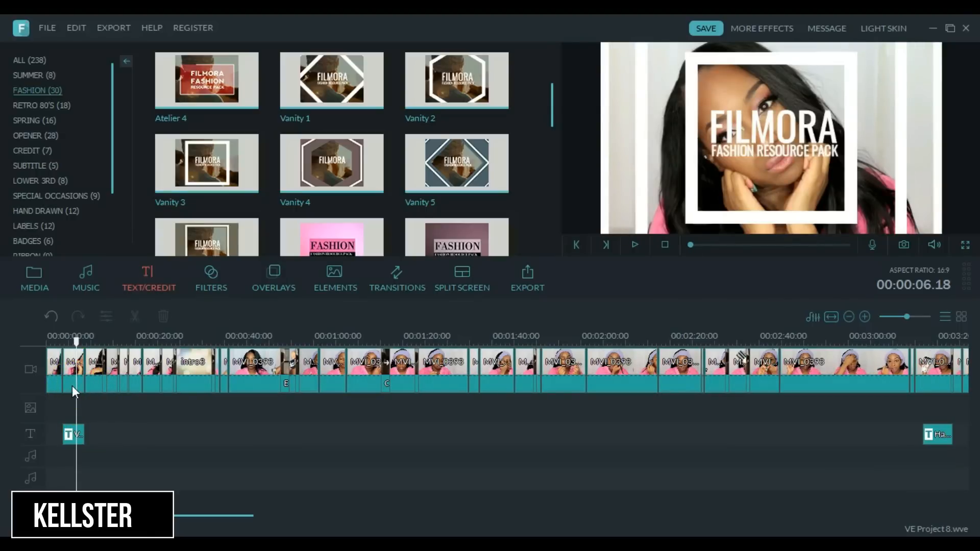
{"action": "left_click", "coordinate": [73, 434]}
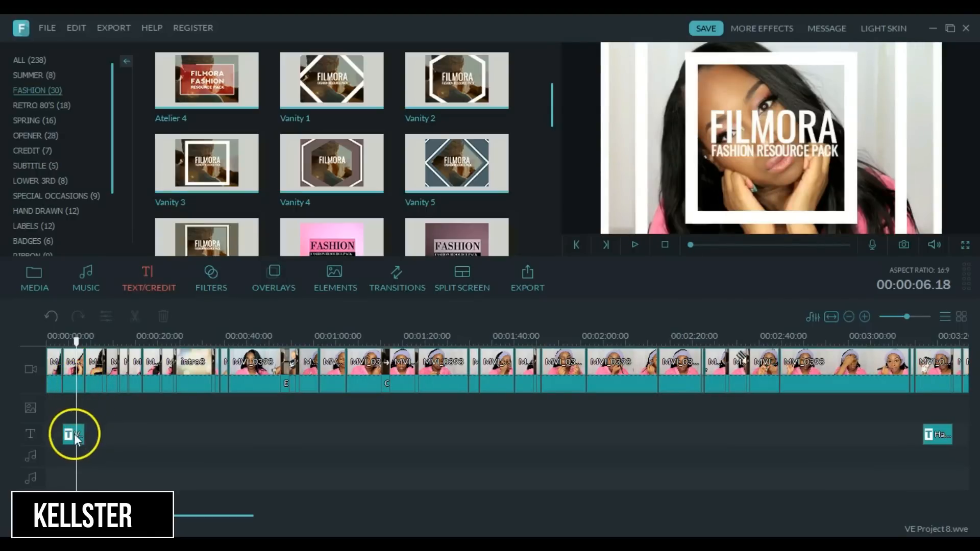
Retype the Vanity 3 title to 'First Date' over 'Makeup Tutorial' and preview the animation
{"action": "double_click", "coordinate": [73, 434]}
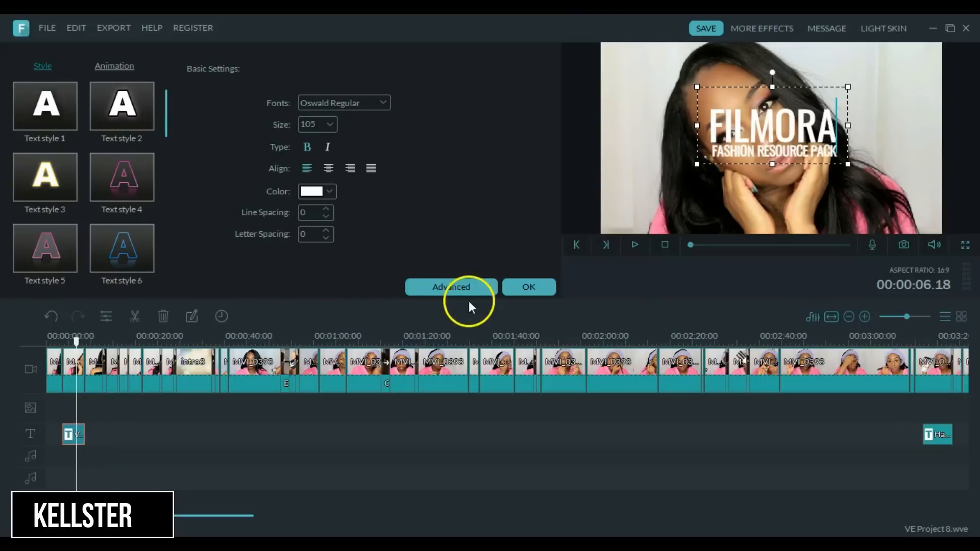
{"action": "left_click", "coordinate": [450, 287]}
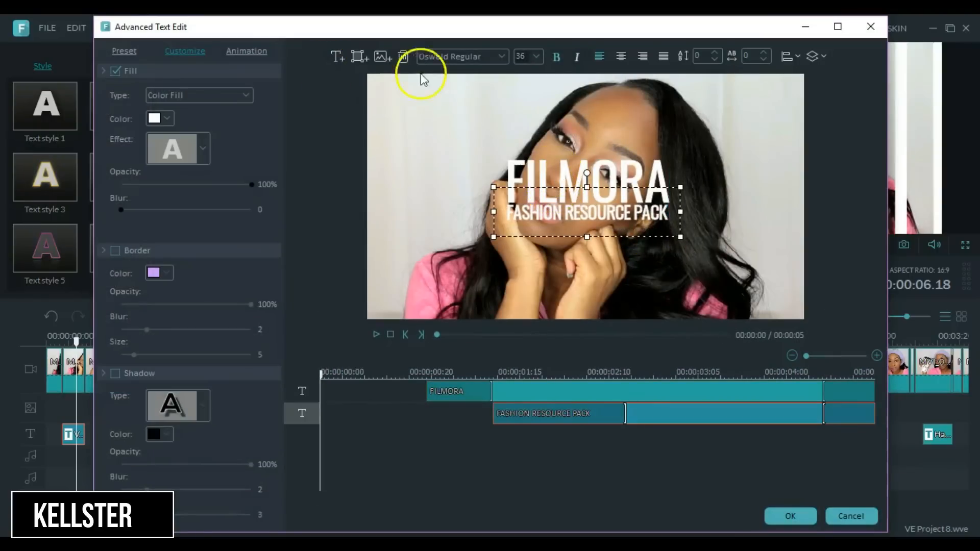
{"action": "mouse_move", "coordinate": [601, 188]}
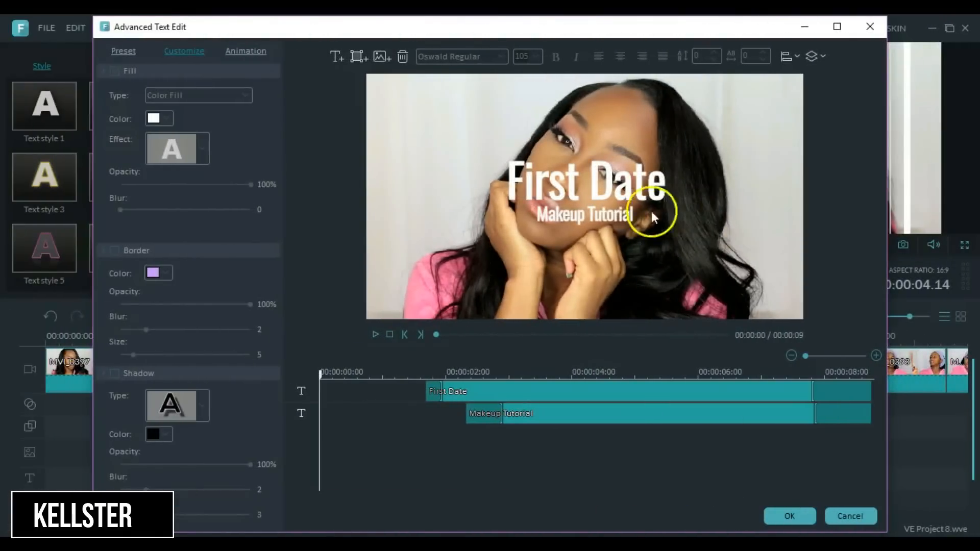
{"action": "mouse_move", "coordinate": [623, 199]}
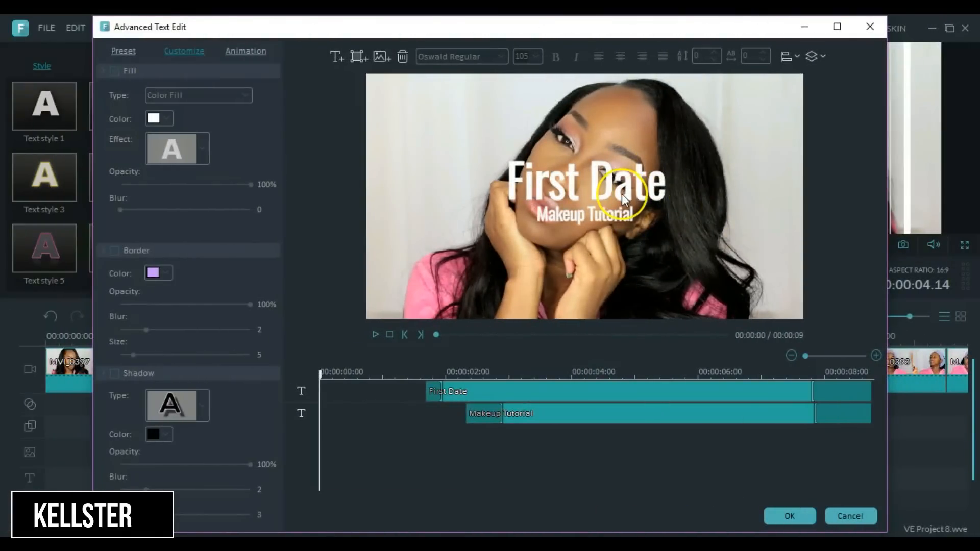
{"action": "mouse_move", "coordinate": [622, 200]}
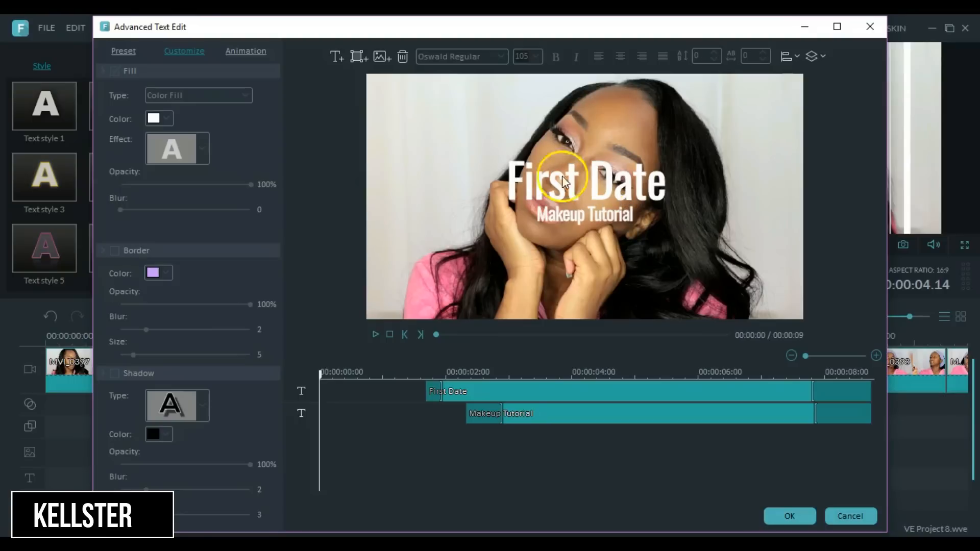
{"action": "mouse_move", "coordinate": [531, 210]}
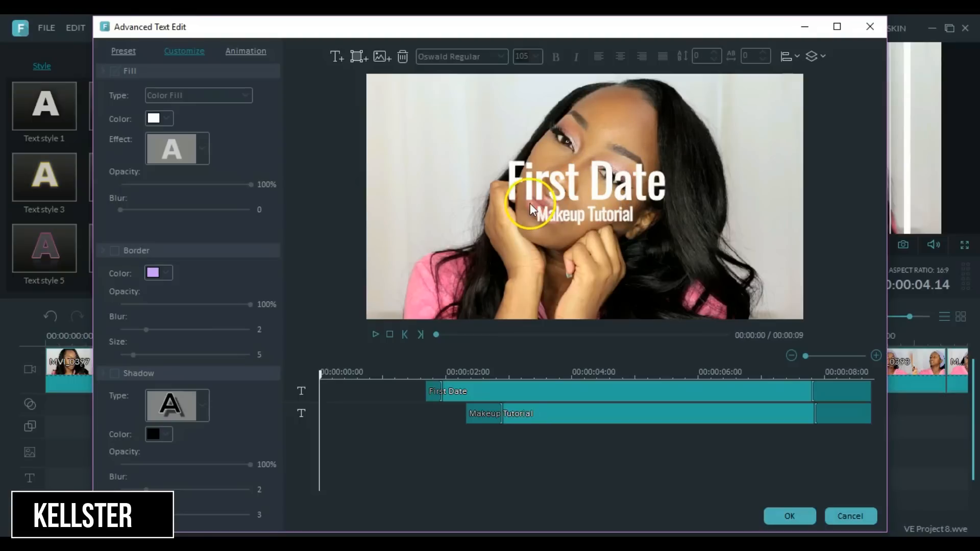
{"action": "mouse_move", "coordinate": [603, 236]}
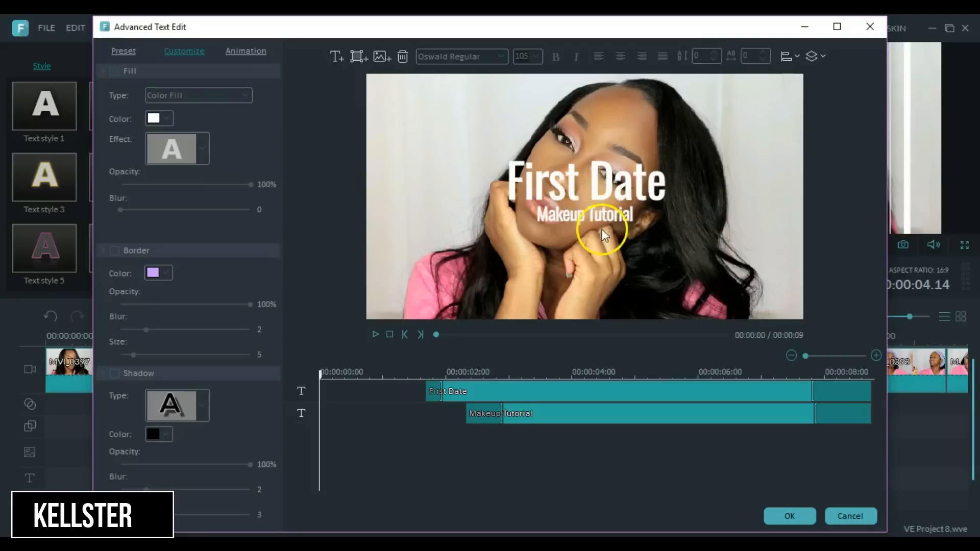
{"action": "mouse_move", "coordinate": [428, 342]}
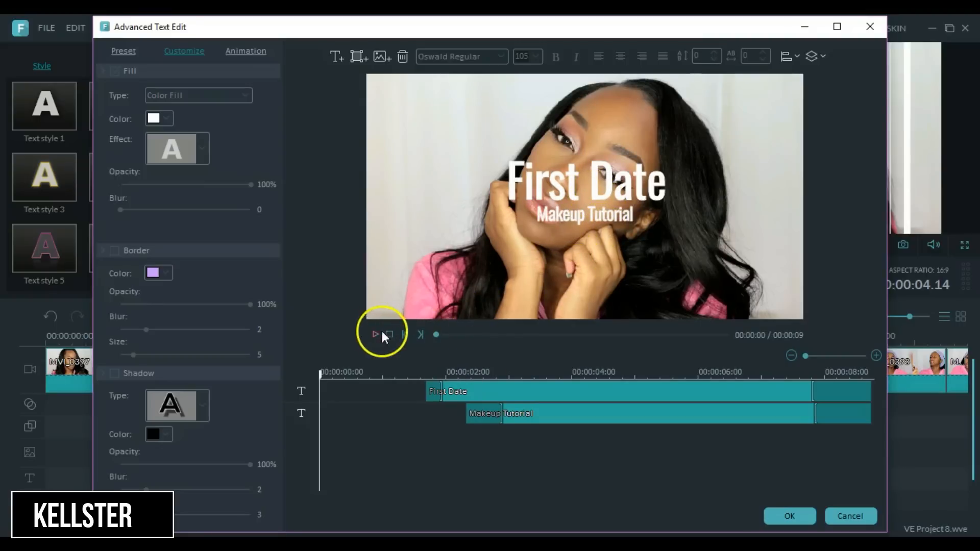
{"action": "left_click", "coordinate": [375, 334]}
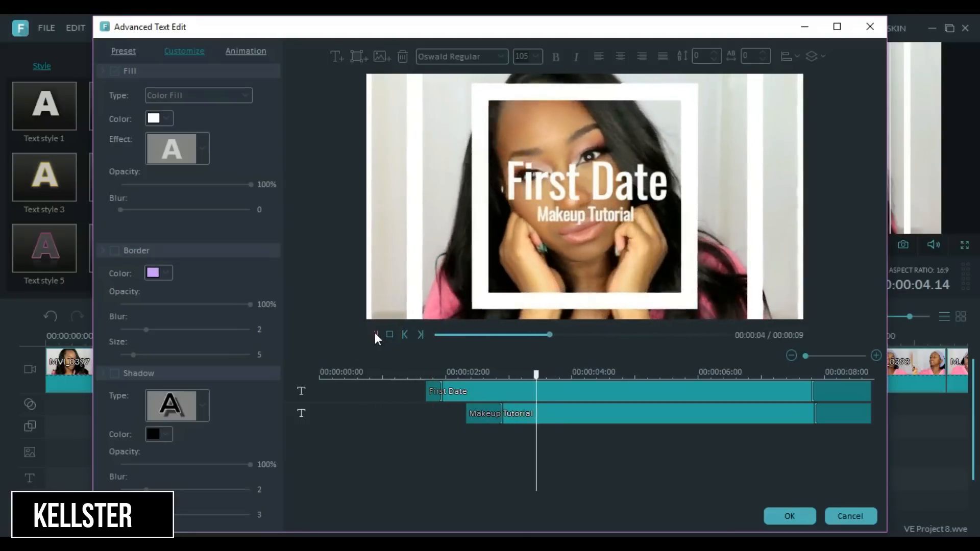
{"action": "left_click", "coordinate": [377, 335]}
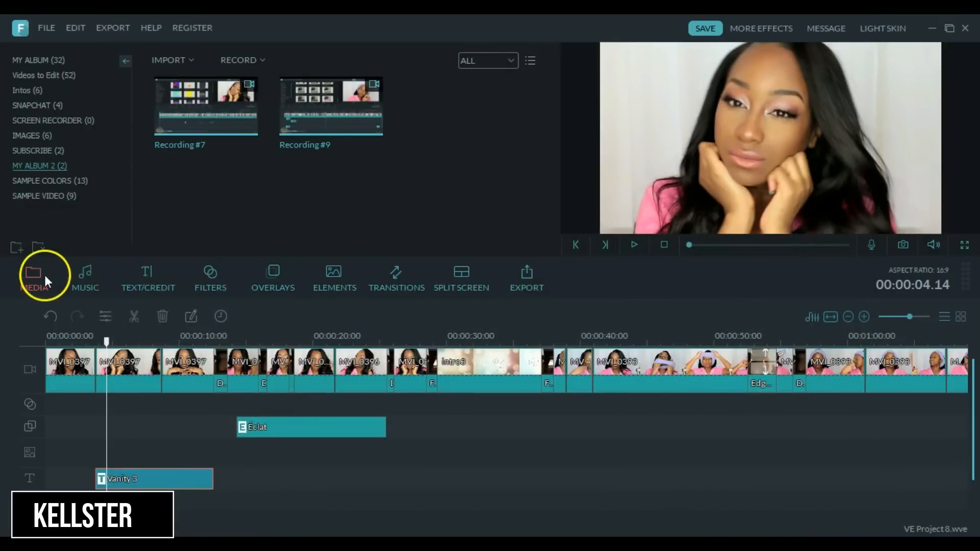
Open the Filters library and scroll through Fashion filters like Hepburn, Éclat and Sequence
{"action": "left_click", "coordinate": [38, 61]}
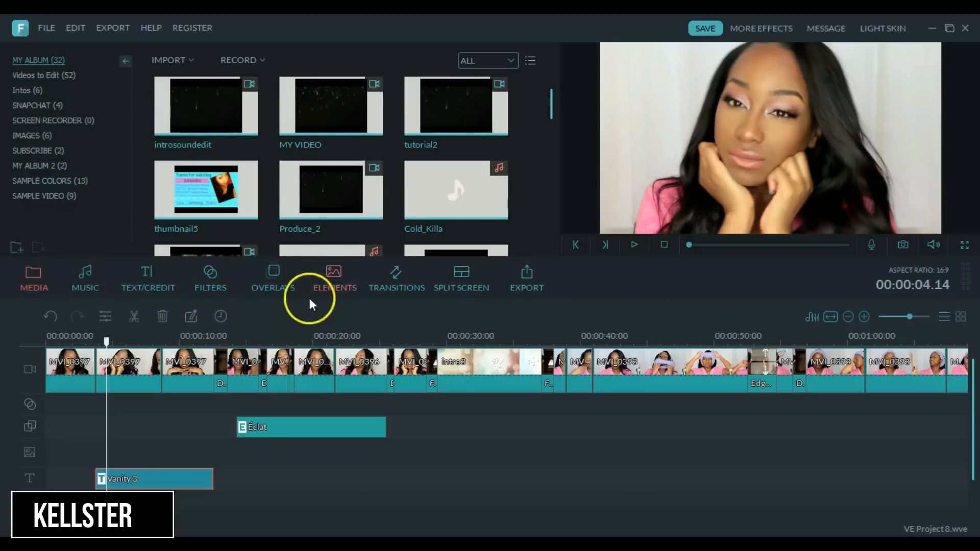
{"action": "mouse_move", "coordinate": [373, 279]}
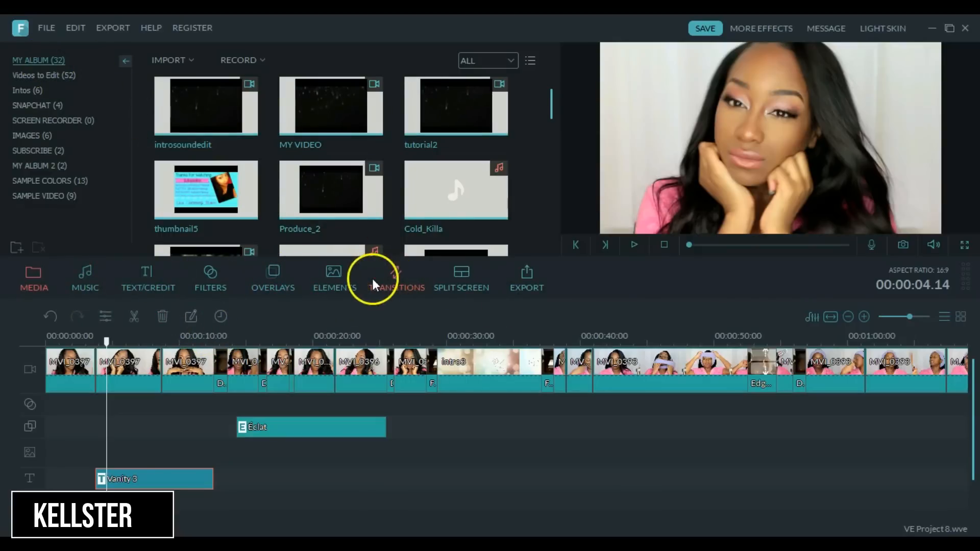
{"action": "left_click", "coordinate": [210, 279]}
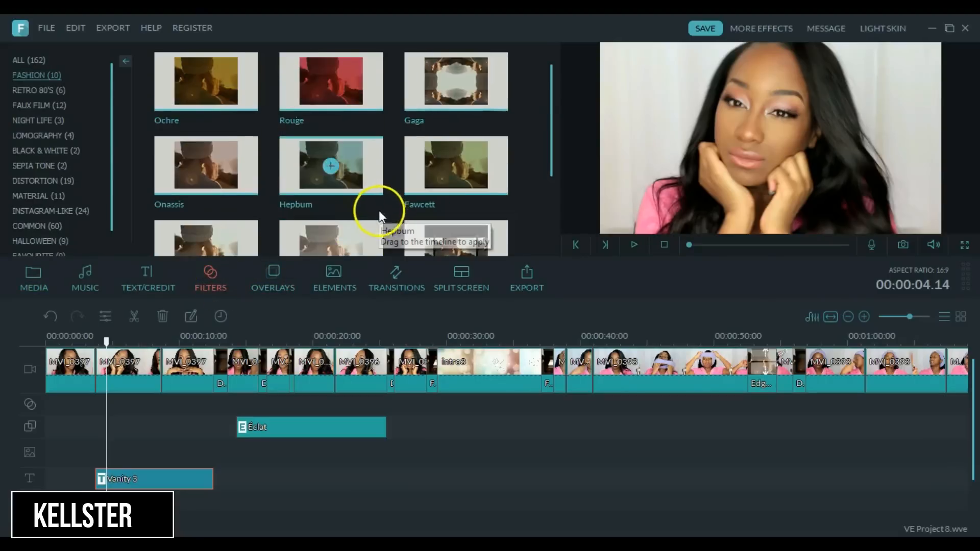
{"action": "scroll", "scroll_direction": "down", "scroll_amount": 3}
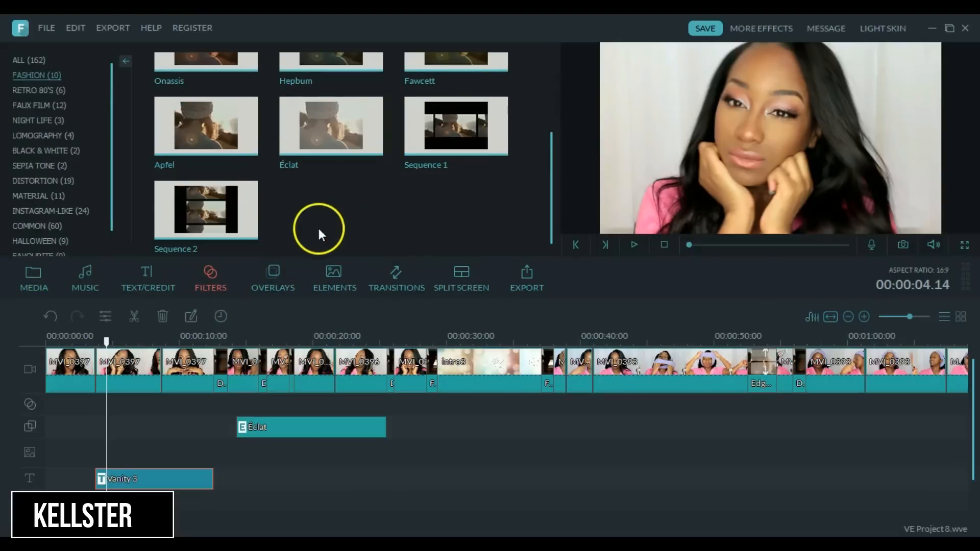
Add the Retro 80's Kickin' filter at the timeline start and play the intro back
{"action": "left_click", "coordinate": [34, 90]}
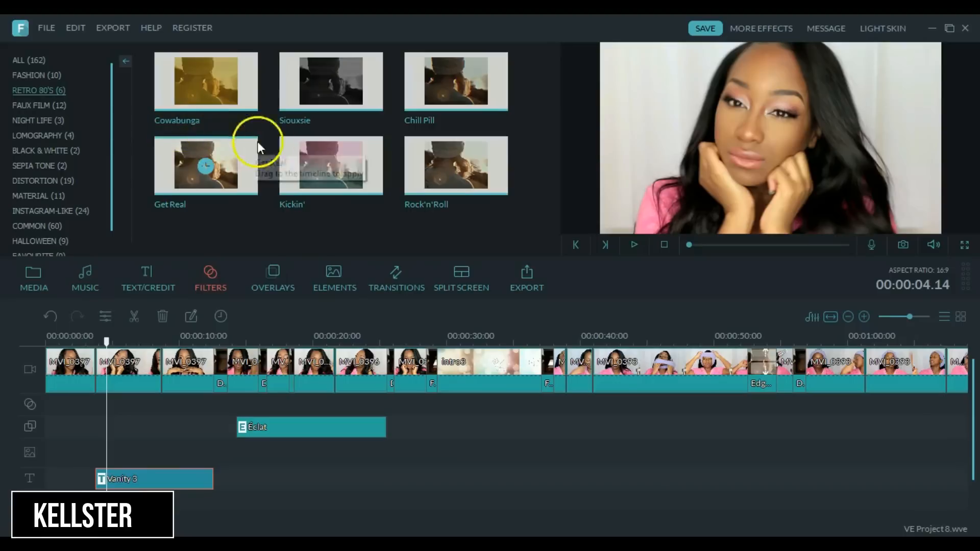
{"action": "mouse_move", "coordinate": [331, 165]}
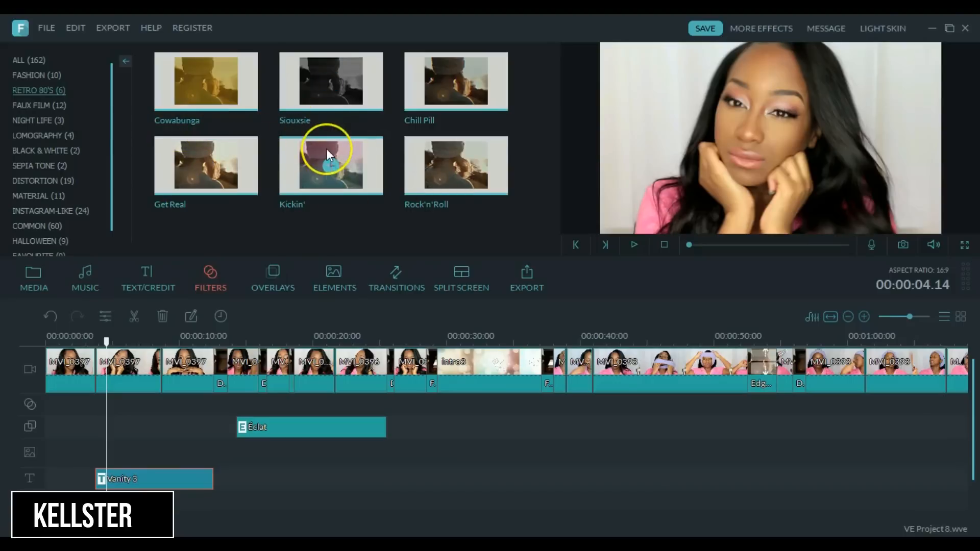
{"action": "left_click", "coordinate": [331, 164]}
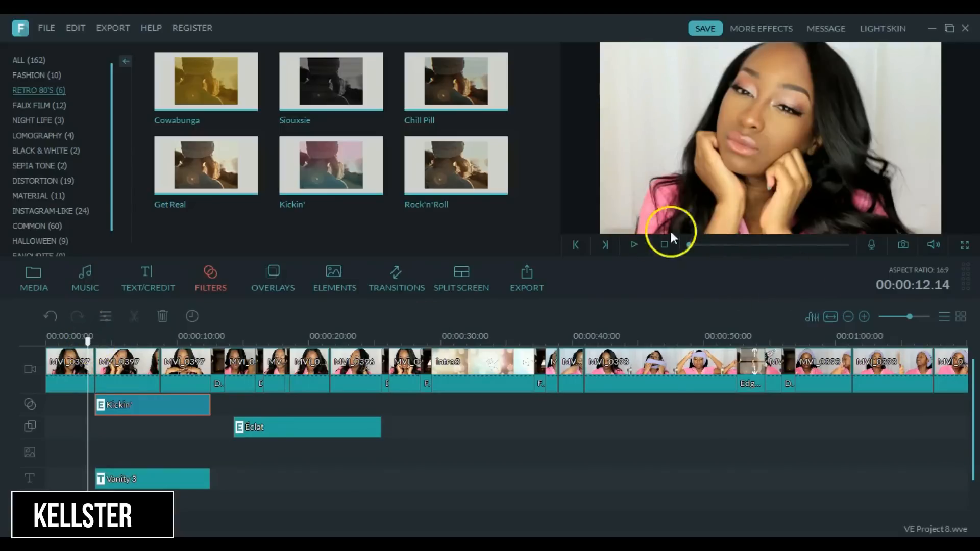
{"action": "left_click", "coordinate": [633, 244]}
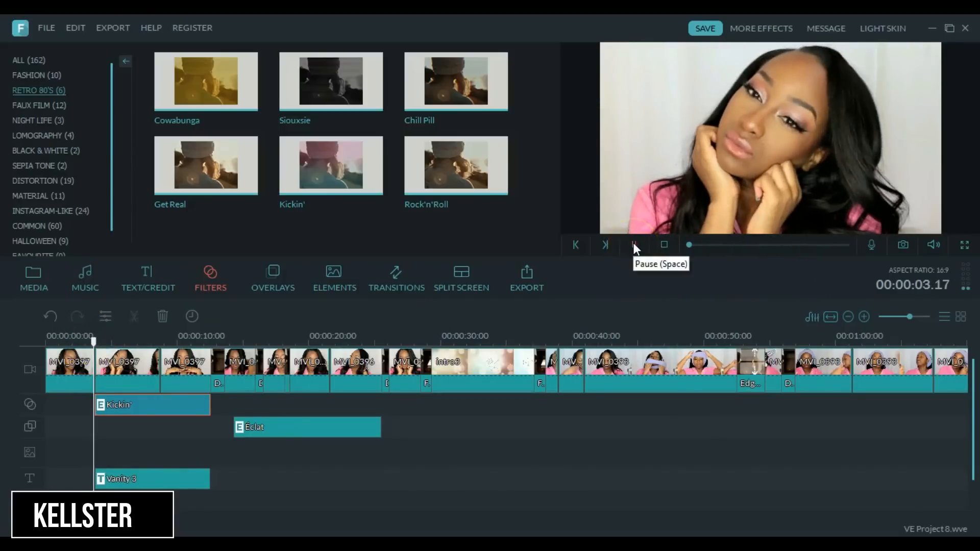
{"action": "left_click", "coordinate": [633, 244]}
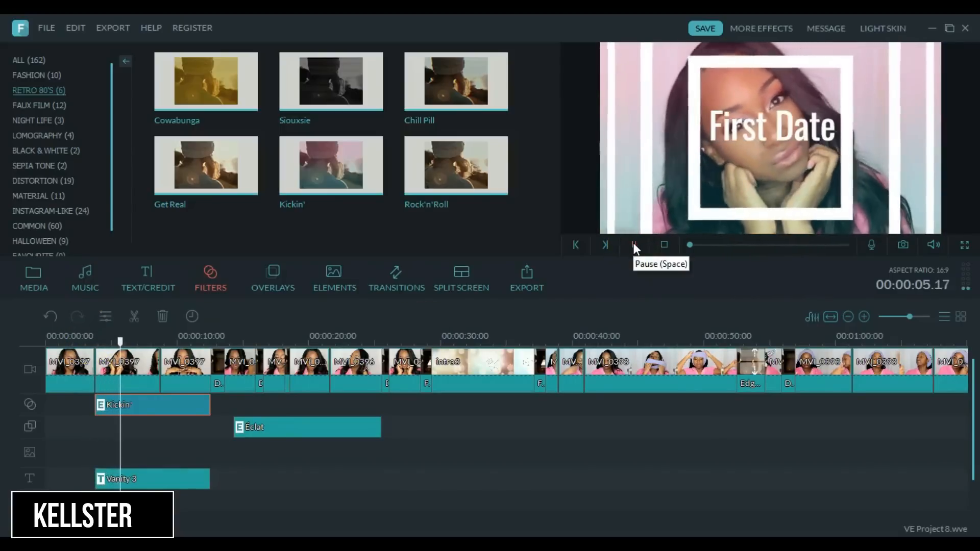
{"action": "left_click", "coordinate": [633, 244]}
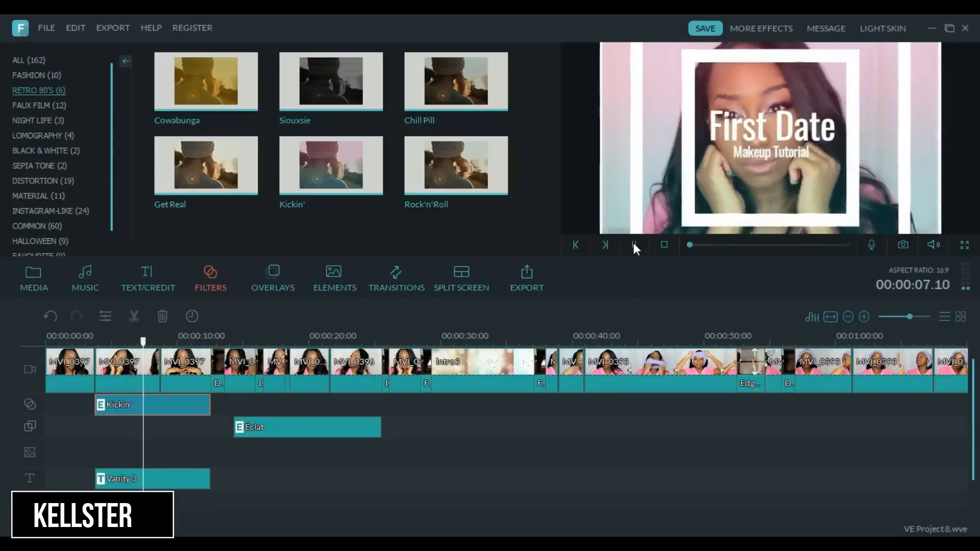
{"action": "left_click", "coordinate": [633, 244]}
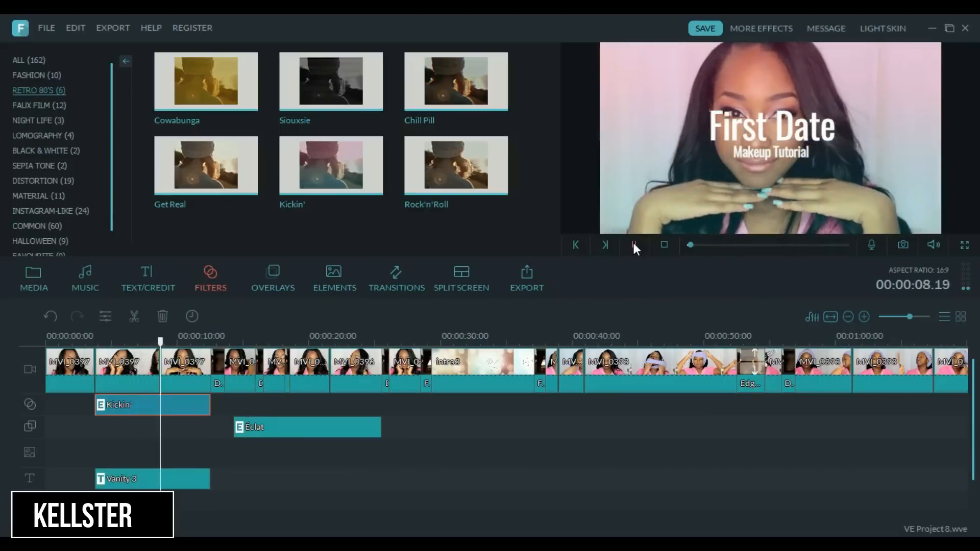
{"action": "left_click", "coordinate": [634, 245]}
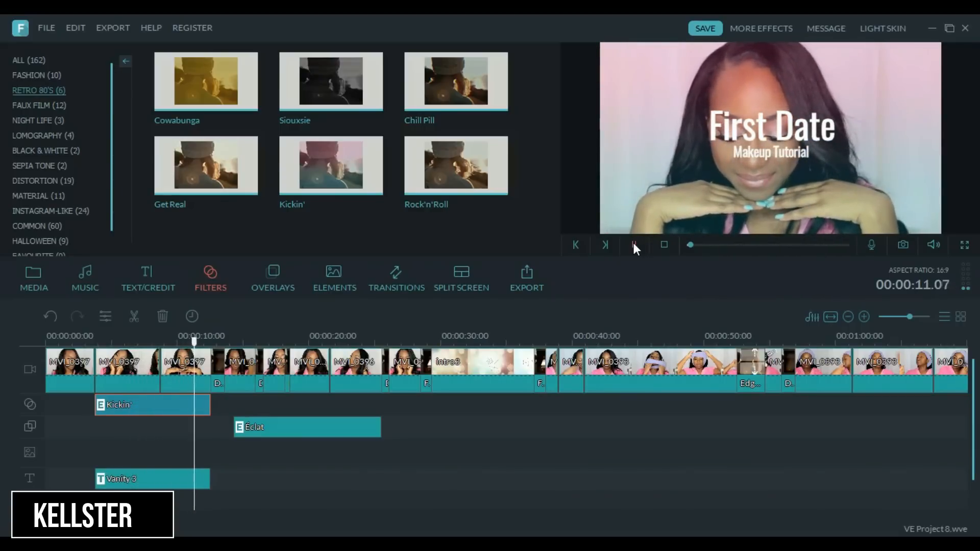
{"action": "left_click", "coordinate": [634, 245]}
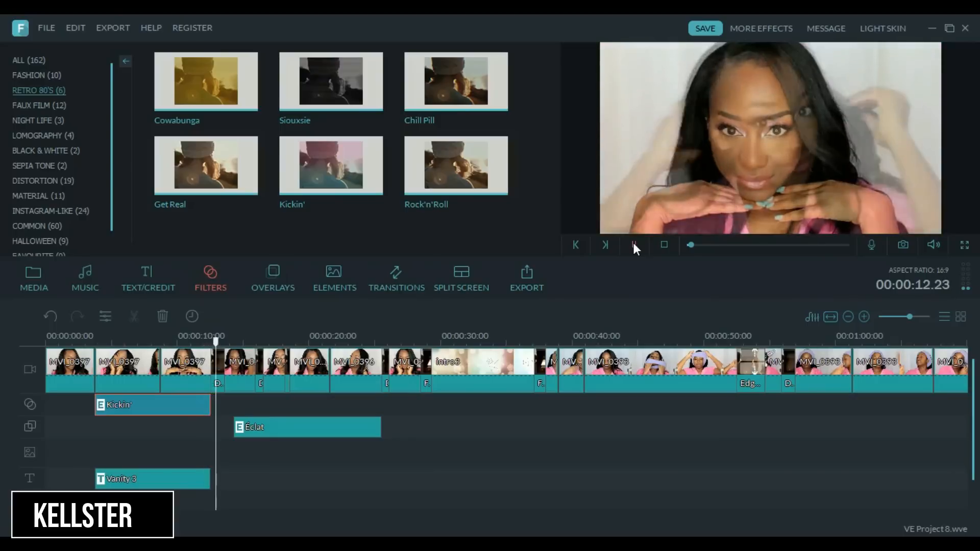
{"action": "left_click", "coordinate": [633, 244]}
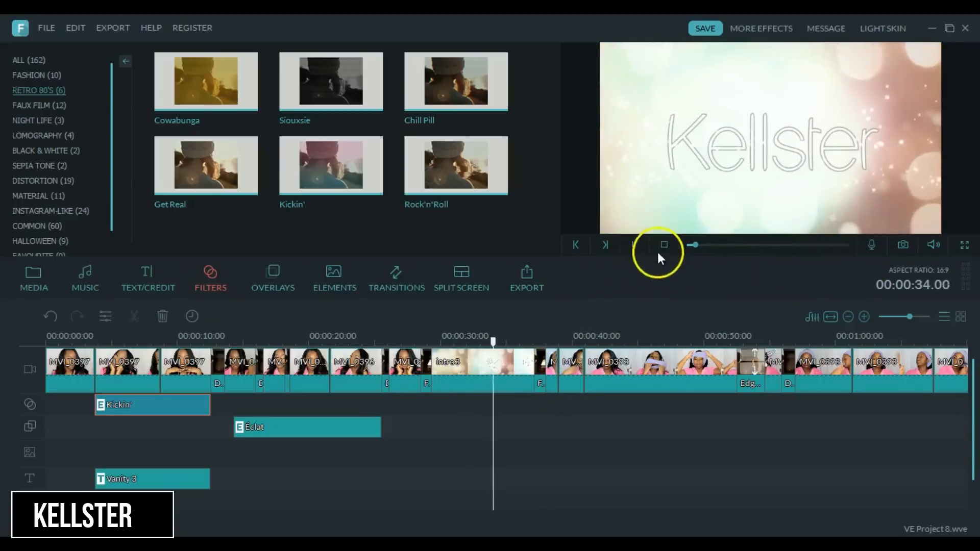
Switch the filters library back to the Fashion category while playback continues
{"action": "left_click", "coordinate": [663, 244]}
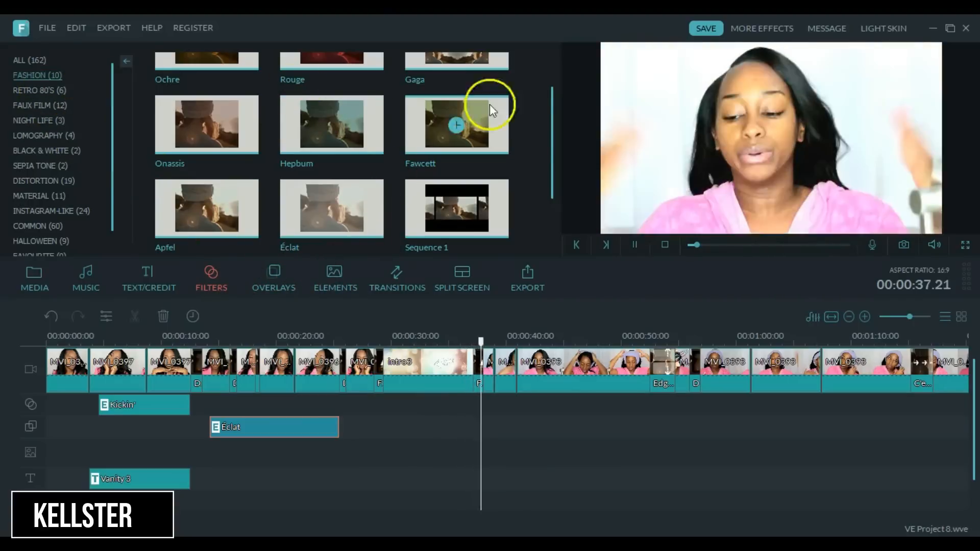
{"action": "scroll", "scroll_direction": "up", "scroll_amount": 3}
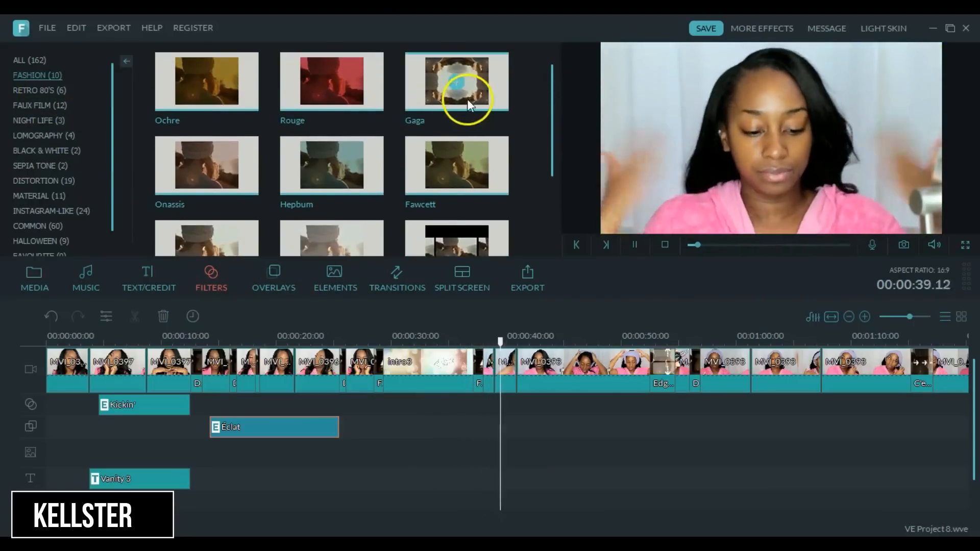
{"action": "left_click", "coordinate": [633, 245]}
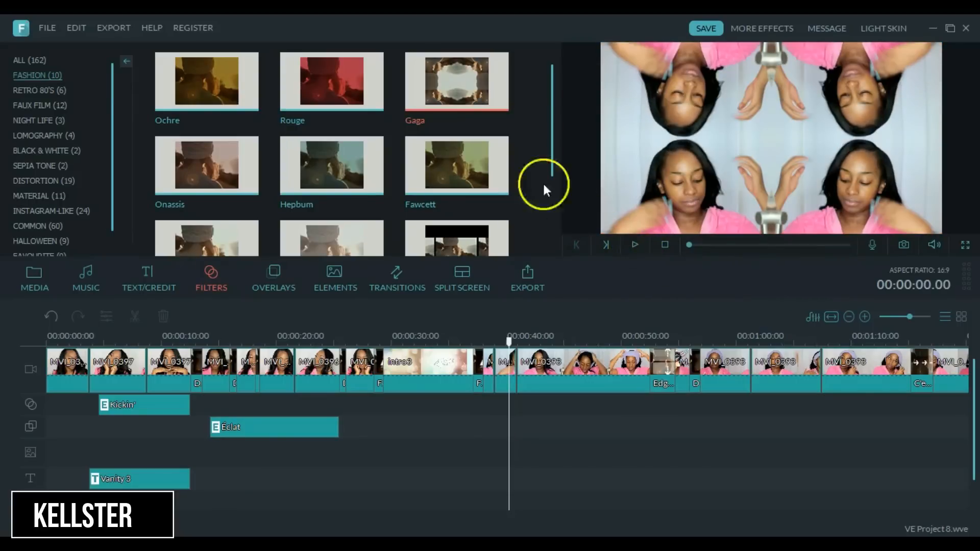
{"action": "left_click", "coordinate": [635, 244]}
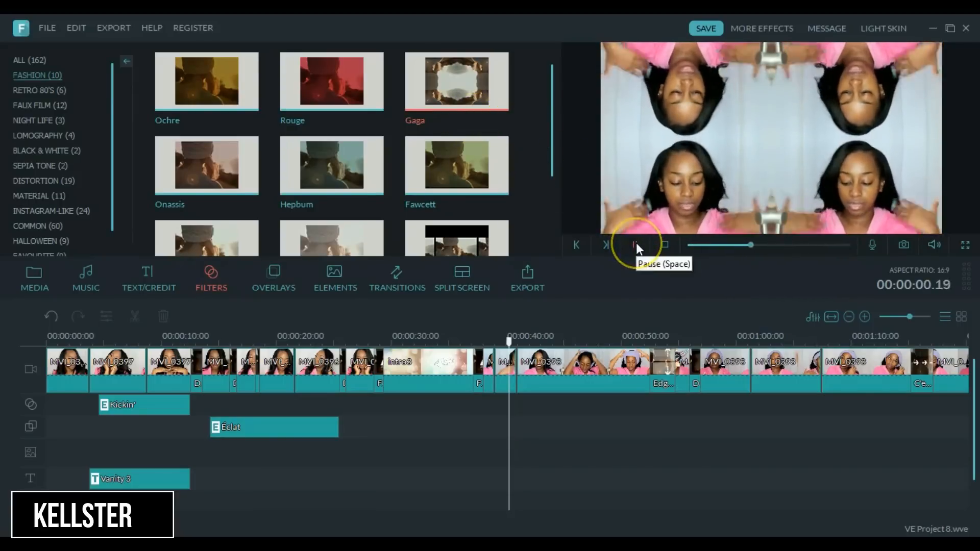
{"action": "left_click", "coordinate": [635, 244]}
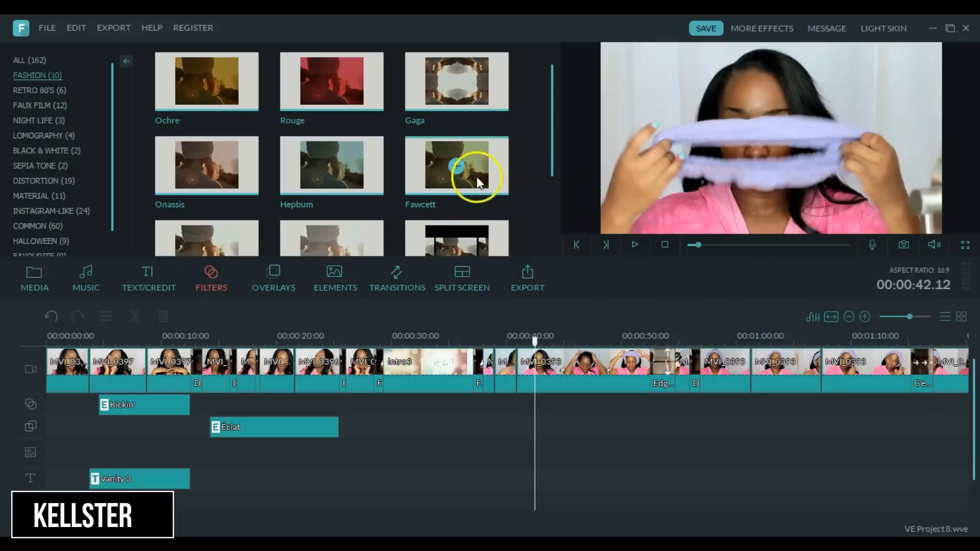
{"action": "scroll", "scroll_direction": "down", "scroll_amount": 3}
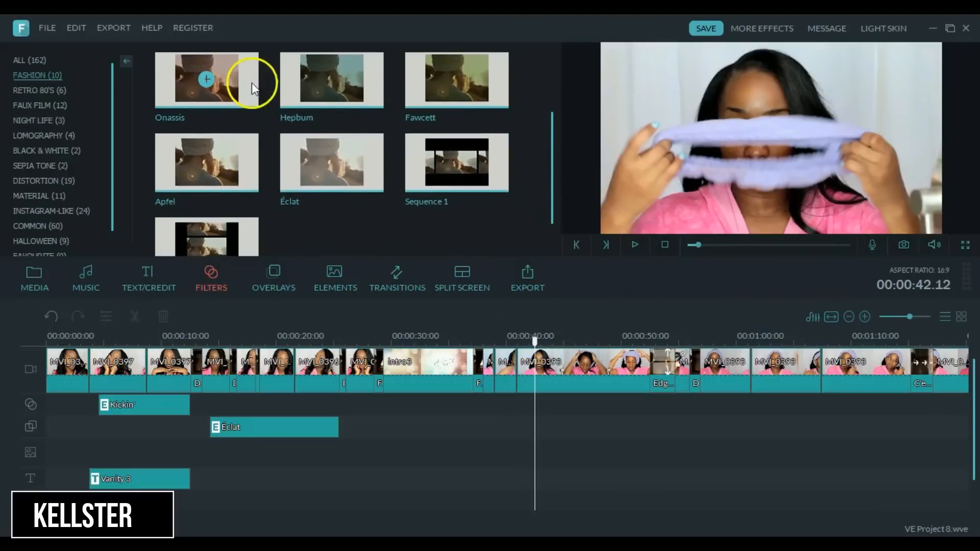
{"action": "left_click", "coordinate": [633, 244]}
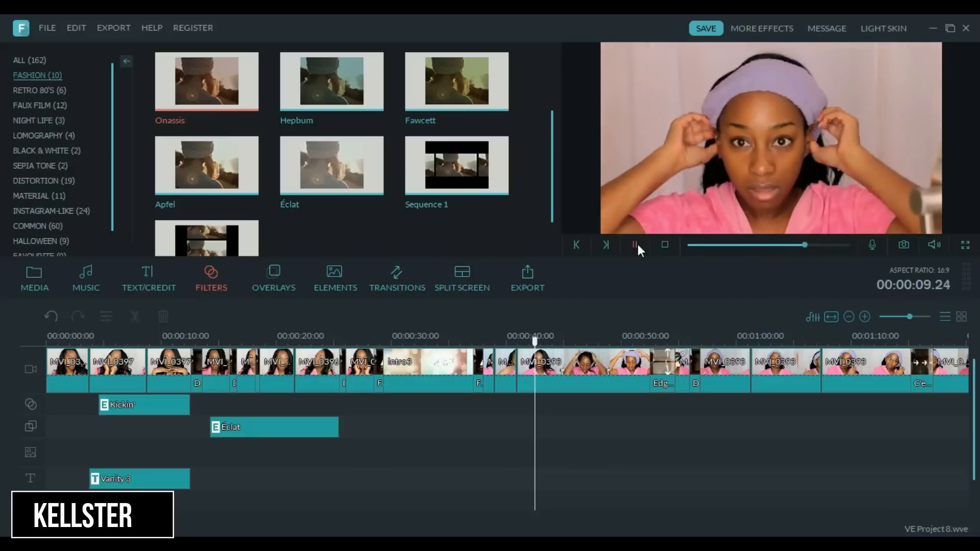
{"action": "left_click", "coordinate": [632, 245]}
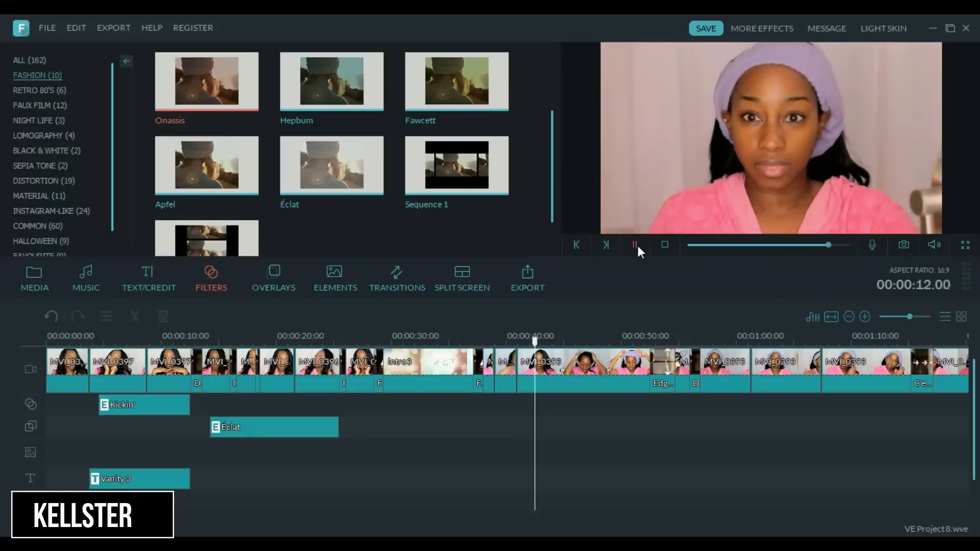
{"action": "left_click", "coordinate": [665, 244]}
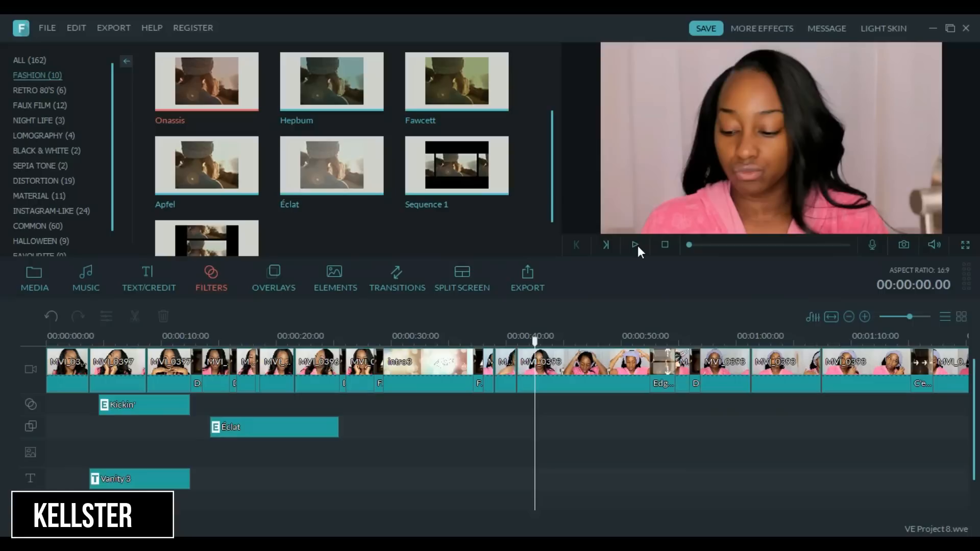
{"action": "mouse_move", "coordinate": [319, 164]}
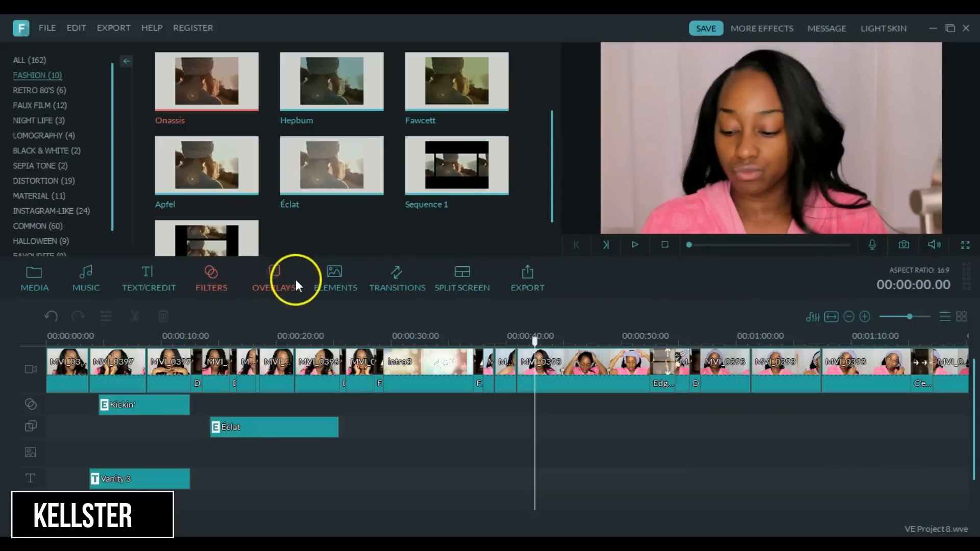
Open the Runway title in the advanced text editor and retype its first line as 'Follow ME on'
{"action": "left_click", "coordinate": [148, 278]}
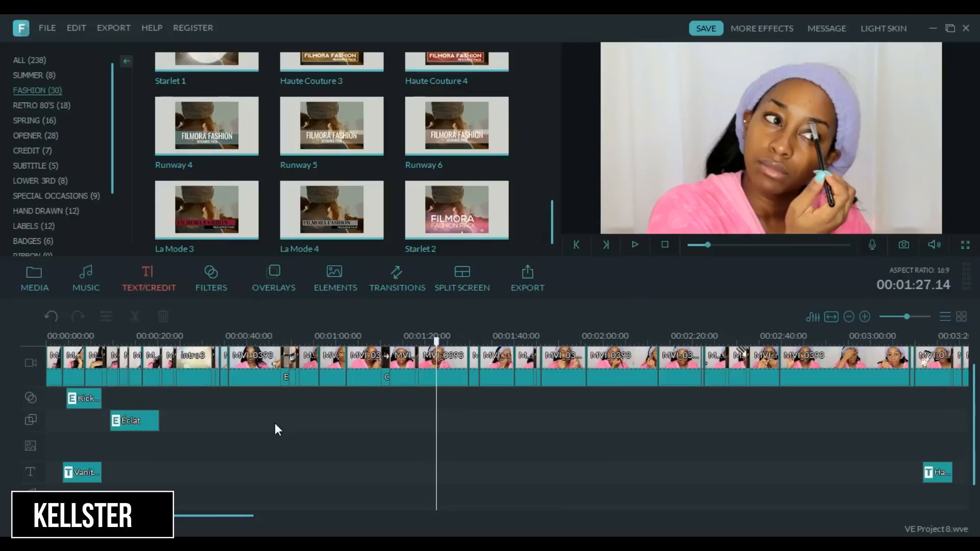
{"action": "mouse_move", "coordinate": [356, 212]}
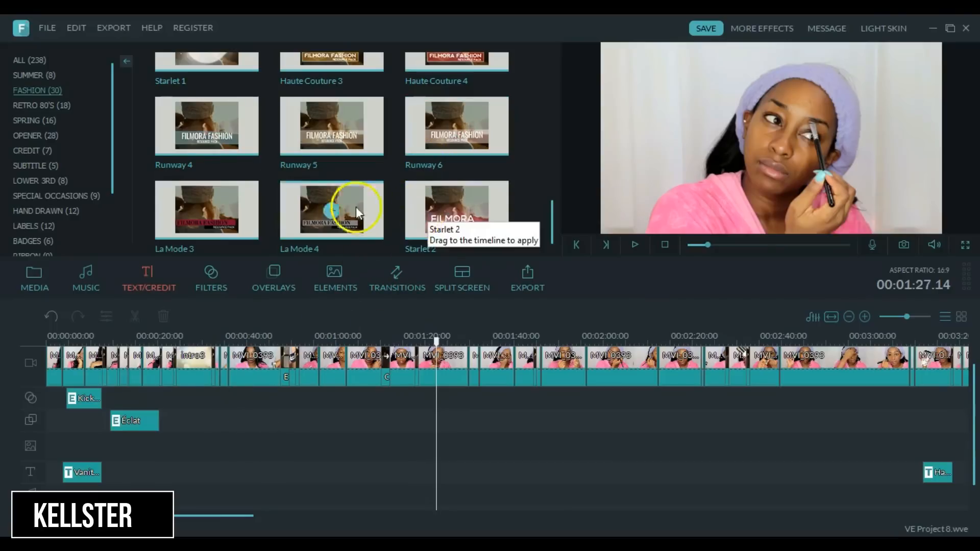
{"action": "mouse_move", "coordinate": [457, 216]}
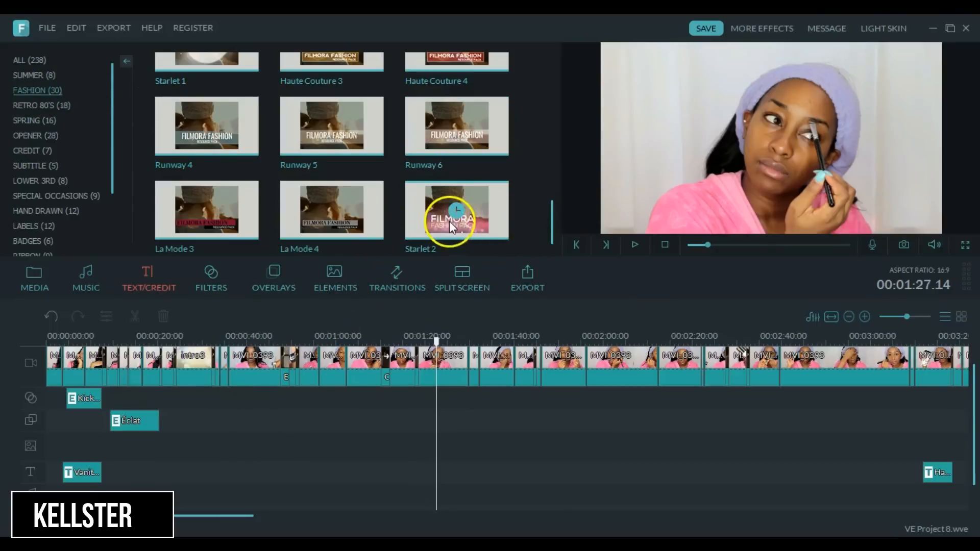
{"action": "mouse_move", "coordinate": [367, 183]}
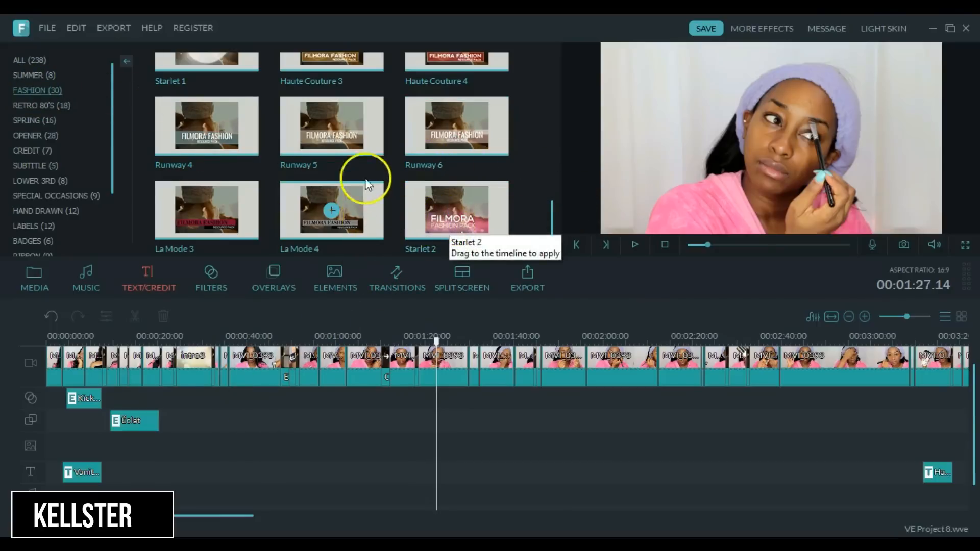
{"action": "mouse_move", "coordinate": [380, 215]}
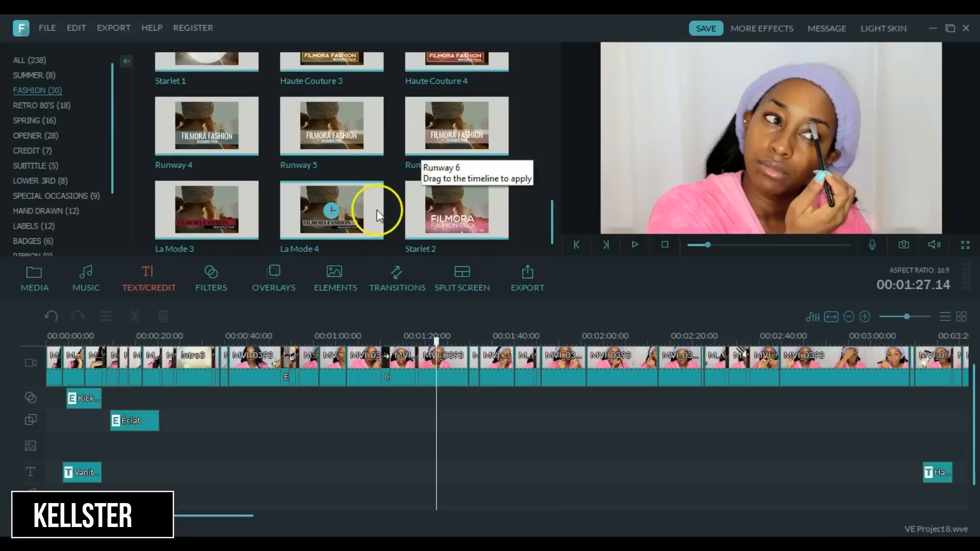
{"action": "mouse_move", "coordinate": [444, 147]}
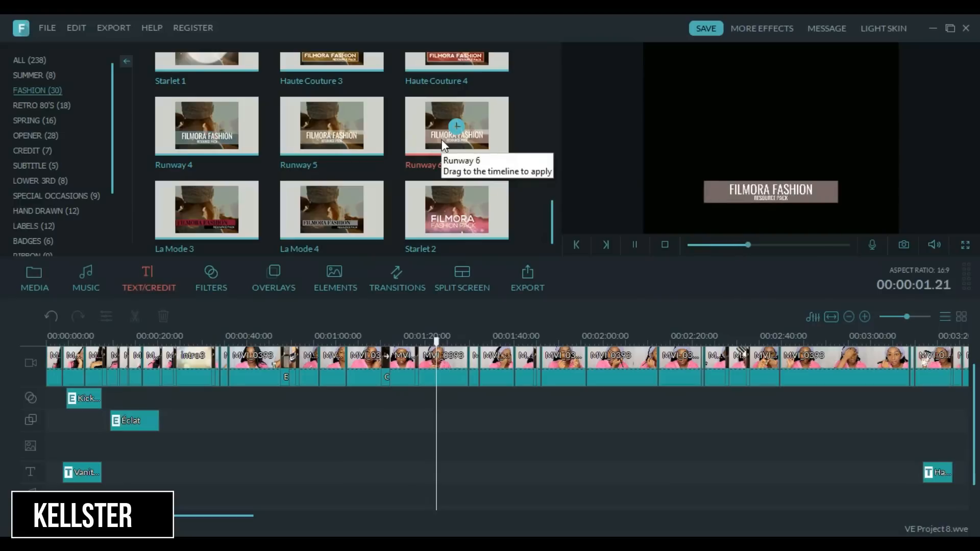
{"action": "mouse_move", "coordinate": [332, 132]}
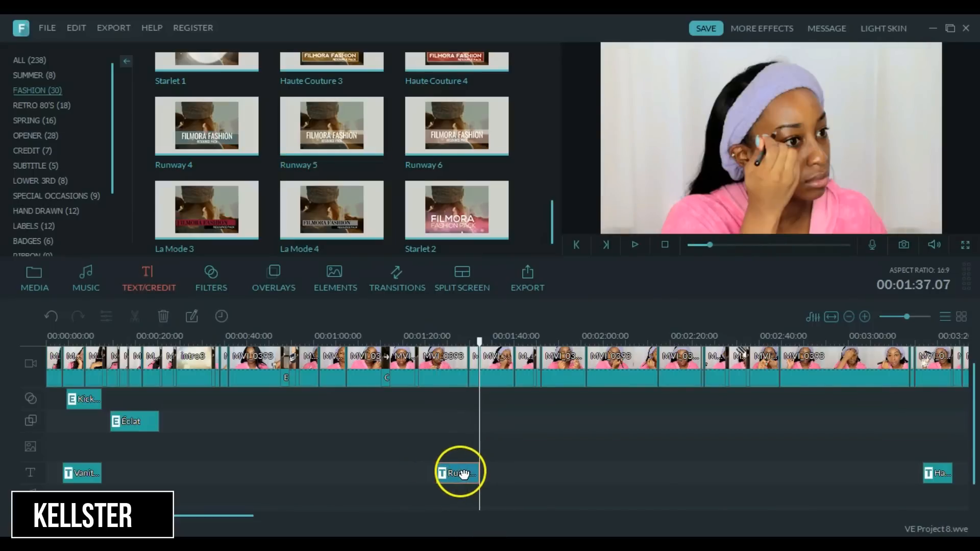
{"action": "double_click", "coordinate": [461, 473]}
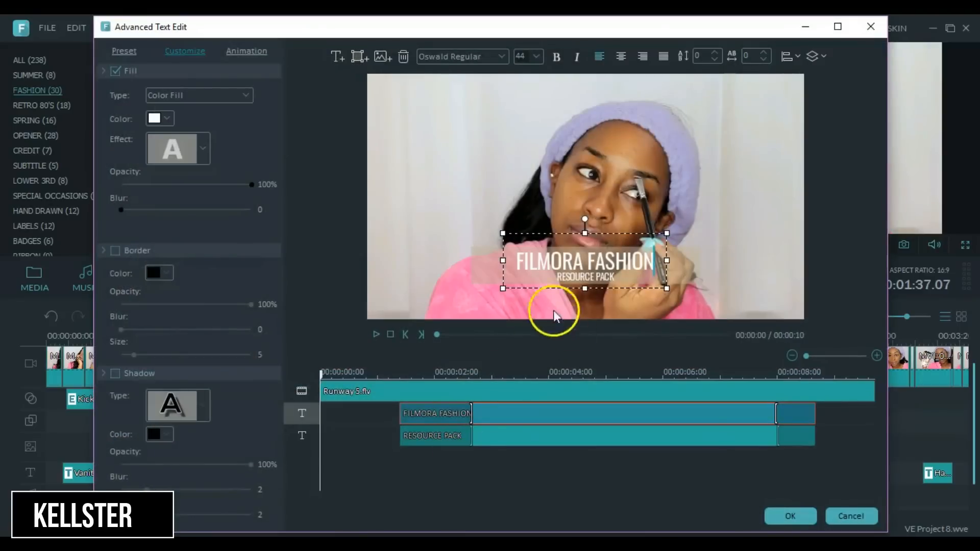
{"action": "mouse_move", "coordinate": [656, 264]}
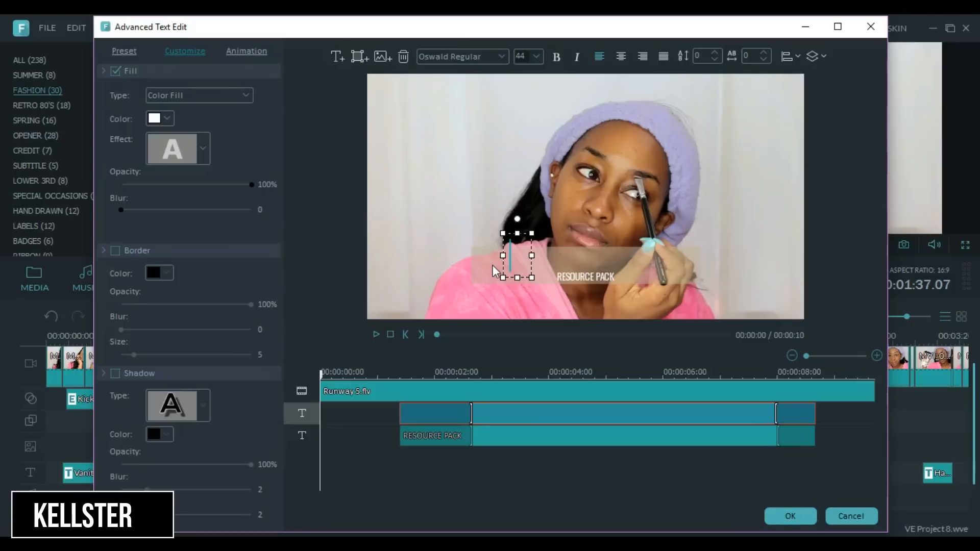
{"action": "type", "text": "Follow"}
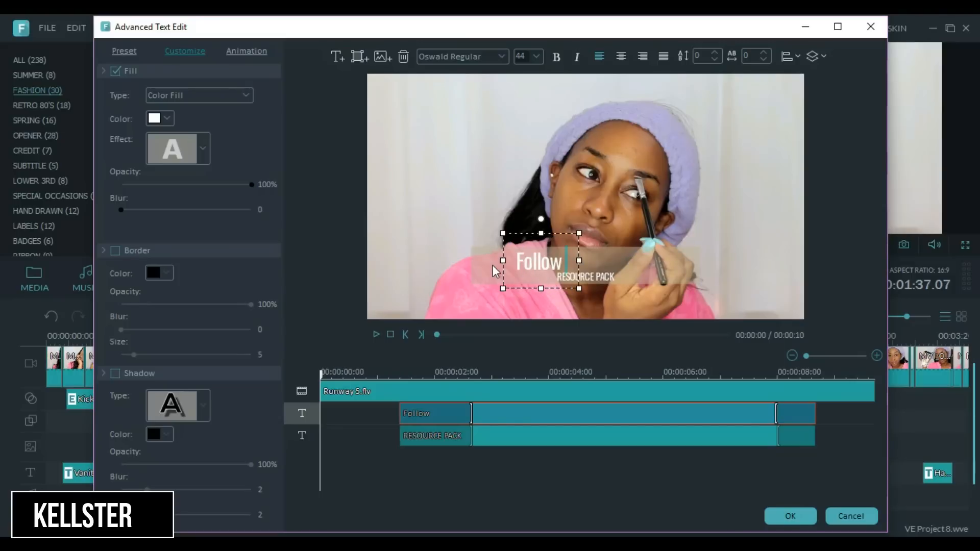
{"action": "type", "text": "ME"}
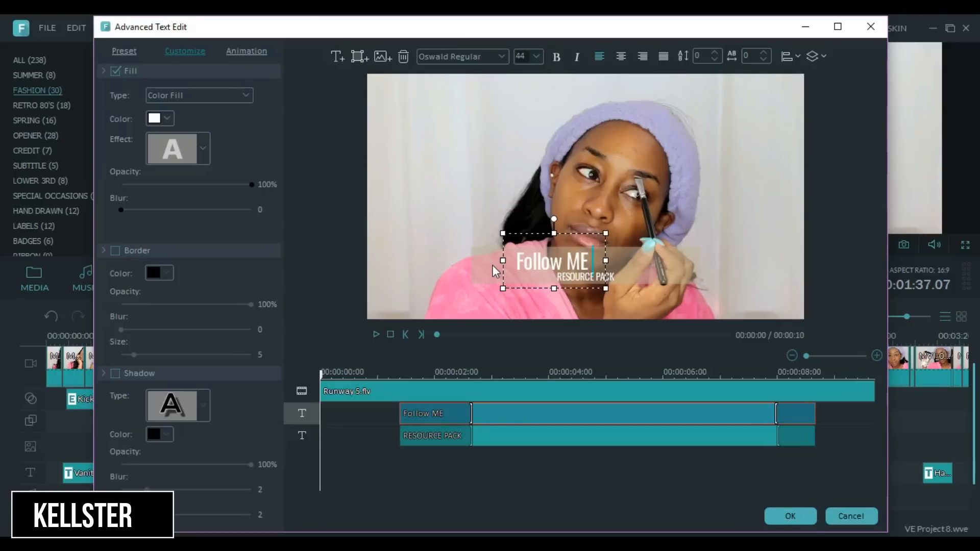
{"action": "type", "text": "@ K"}
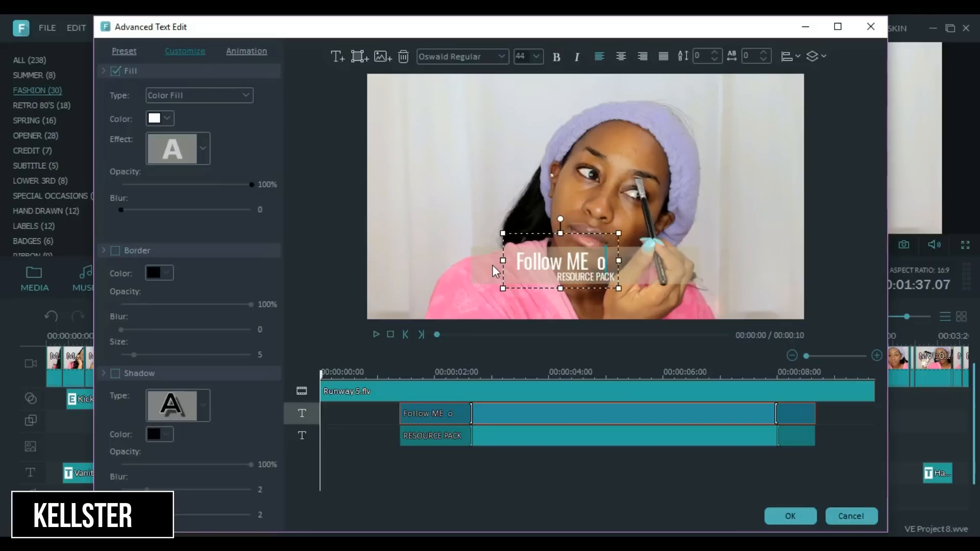
{"action": "type", "text": "n"}
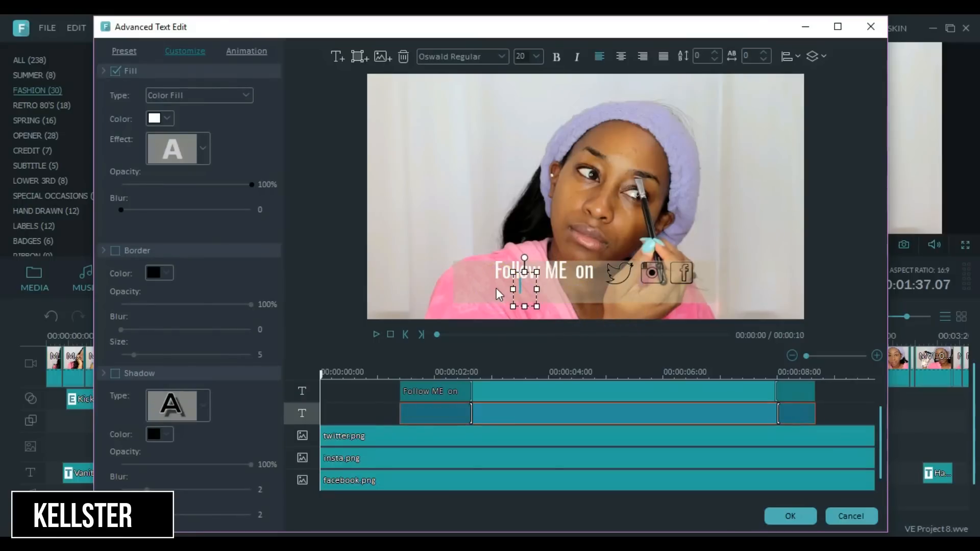
{"action": "type", "text": "@KE"}
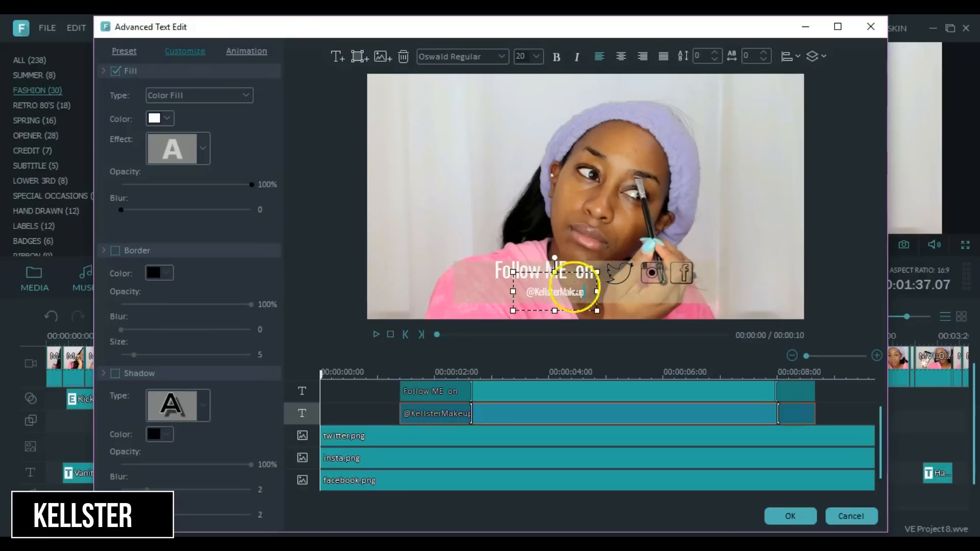
{"action": "left_click", "coordinate": [535, 56]}
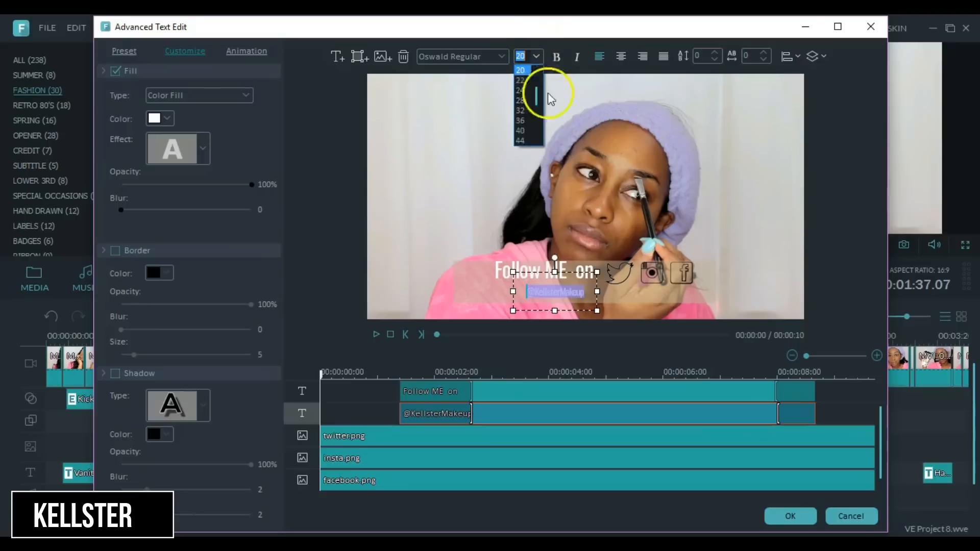
{"action": "left_click", "coordinate": [520, 91]}
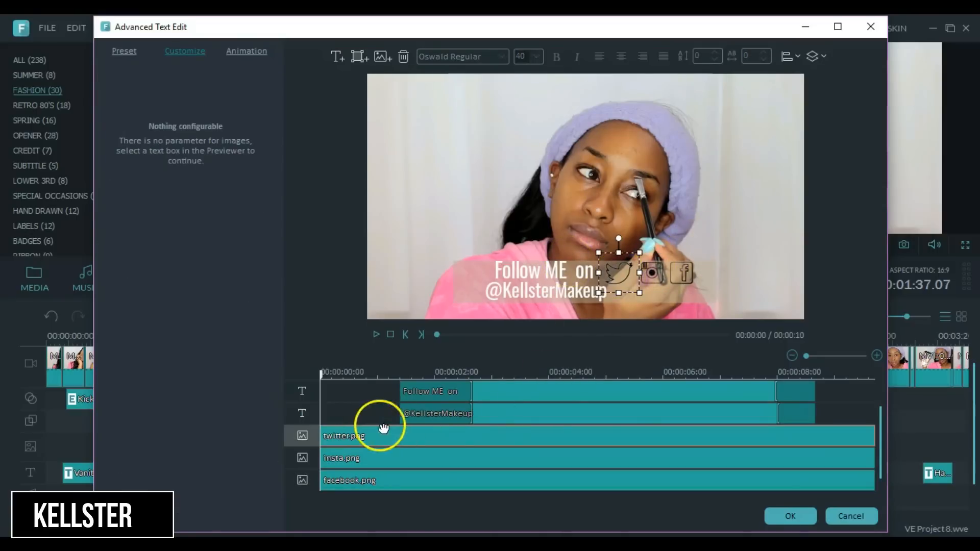
Adjust the facebook.png layer's start so it appears alongside the other social icons
{"action": "left_click", "coordinate": [246, 51]}
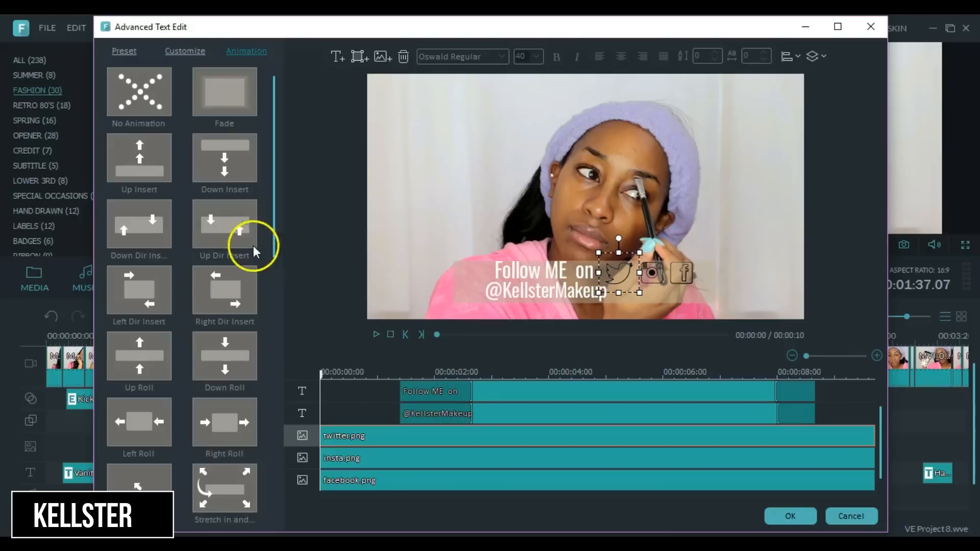
{"action": "scroll", "scroll_direction": "down", "scroll_amount": 3}
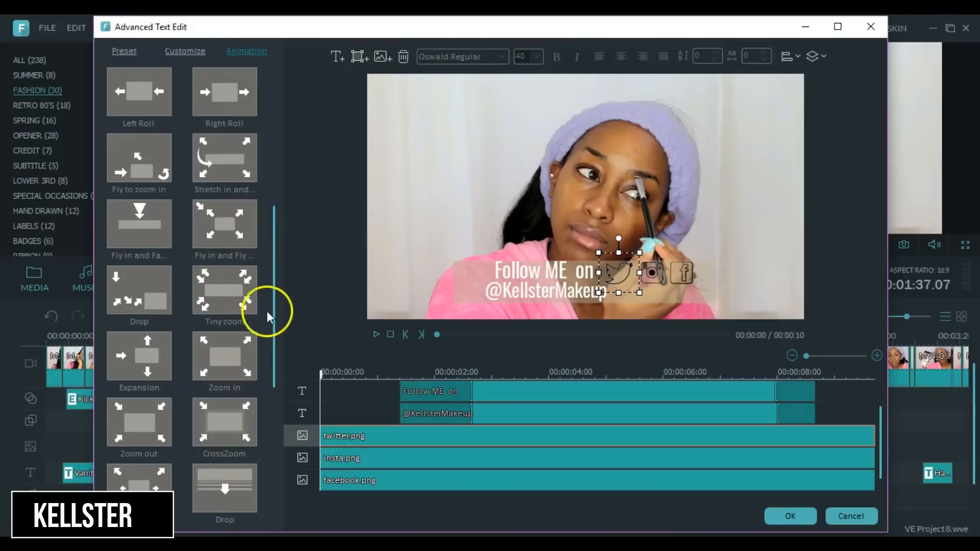
{"action": "scroll", "scroll_direction": "down", "scroll_amount": 3}
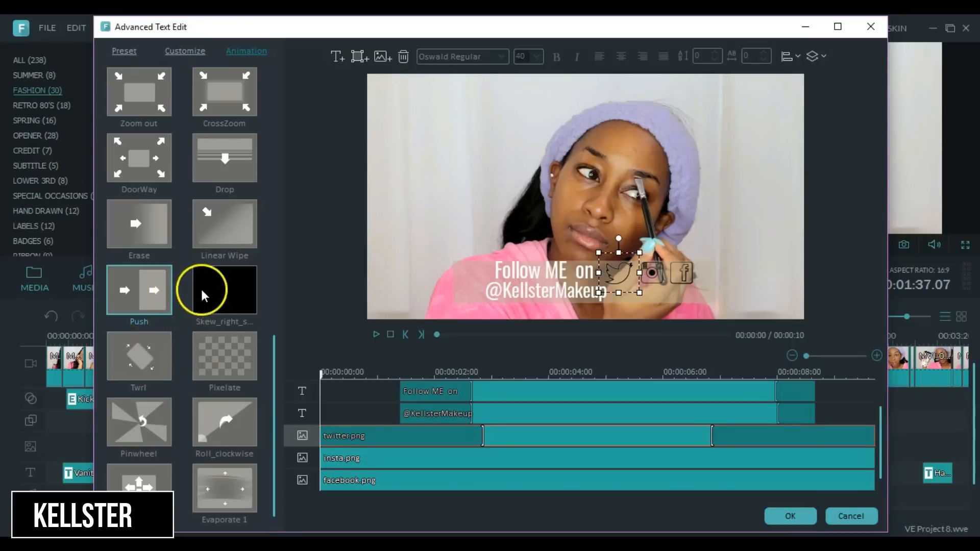
{"action": "mouse_move", "coordinate": [139, 224]}
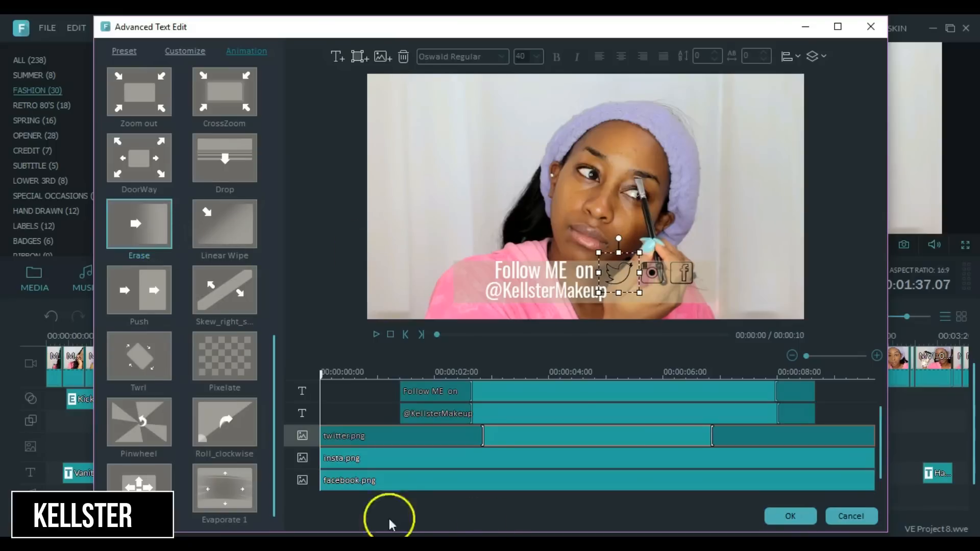
{"action": "mouse_move", "coordinate": [322, 435]}
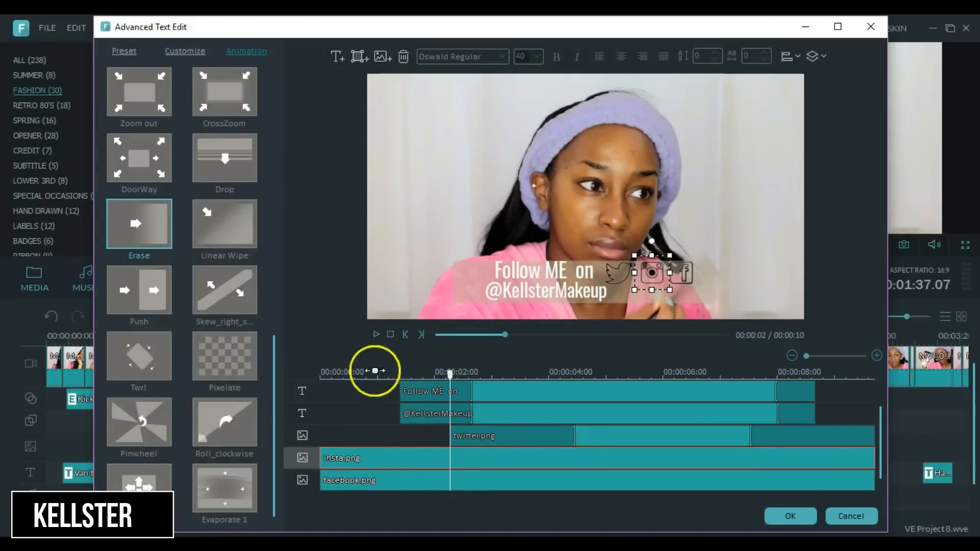
{"action": "mouse_move", "coordinate": [138, 223]}
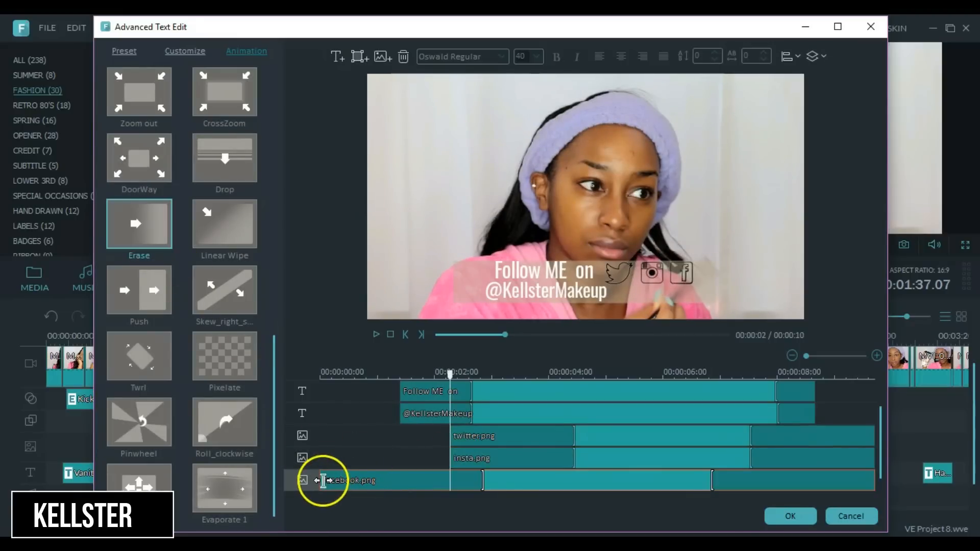
{"action": "left_click", "coordinate": [494, 480]}
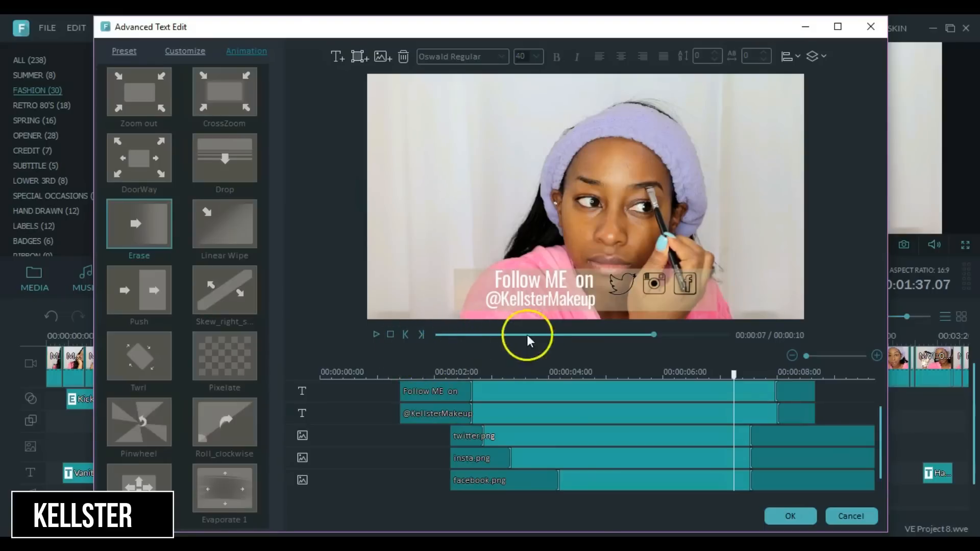
Preview the animated lower third, then apply the title edits to the timeline
{"action": "left_click", "coordinate": [376, 334]}
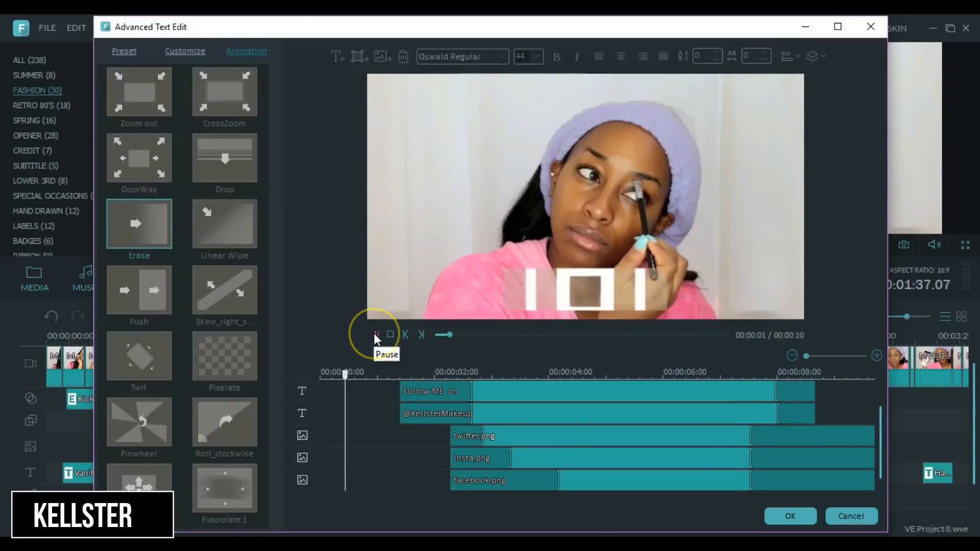
{"action": "left_click", "coordinate": [376, 335]}
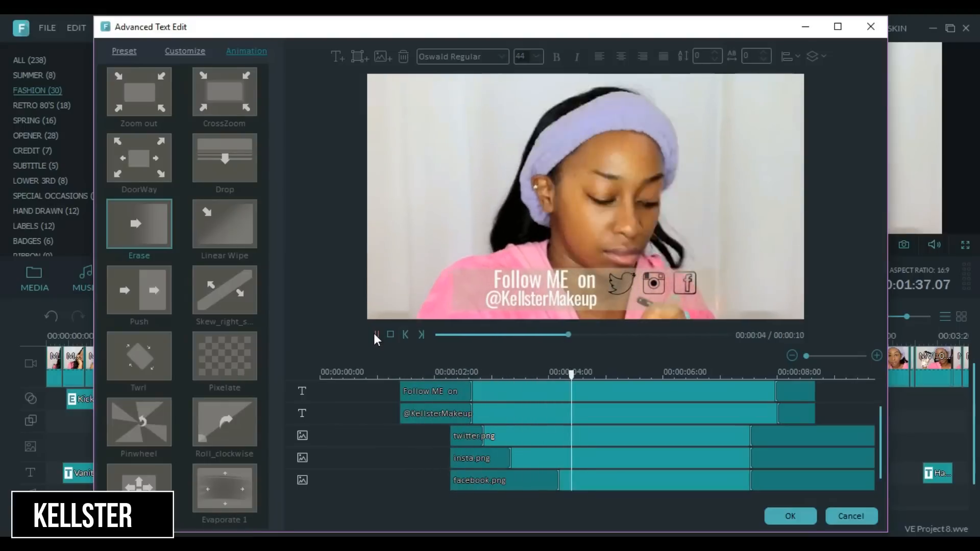
{"action": "left_click", "coordinate": [378, 334]}
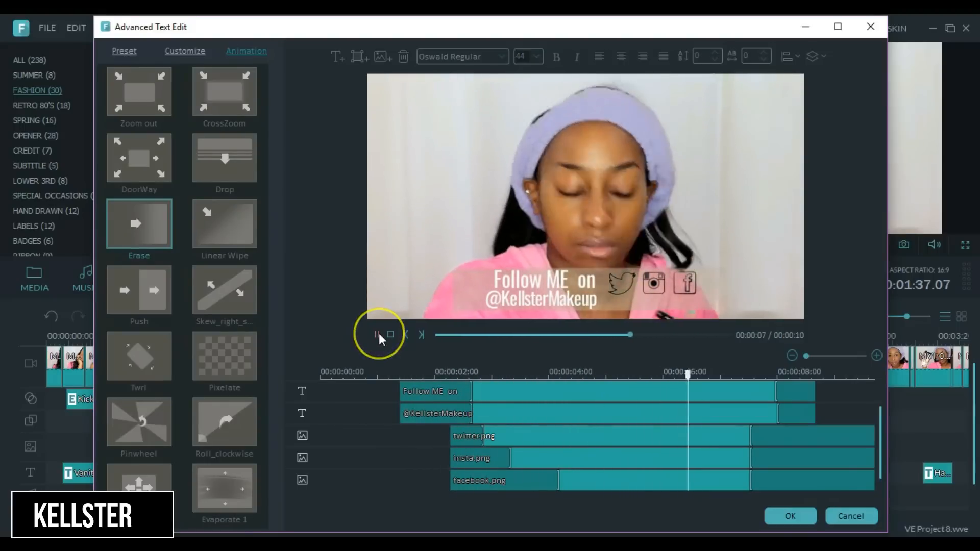
{"action": "left_click", "coordinate": [790, 516]}
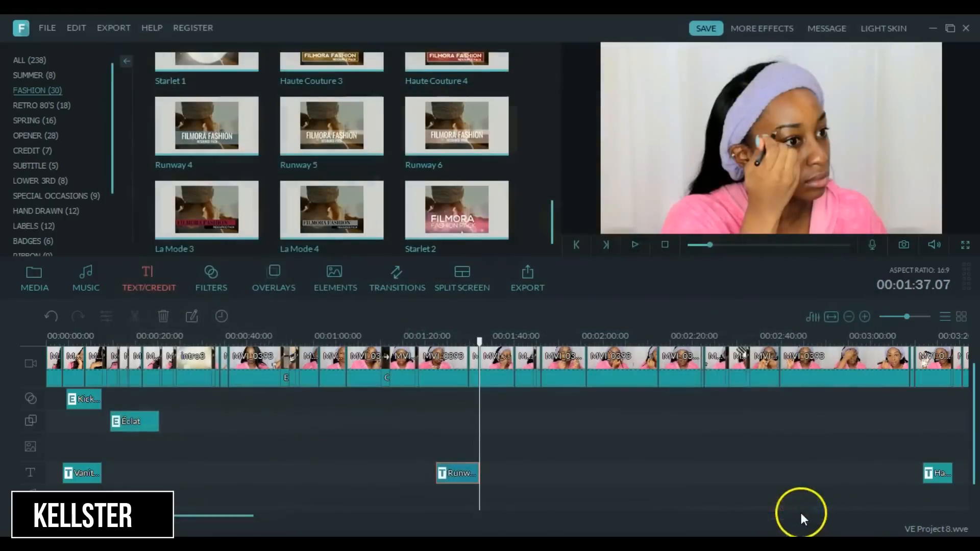
{"action": "mouse_move", "coordinate": [422, 359]}
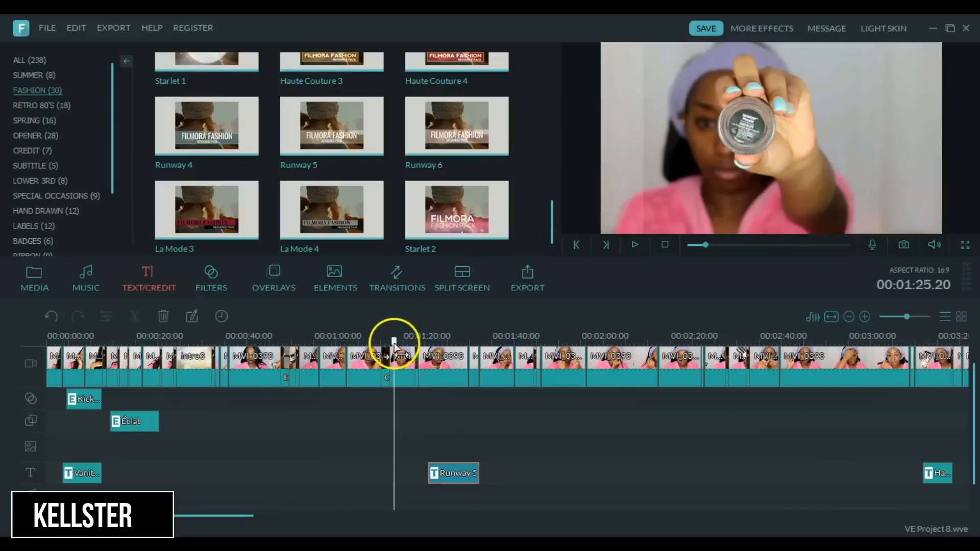
{"action": "left_click", "coordinate": [633, 245]}
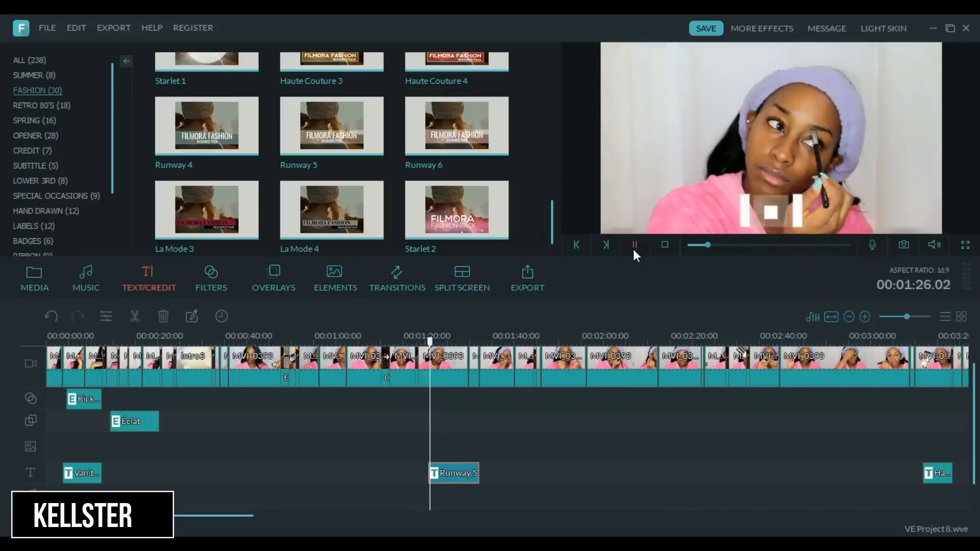
{"action": "left_click", "coordinate": [634, 244]}
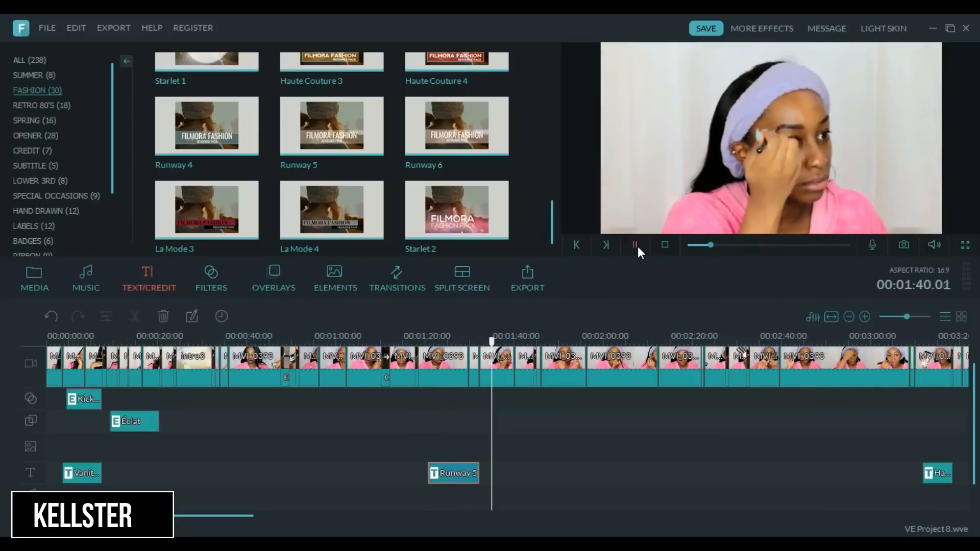
{"action": "left_click", "coordinate": [633, 245]}
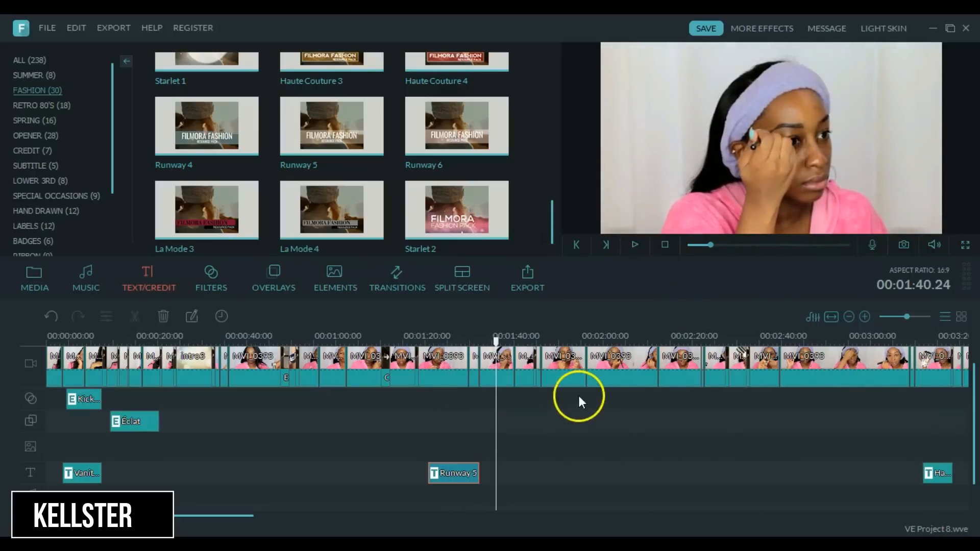
{"action": "mouse_move", "coordinate": [569, 435]}
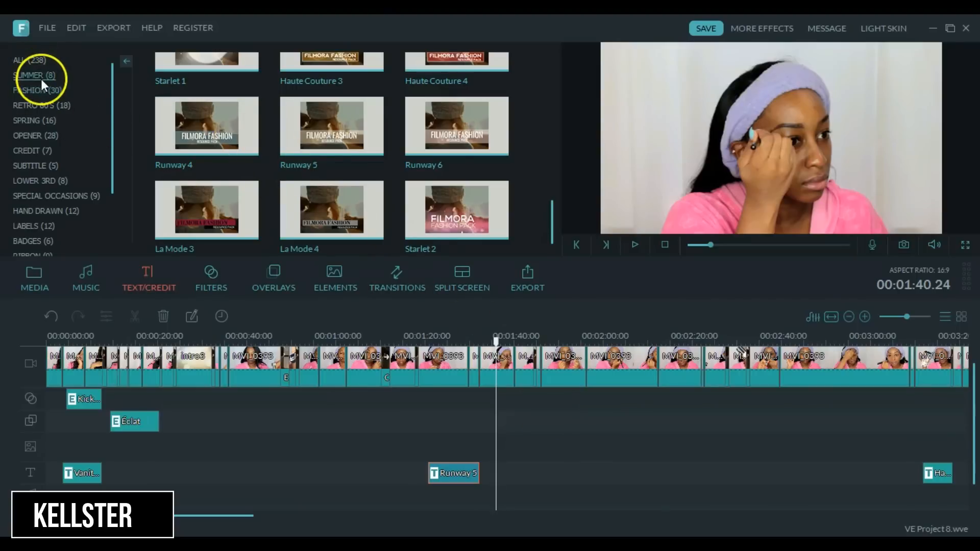
Browse the Summer and Spring title presets, the filters library, and the Spring overlays
{"action": "left_click", "coordinate": [30, 76]}
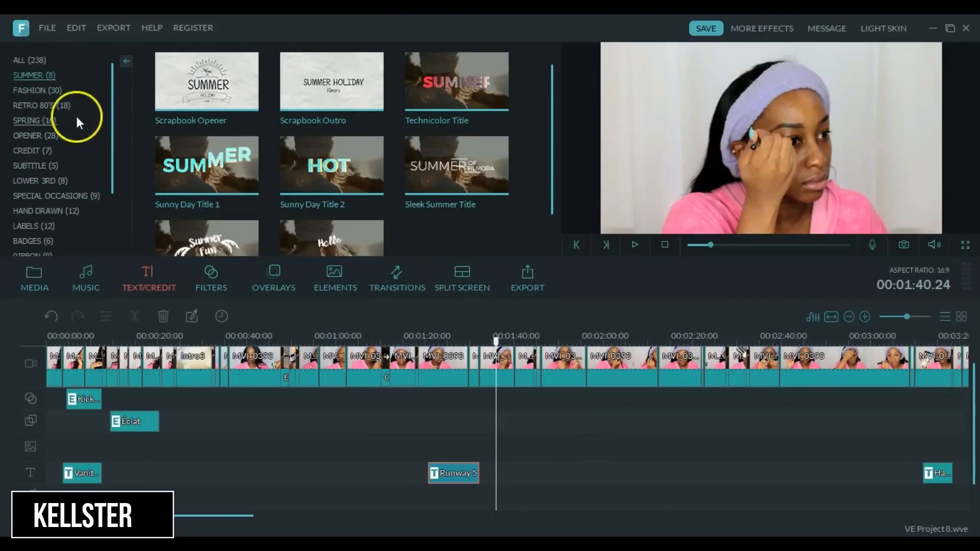
{"action": "left_click", "coordinate": [26, 119]}
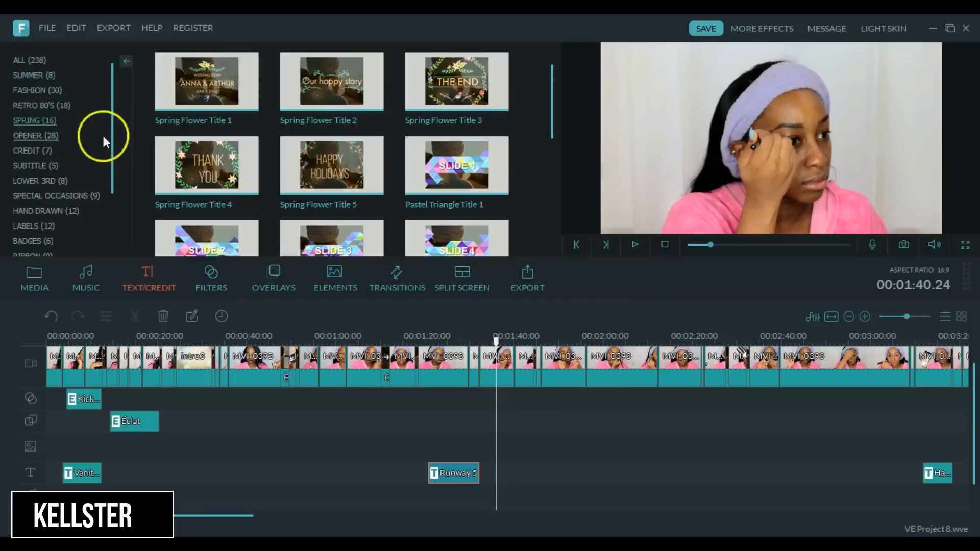
{"action": "mouse_move", "coordinate": [253, 262]}
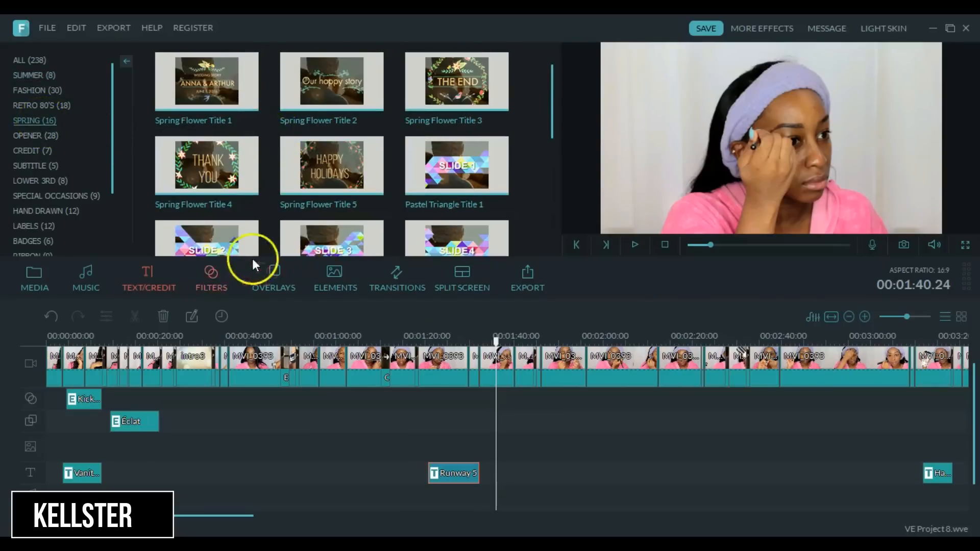
{"action": "left_click", "coordinate": [211, 279]}
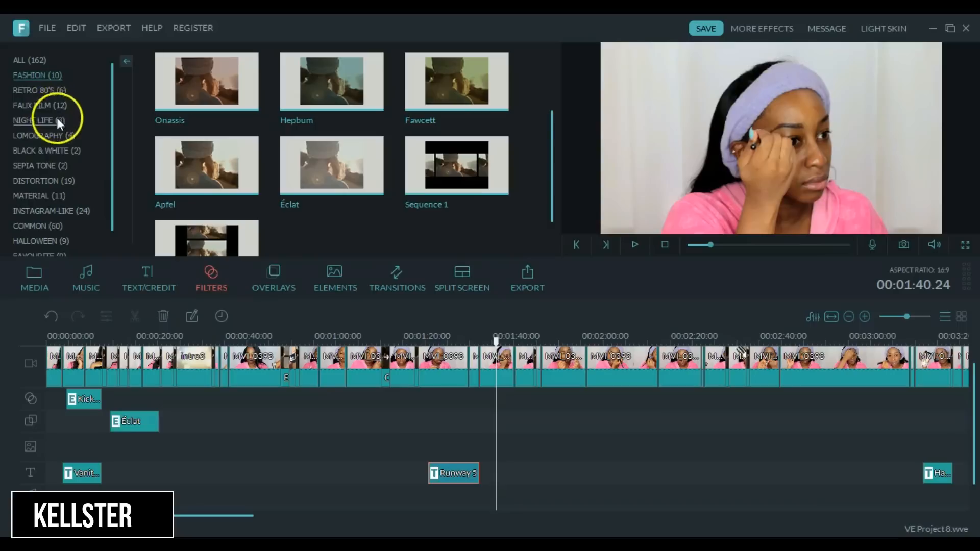
{"action": "left_click", "coordinate": [334, 277]}
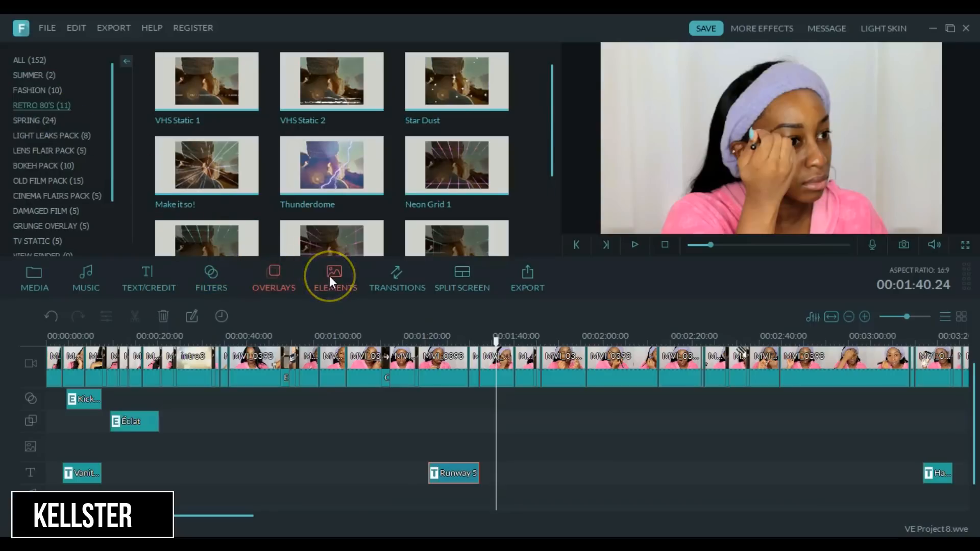
{"action": "left_click", "coordinate": [273, 278]}
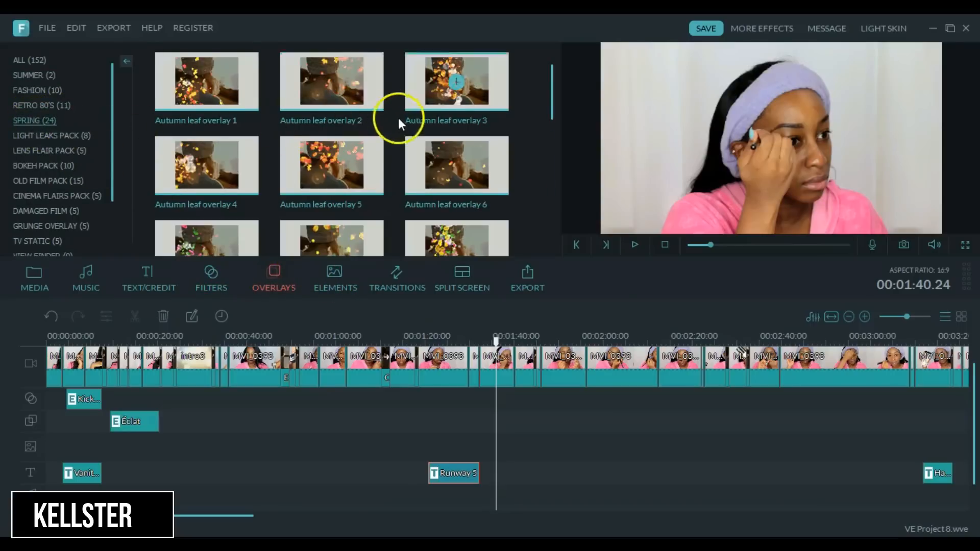
{"action": "mouse_move", "coordinate": [331, 167]}
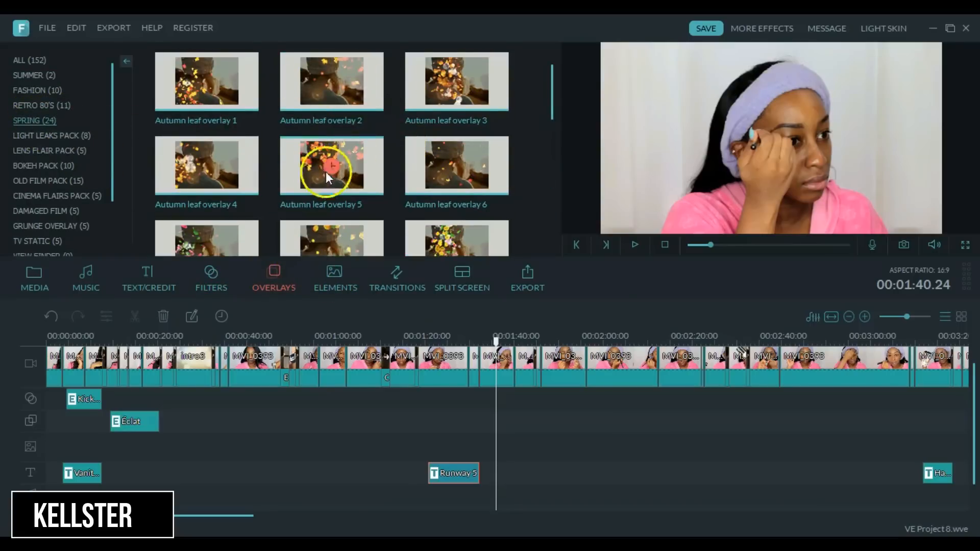
{"action": "scroll", "scroll_direction": "down", "scroll_amount": 3}
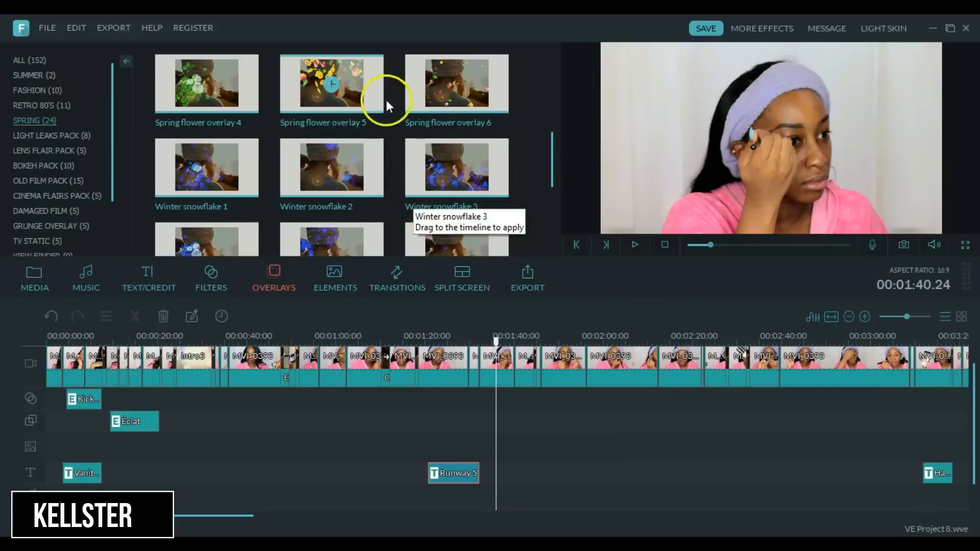
Browse the Spring elements and filters, then return to the Spring title presets
{"action": "left_click", "coordinate": [334, 279]}
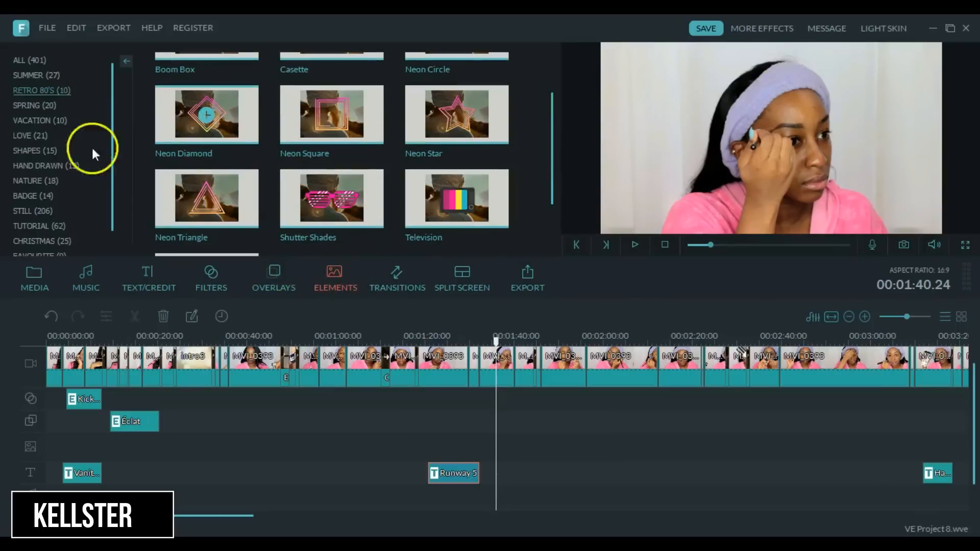
{"action": "left_click", "coordinate": [29, 105]}
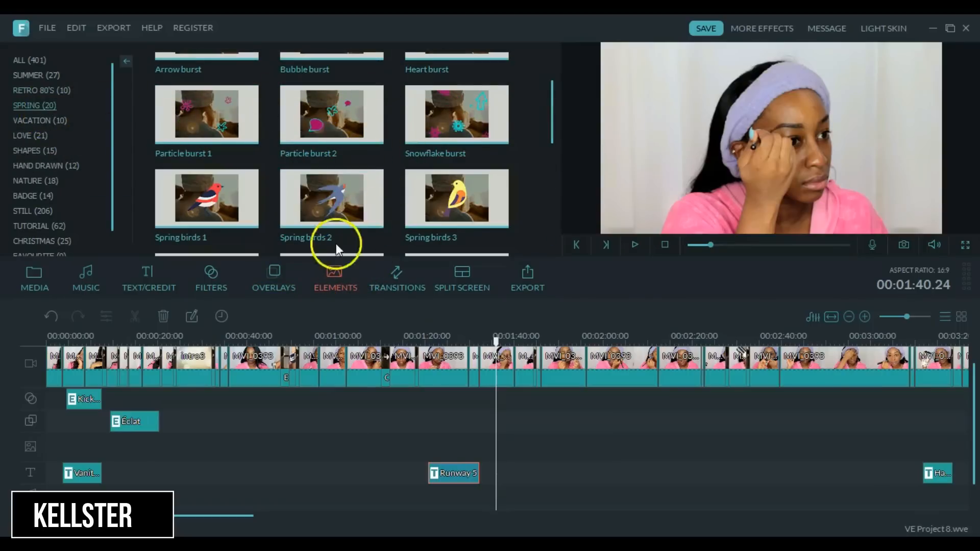
{"action": "scroll", "scroll_direction": "up", "scroll_amount": 3}
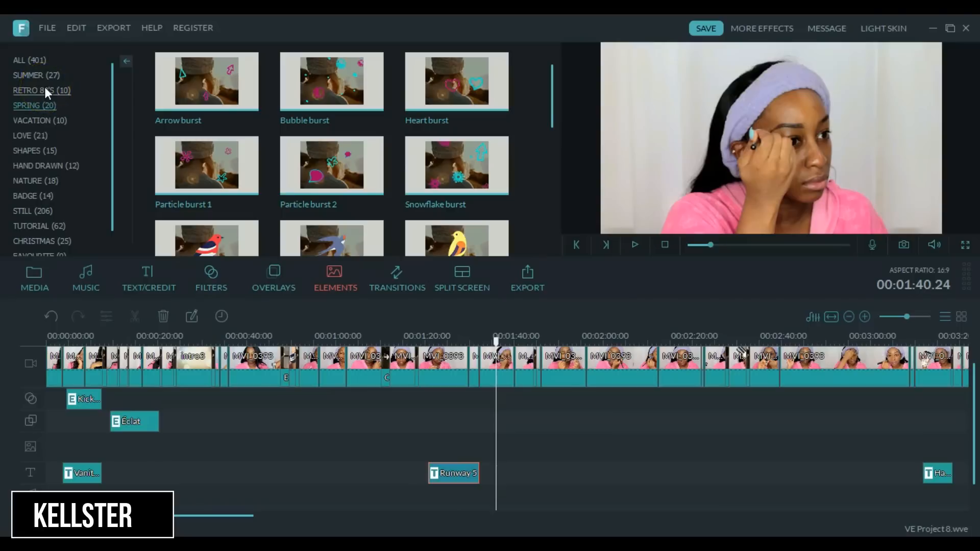
{"action": "left_click", "coordinate": [211, 278]}
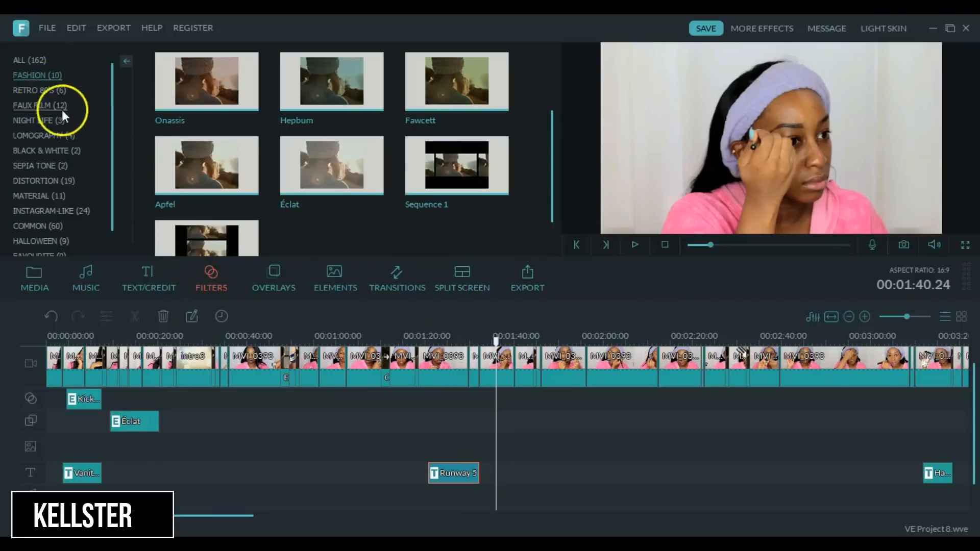
{"action": "left_click", "coordinate": [148, 277]}
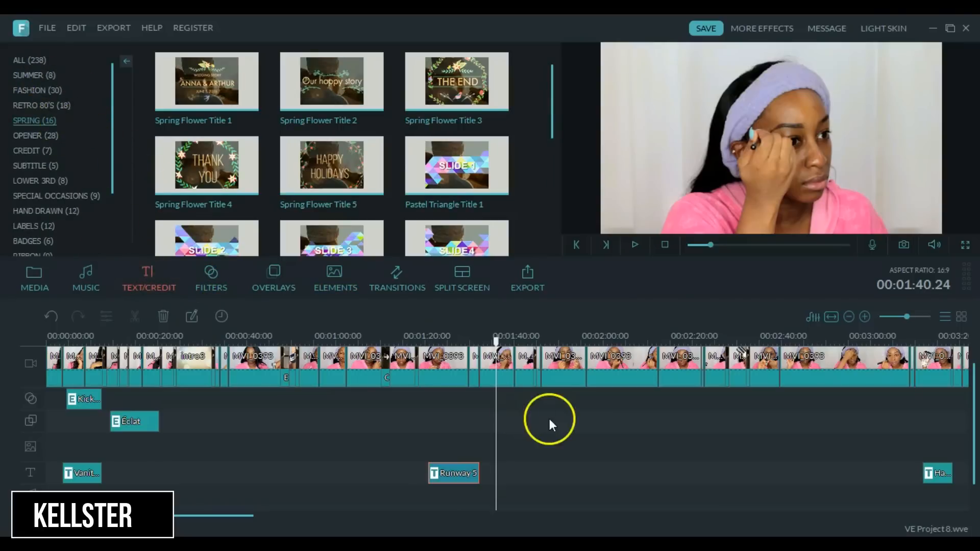